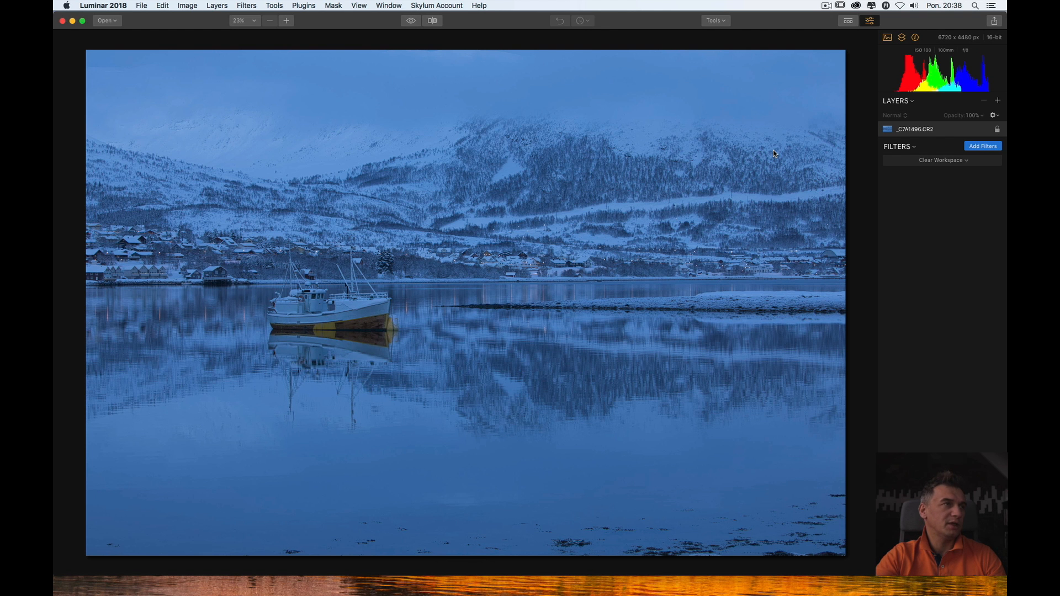
mouse_move(211, 12)
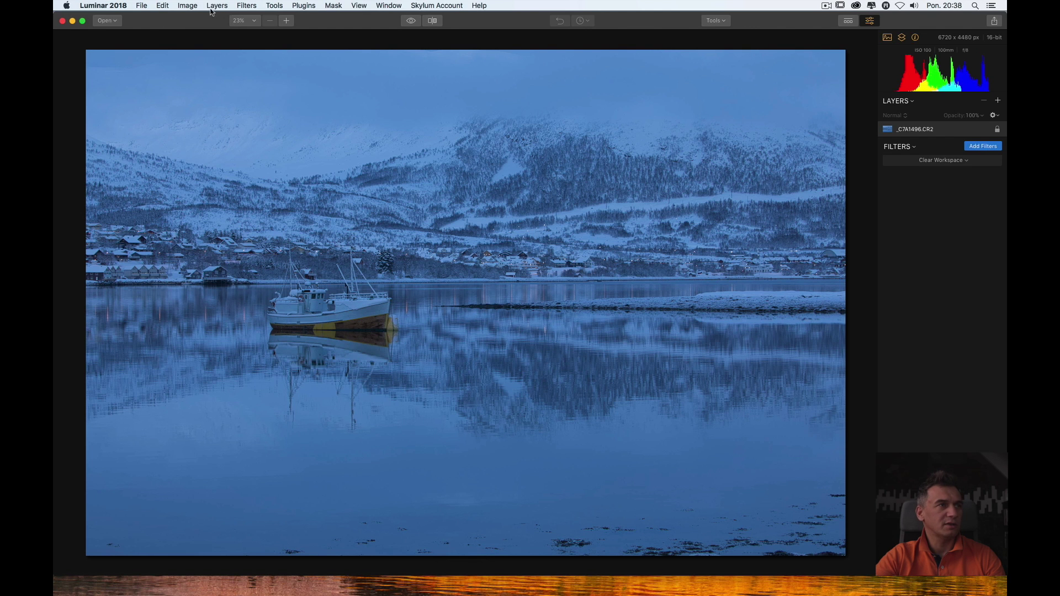
mouse_move(459, 10)
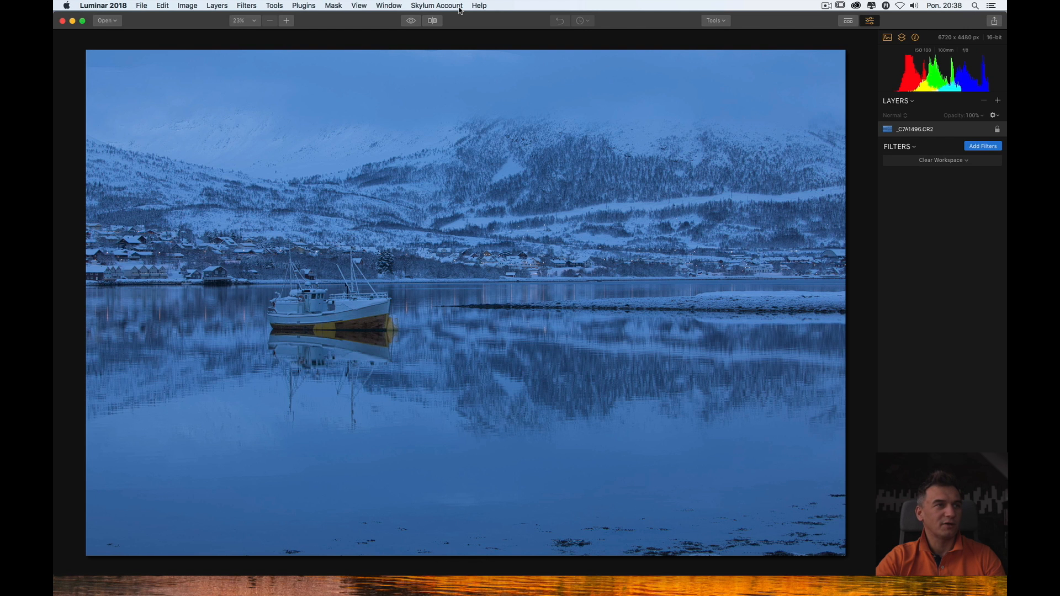
mouse_move(290, 92)
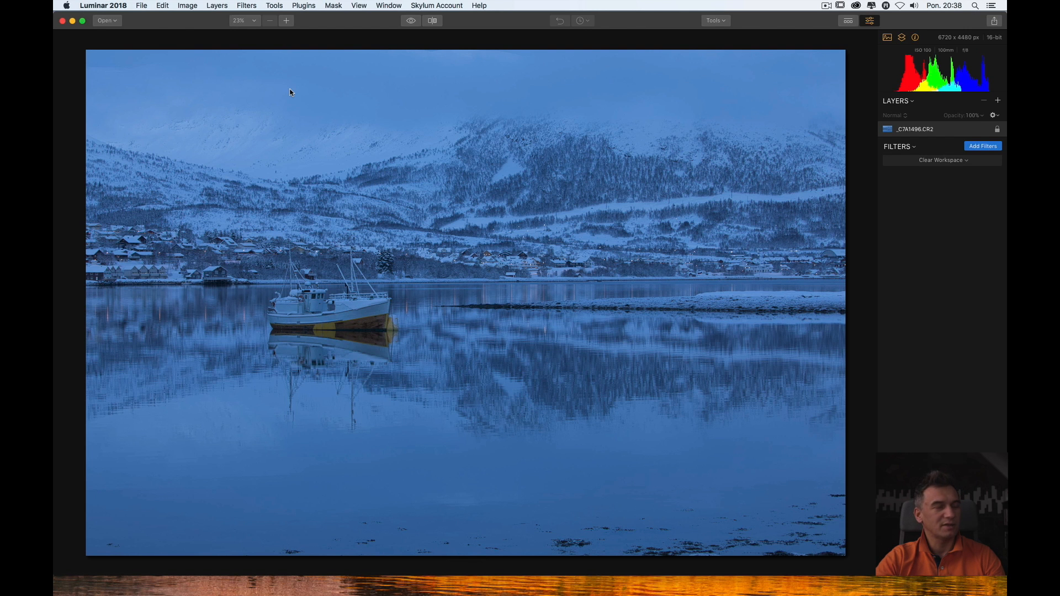
mouse_move(302, 21)
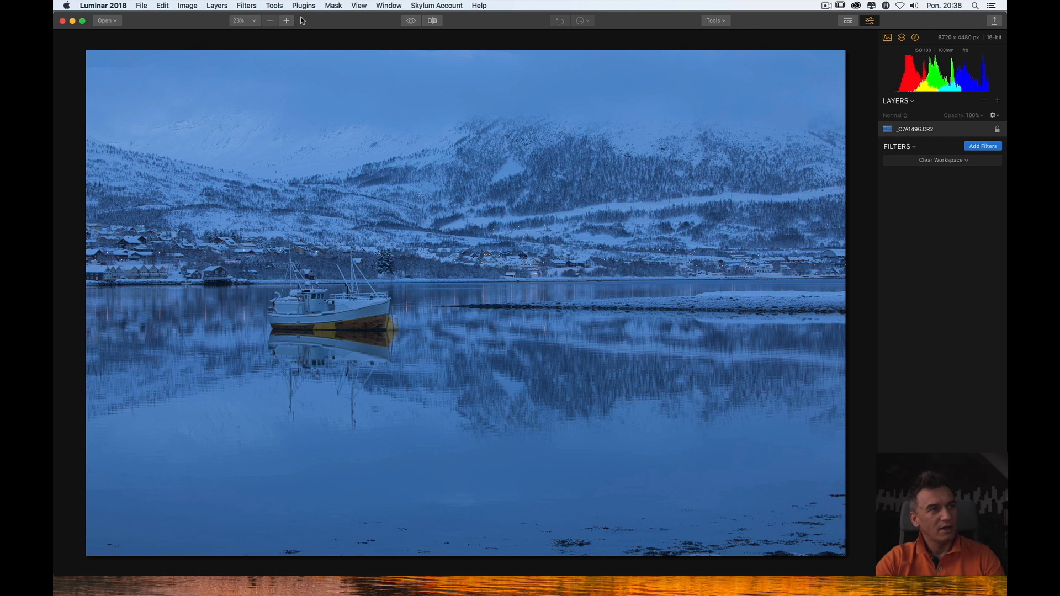
mouse_move(867, 20)
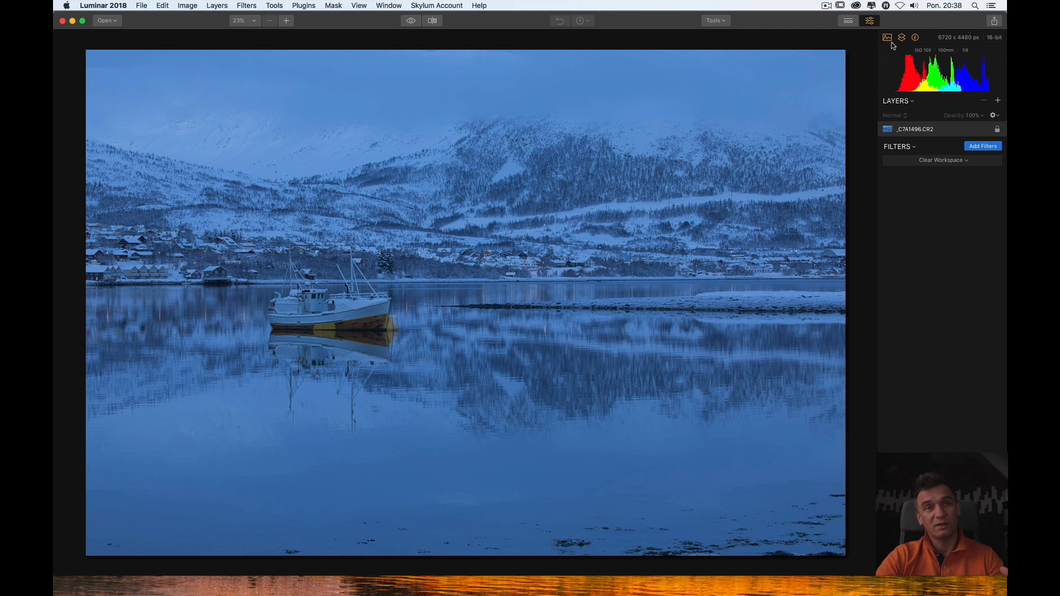
mouse_move(1000, 120)
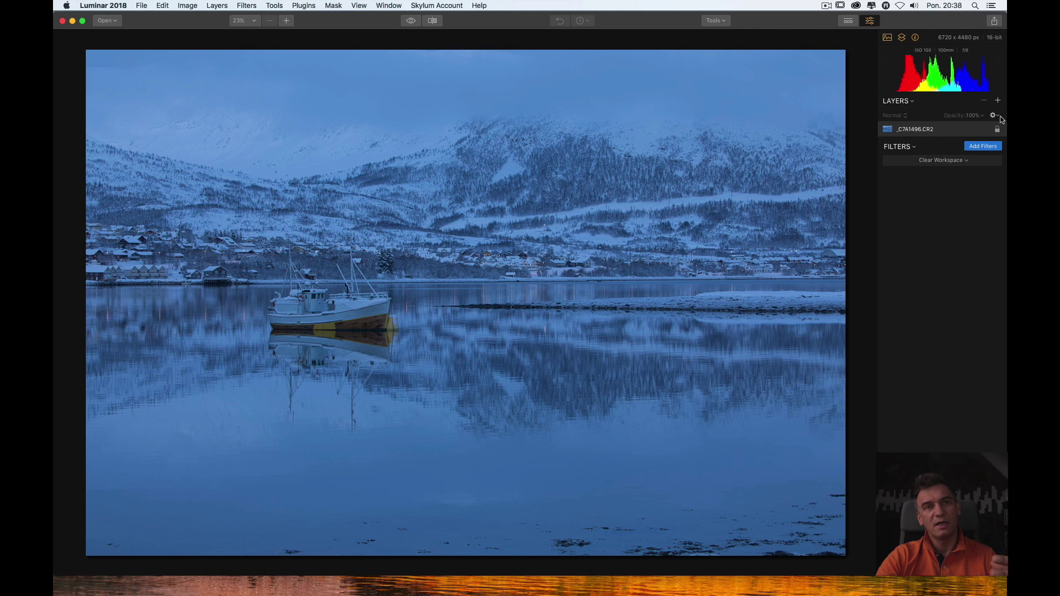
mouse_move(868, 149)
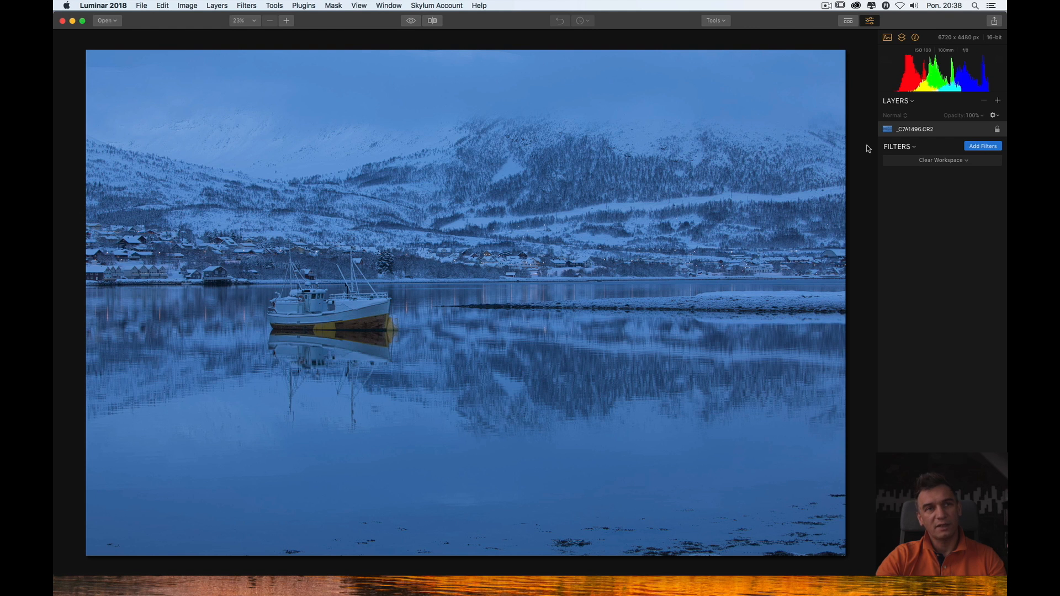
- View the photo at 100% zoom, then fit the whole photo to the window
click(106, 21)
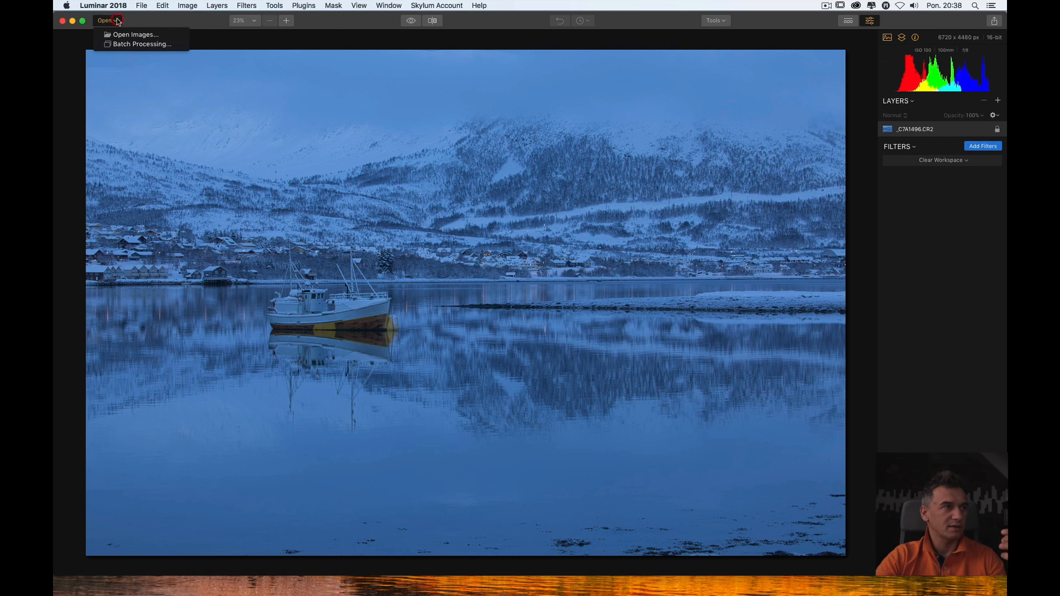
mouse_move(135, 34)
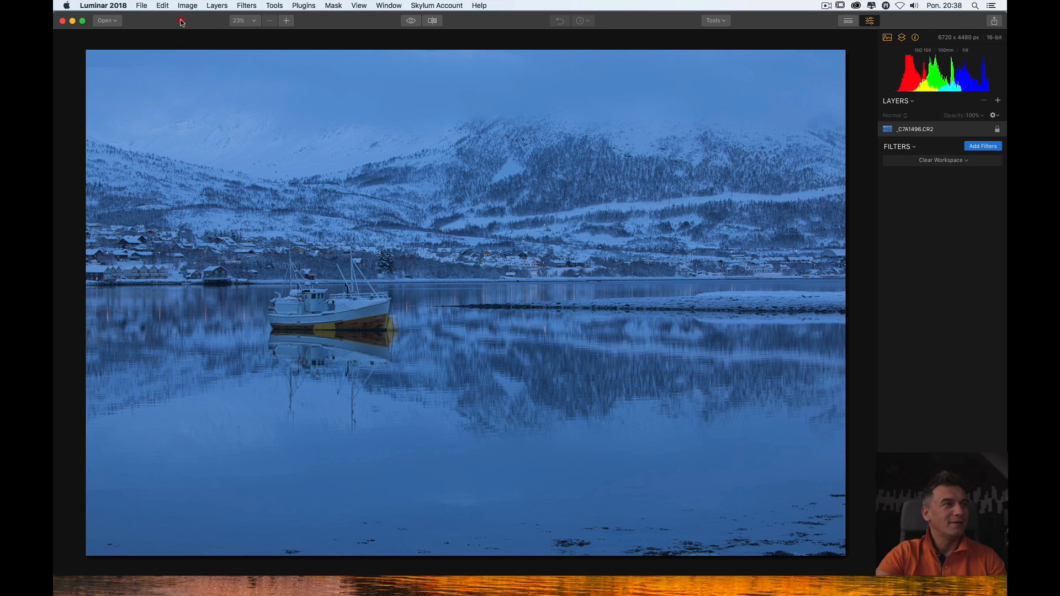
click(243, 20)
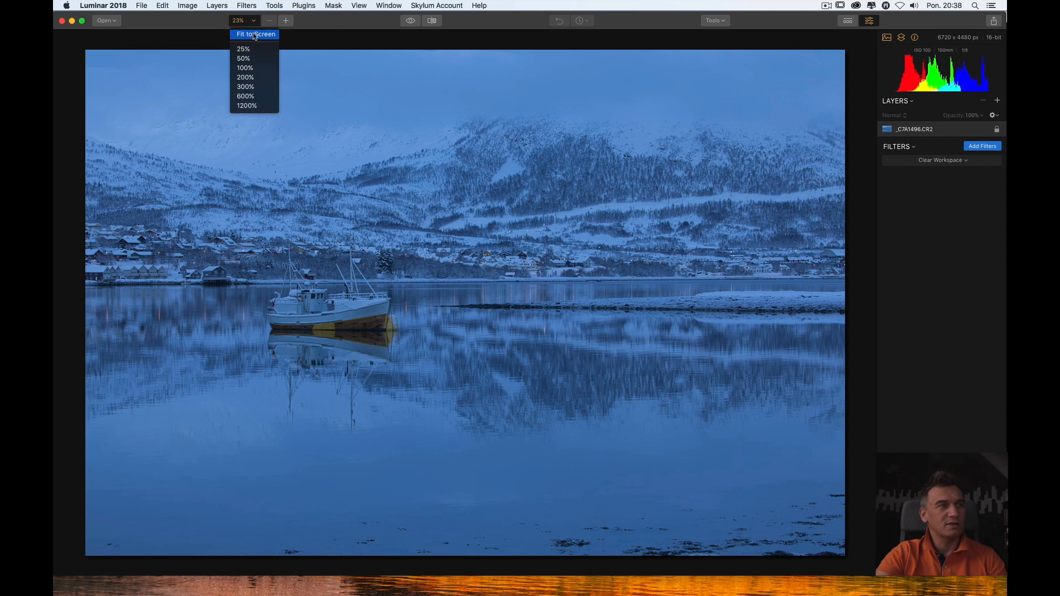
mouse_move(244, 68)
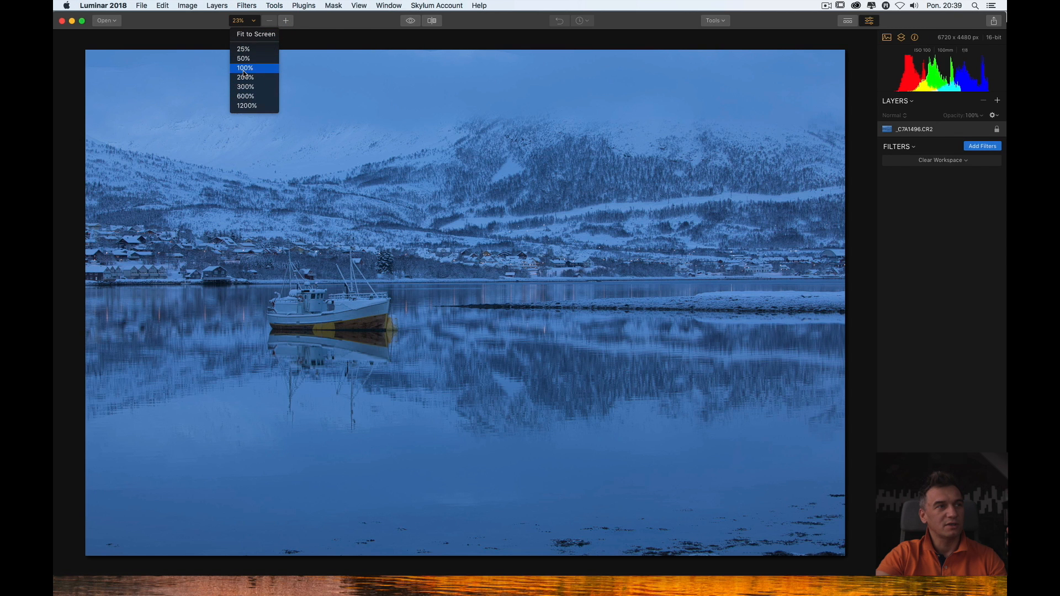
click(244, 68)
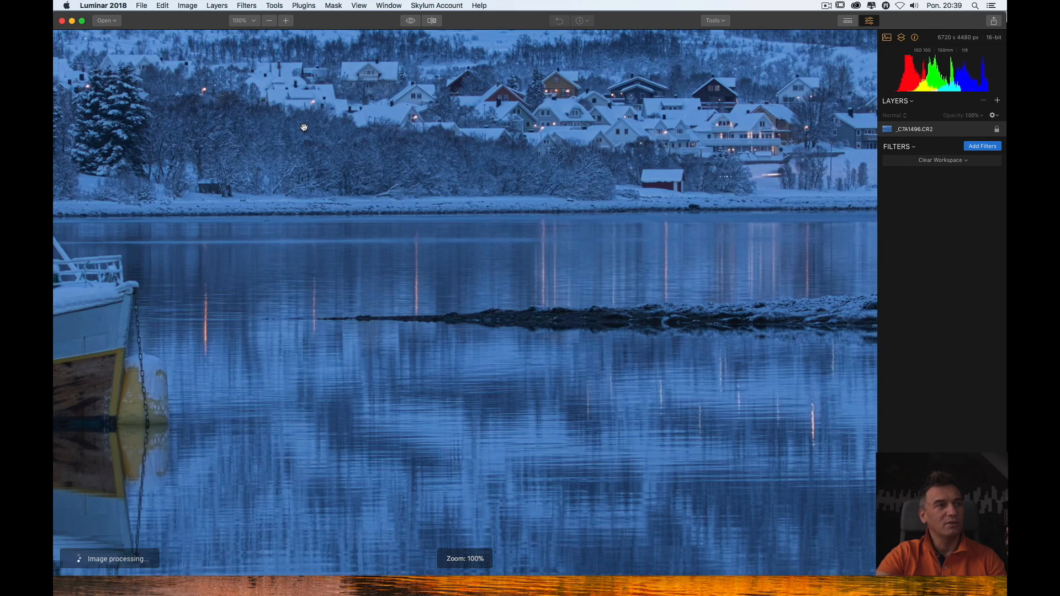
click(241, 20)
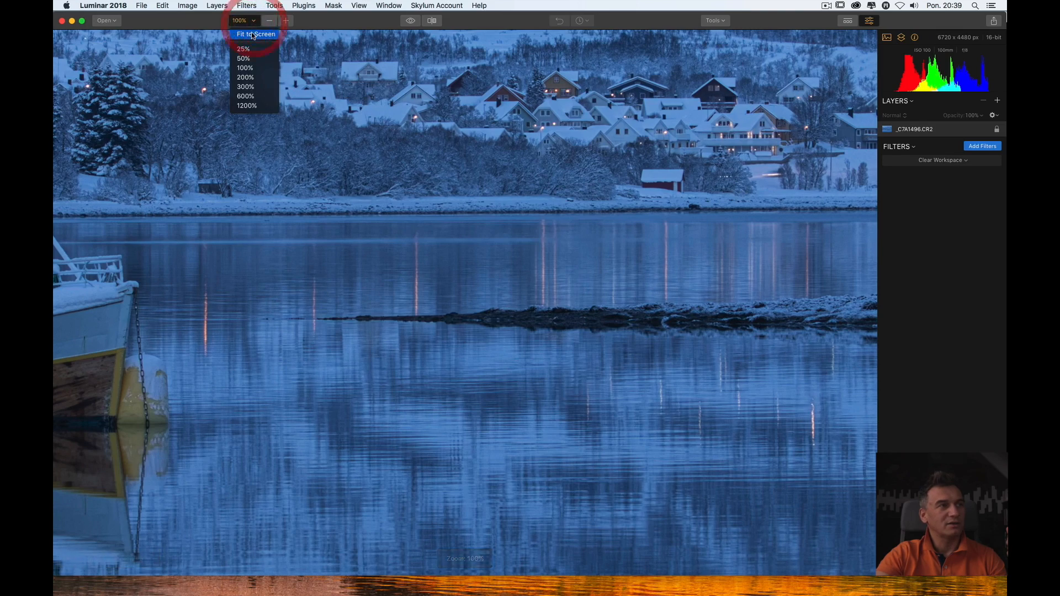
click(242, 48)
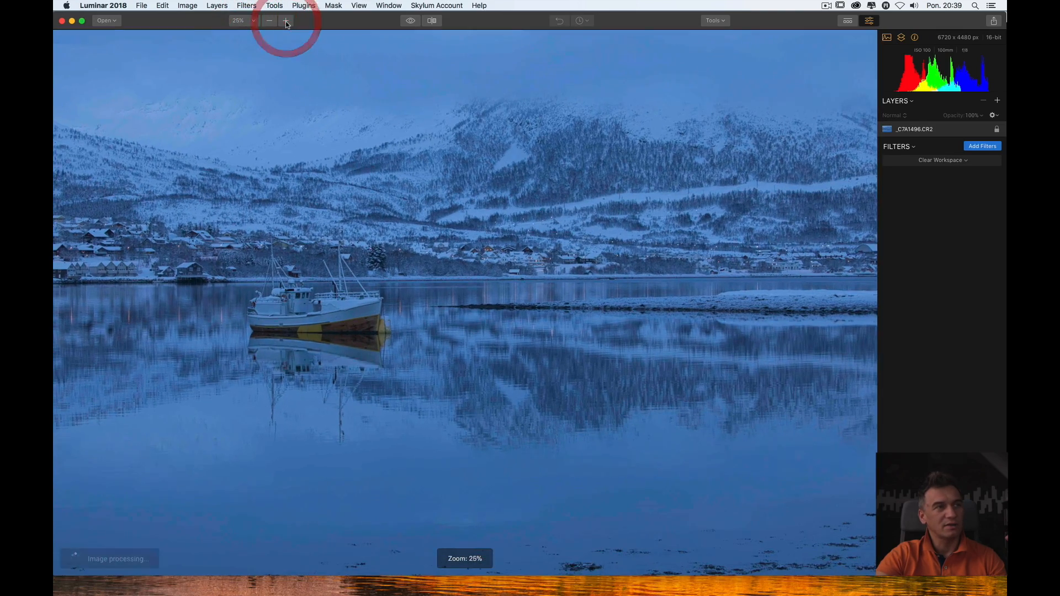
click(269, 20)
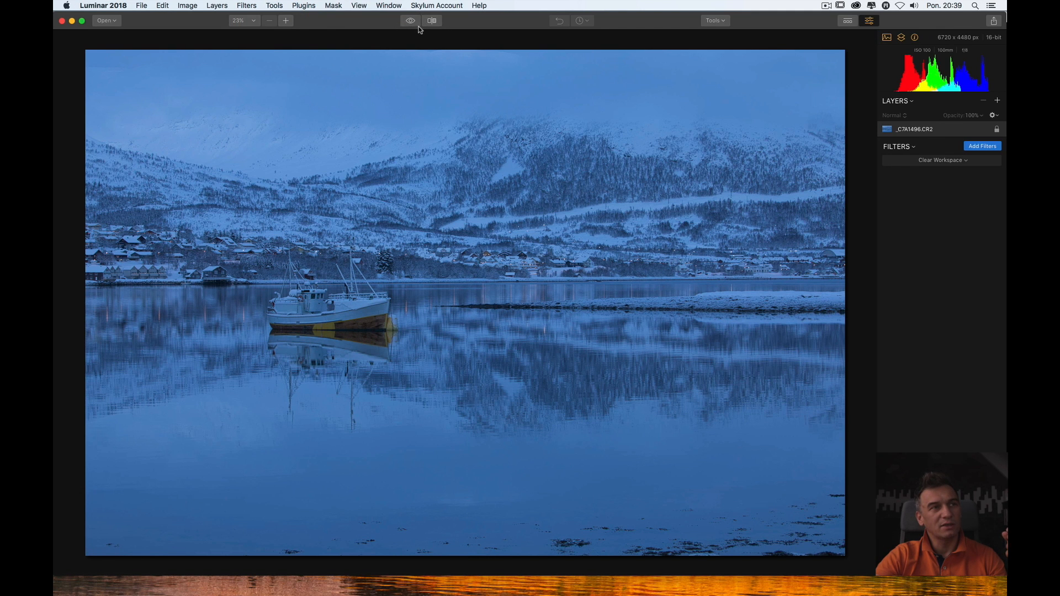
- Show the Tools list with Crop, Free Transform, Clone & Stamp and Erase
click(410, 21)
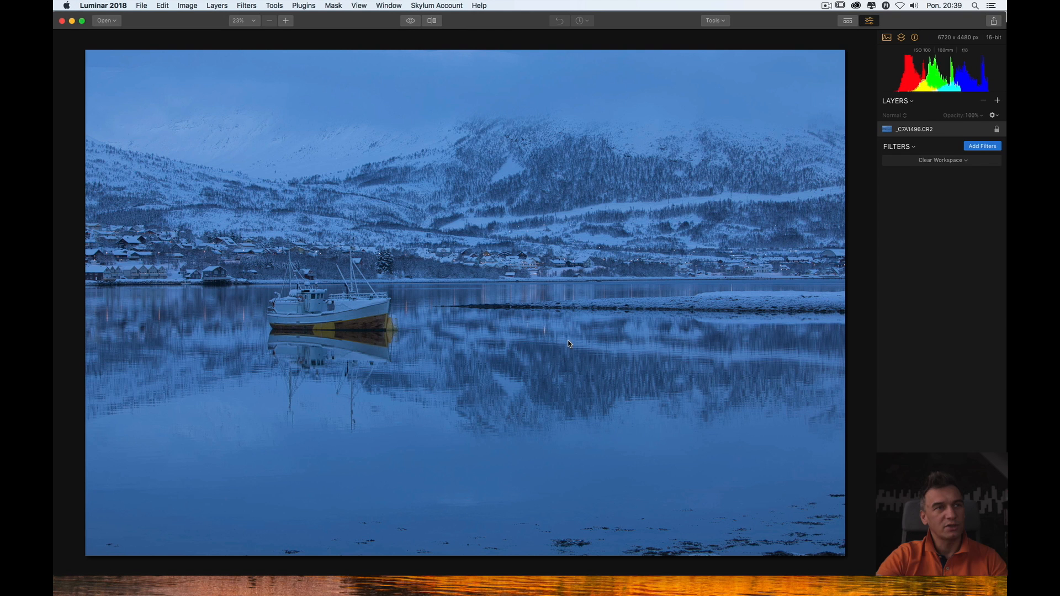
mouse_move(654, 115)
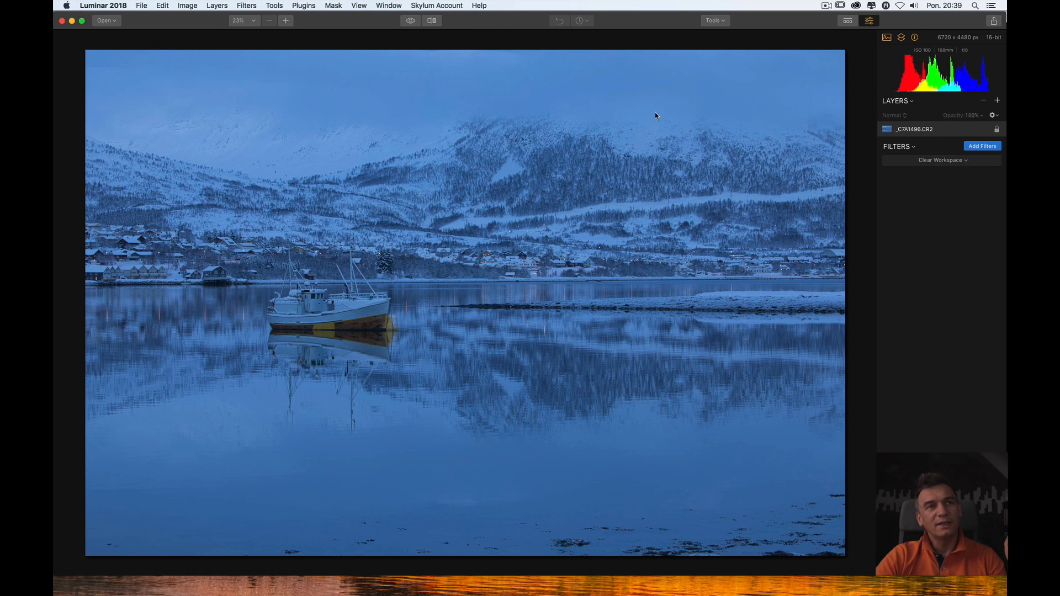
click(714, 20)
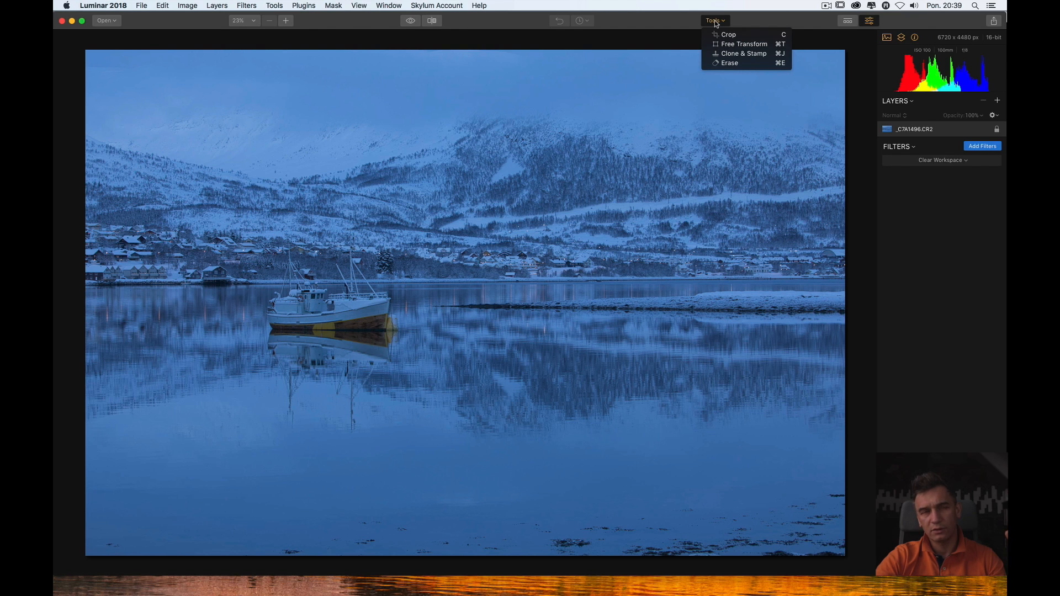
mouse_move(729, 35)
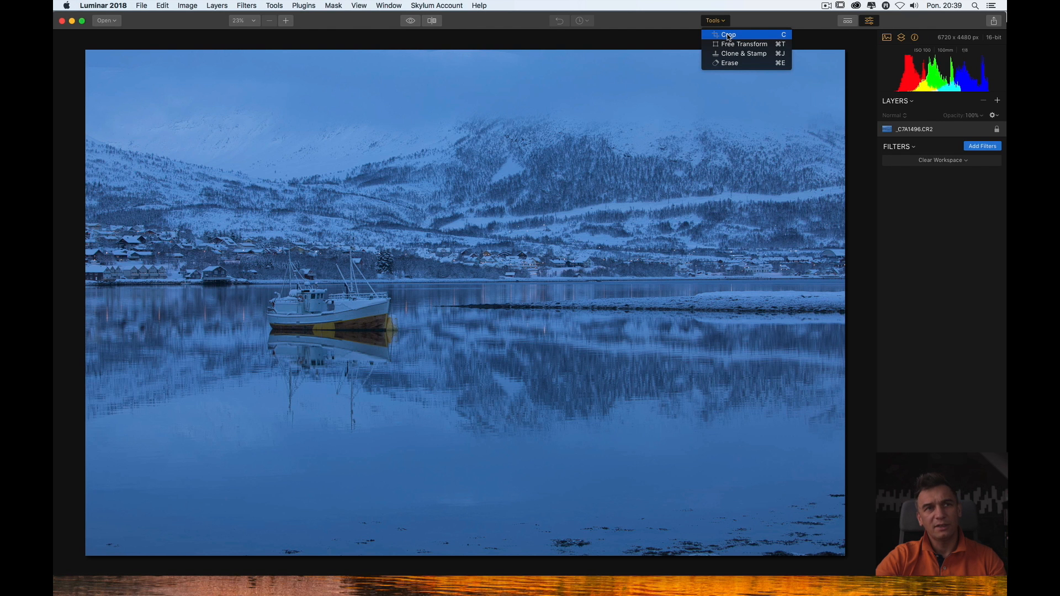
mouse_move(744, 44)
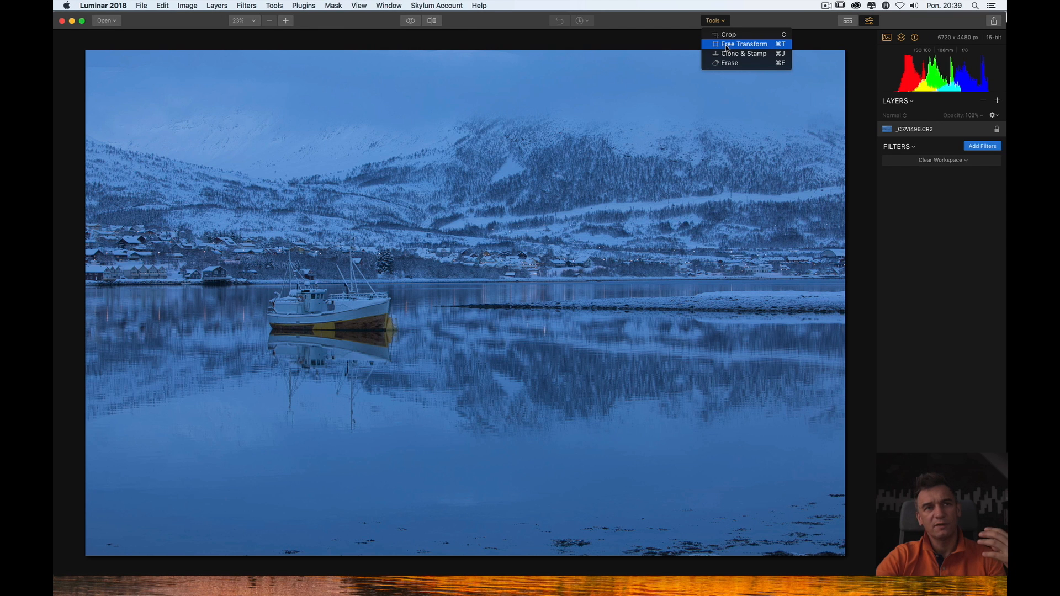
mouse_move(744, 53)
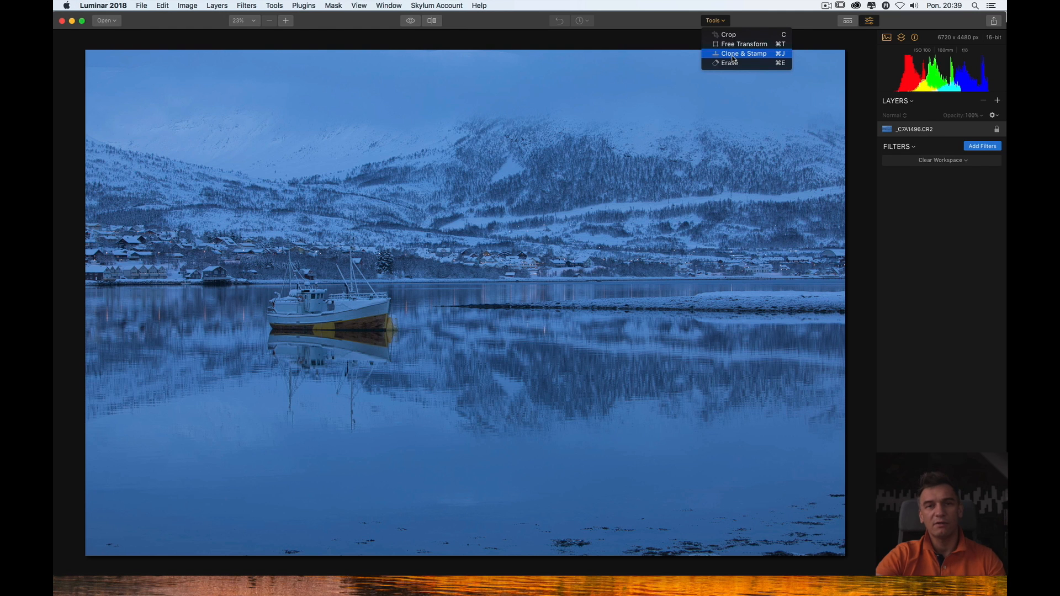
mouse_move(730, 62)
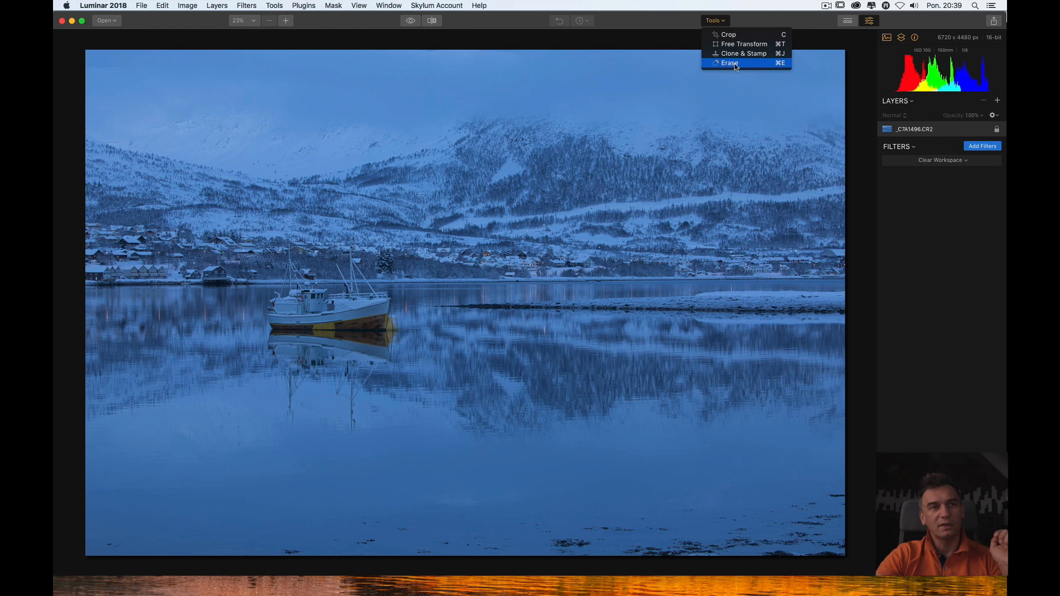
mouse_move(638, 17)
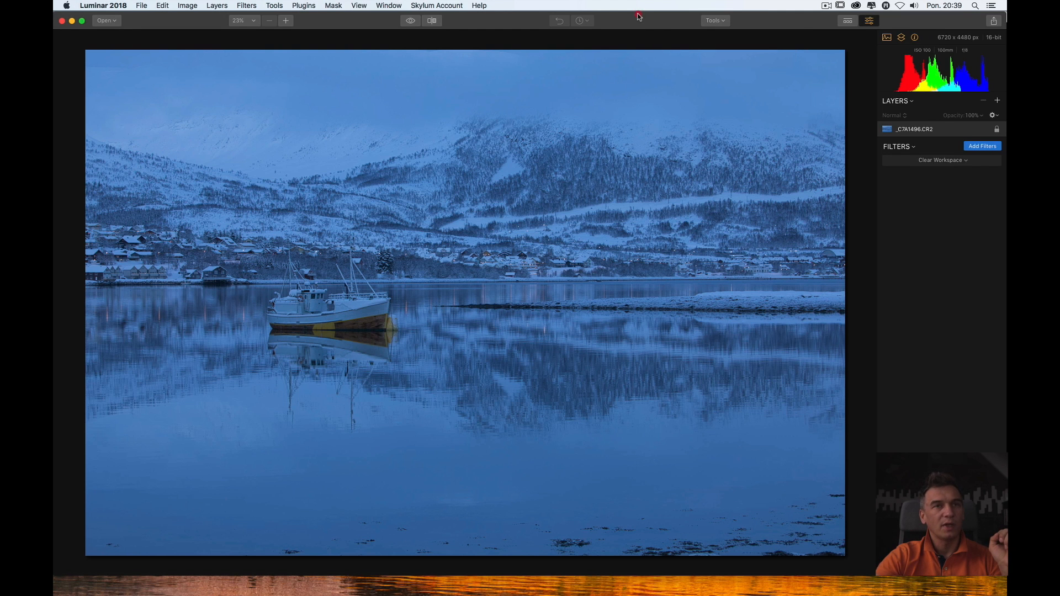
click(714, 20)
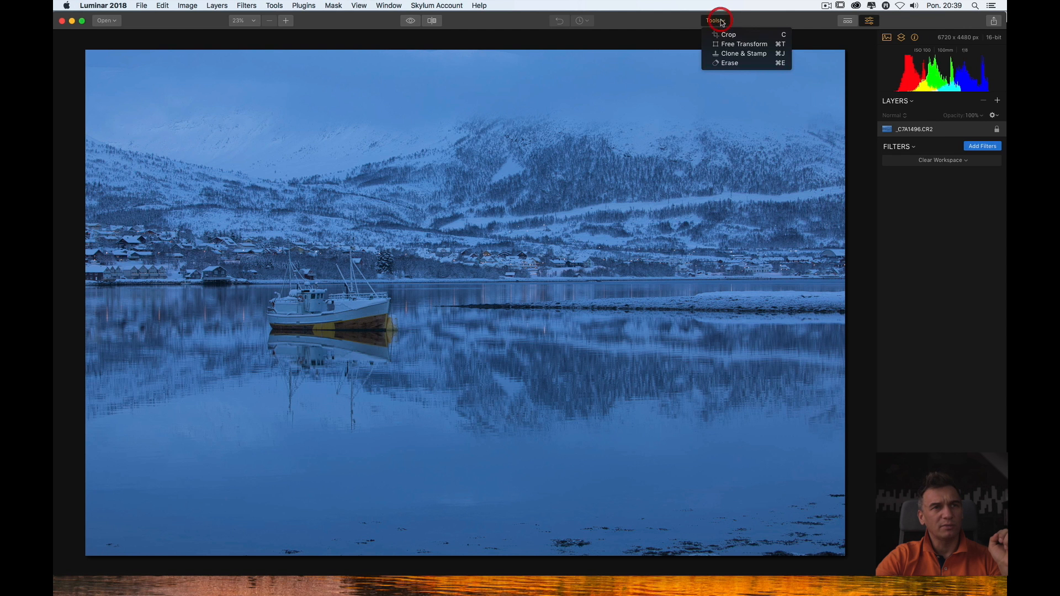
click(727, 34)
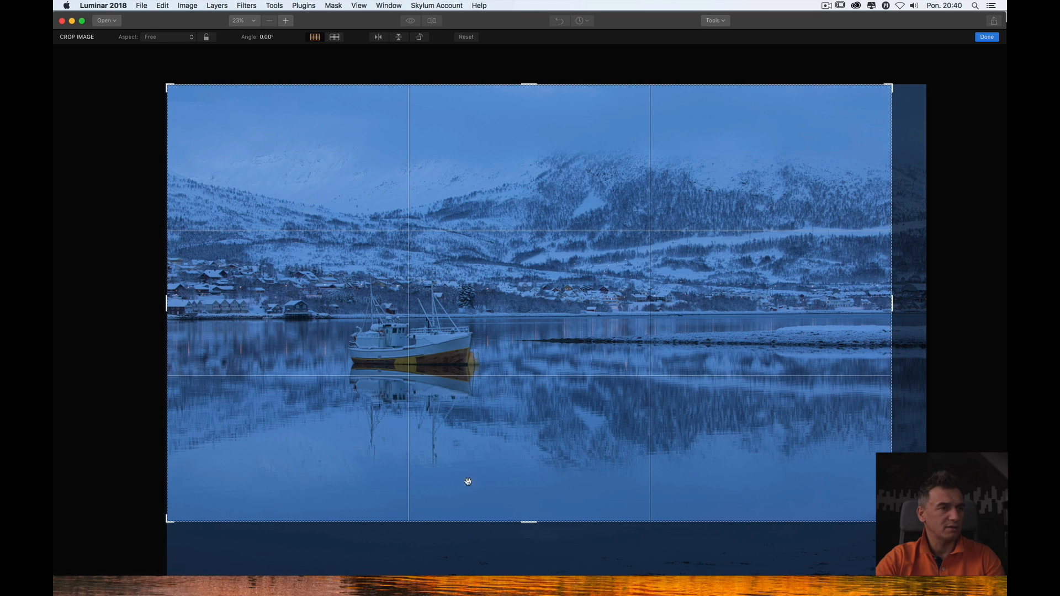
mouse_move(430, 326)
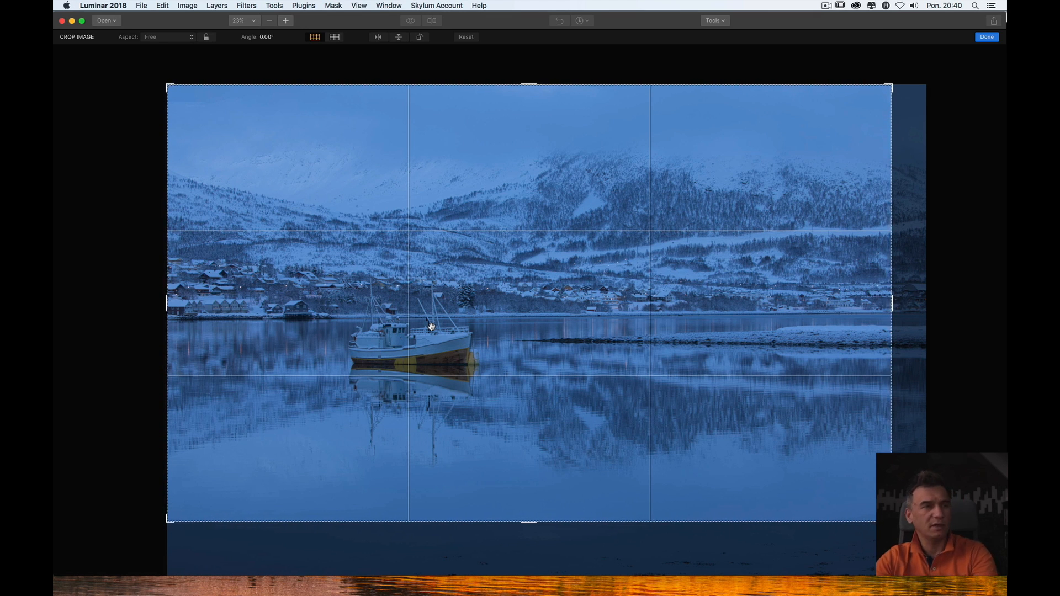
click(987, 37)
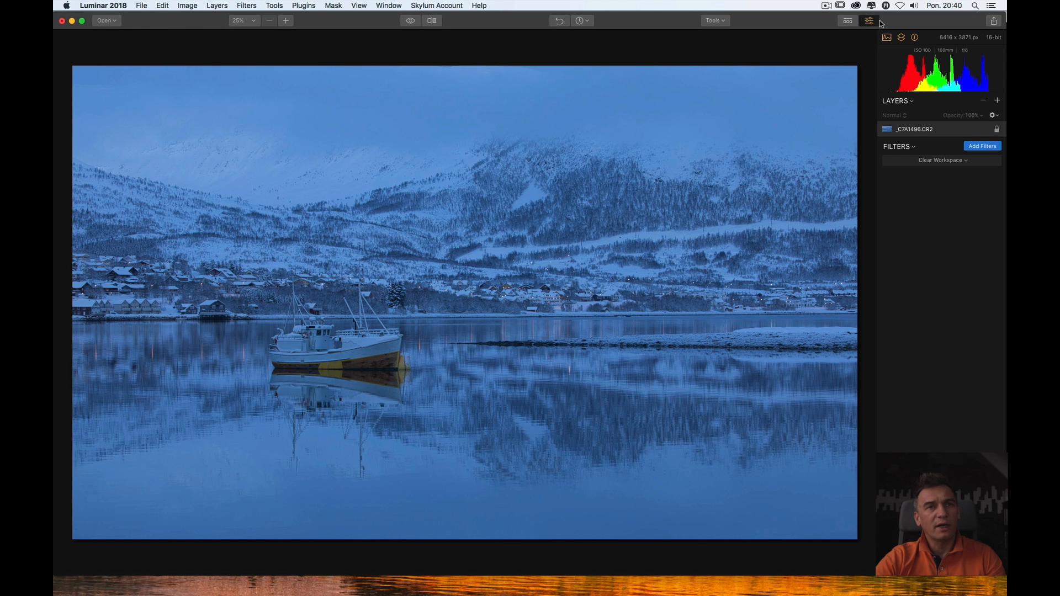
mouse_move(843, 19)
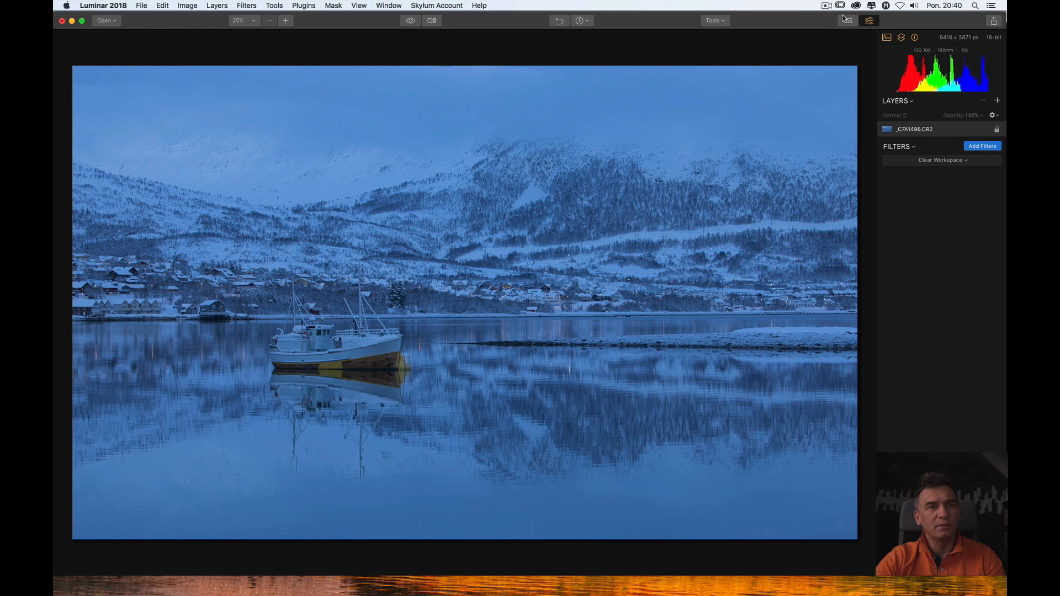
- Show the Creativity Presets strip with previews like Film Crome and Golden Hour
click(846, 20)
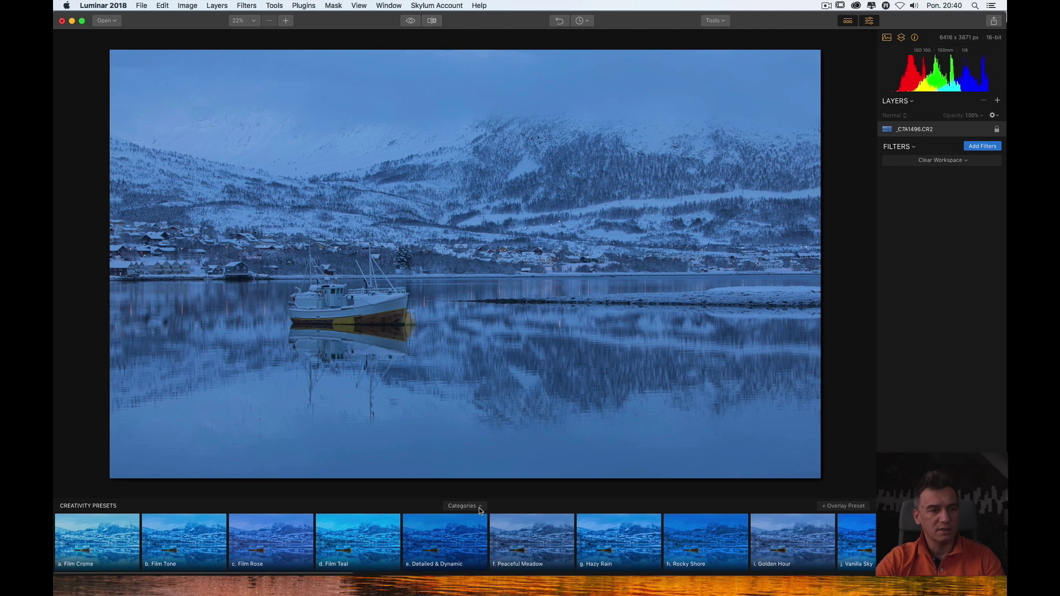
click(461, 506)
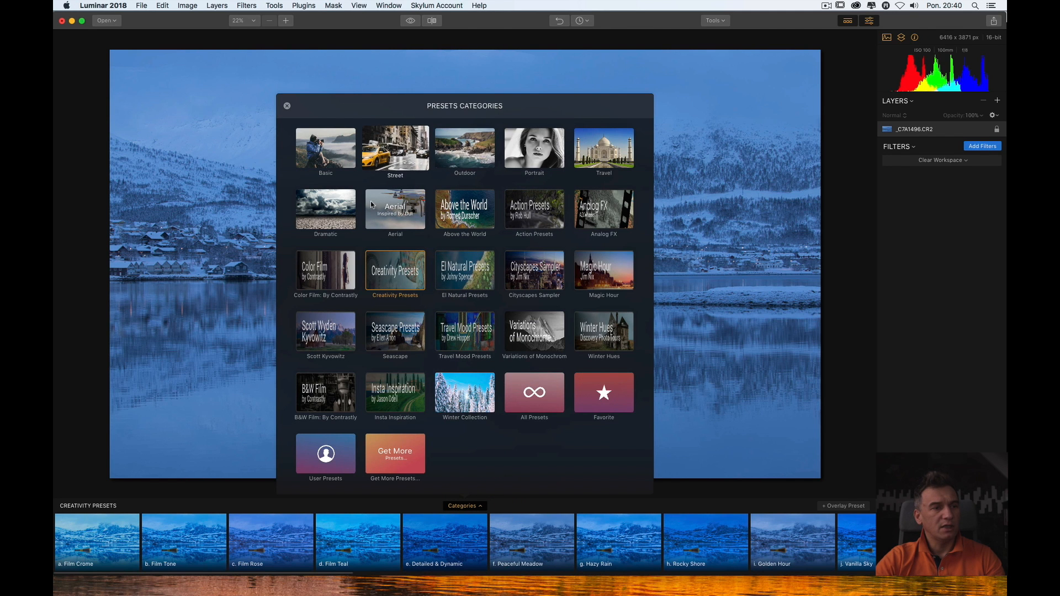
mouse_move(358, 177)
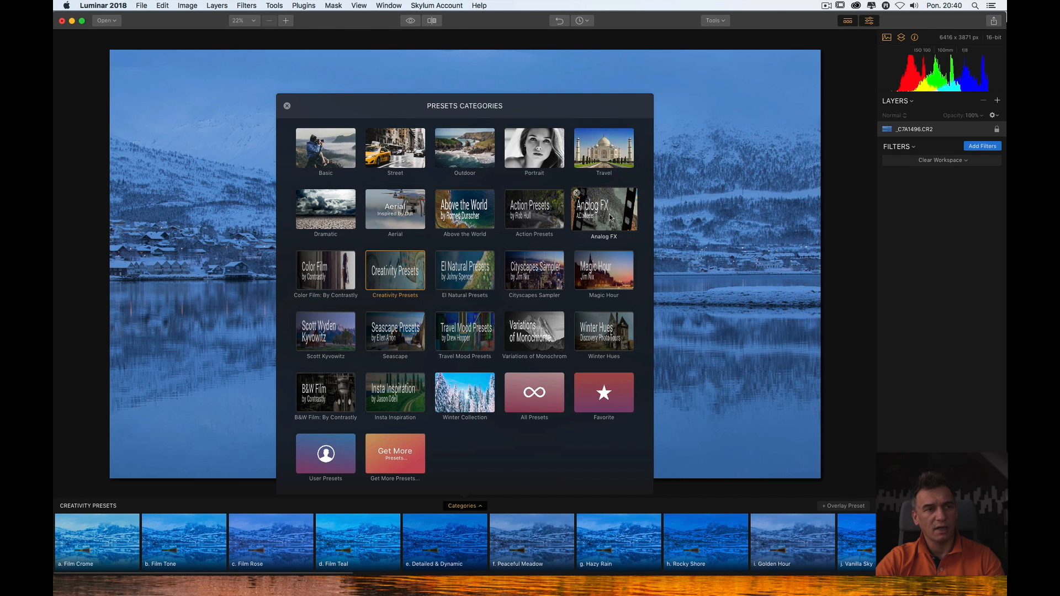
mouse_move(534, 211)
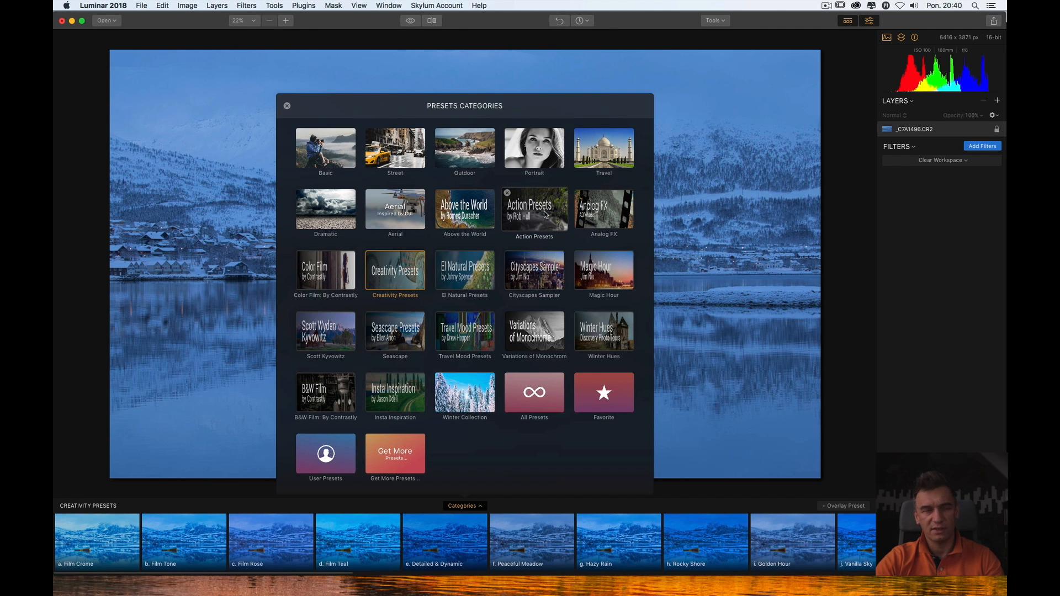
mouse_move(464, 208)
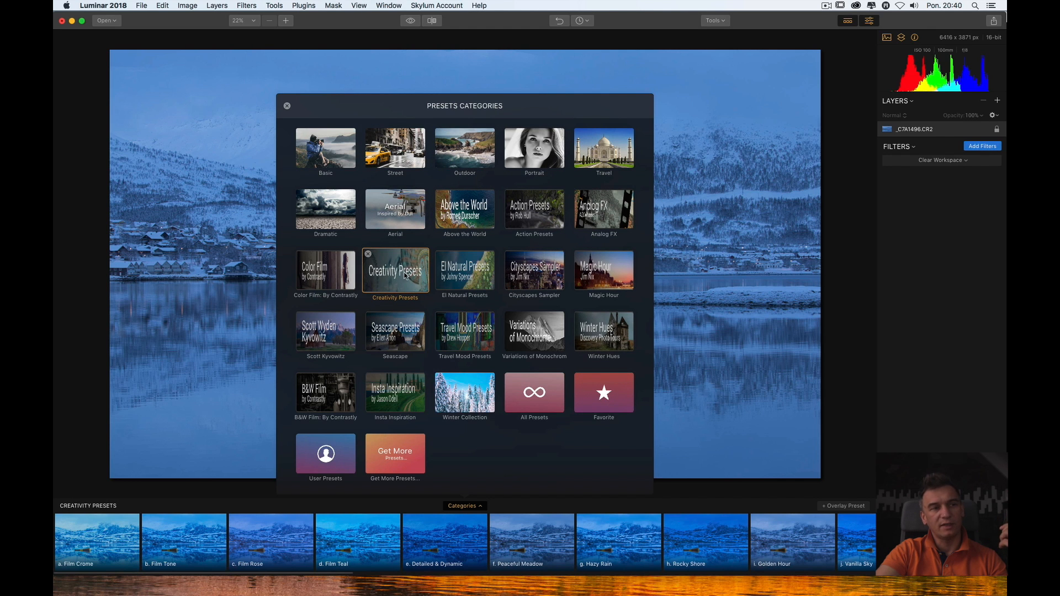
mouse_move(465, 273)
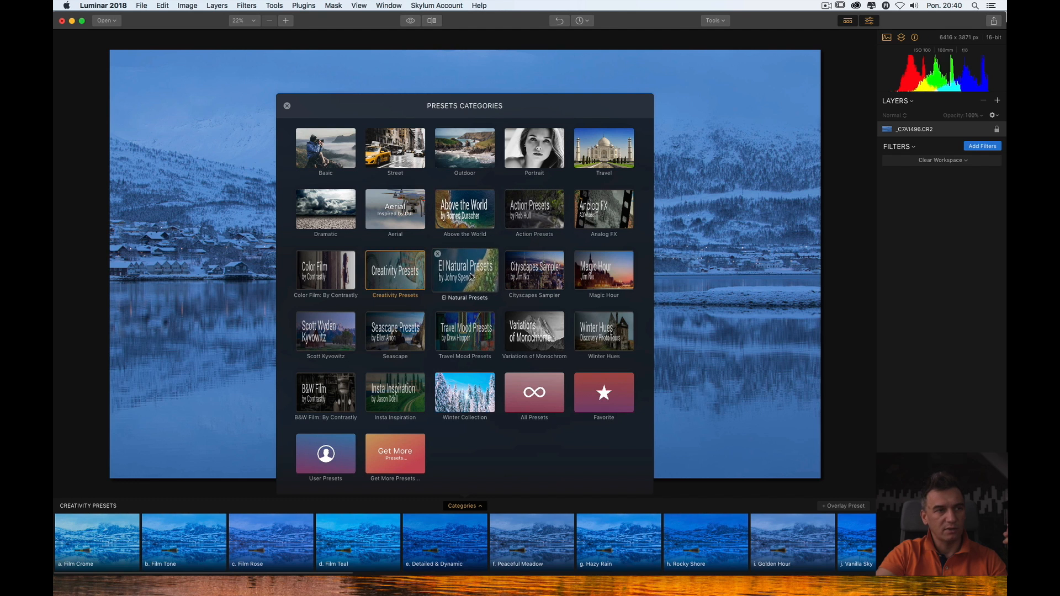
mouse_move(394, 273)
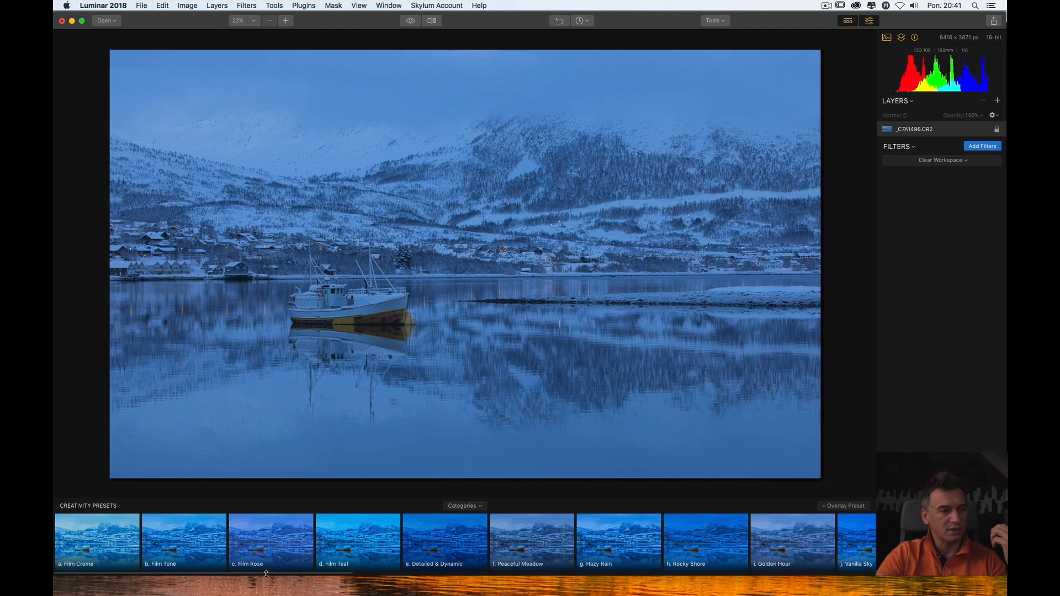
scroll(right, 3)
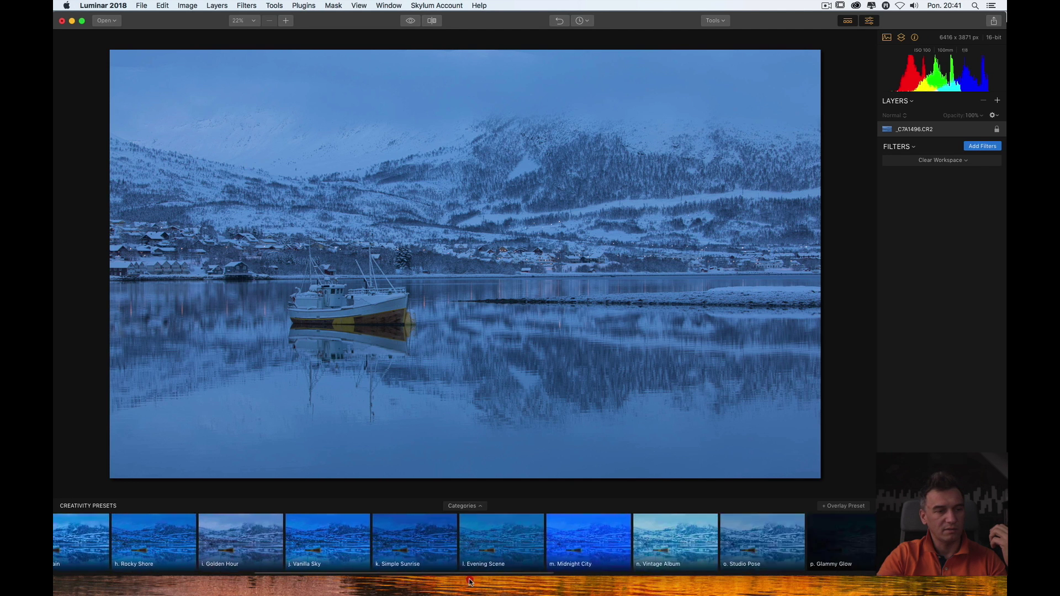
scroll(right, 3)
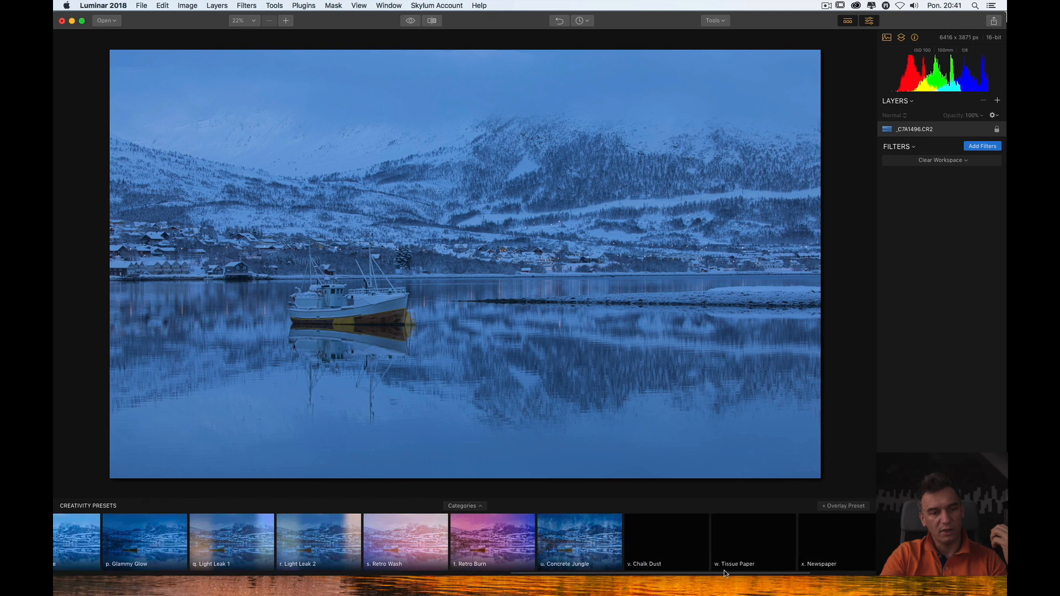
scroll(left, 3)
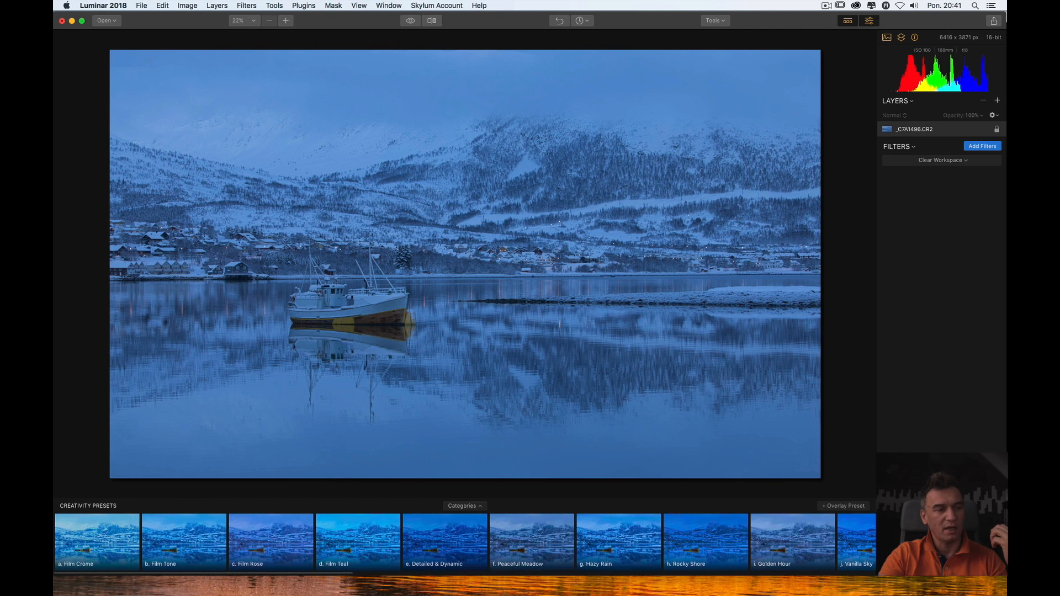
mouse_move(319, 367)
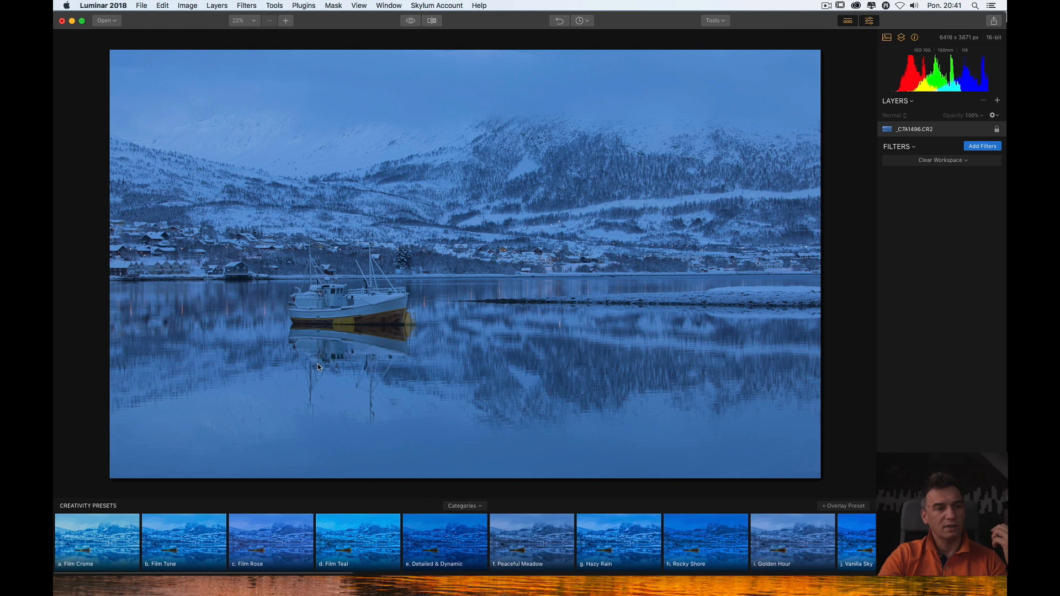
mouse_move(802, 541)
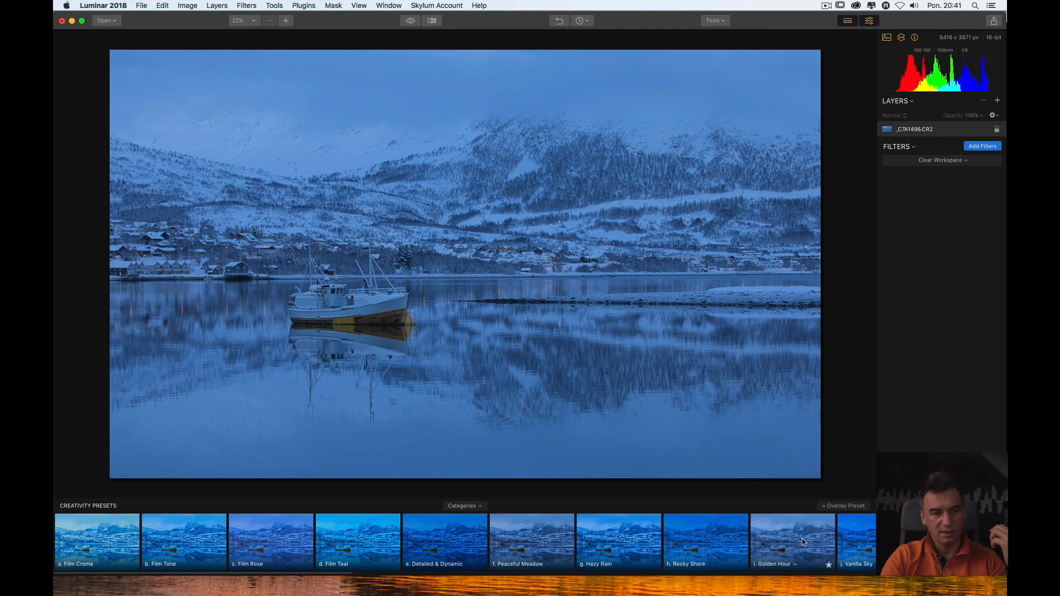
- Apply Peaceful Meadow, try Amount 65, then restore it to 100
click(531, 541)
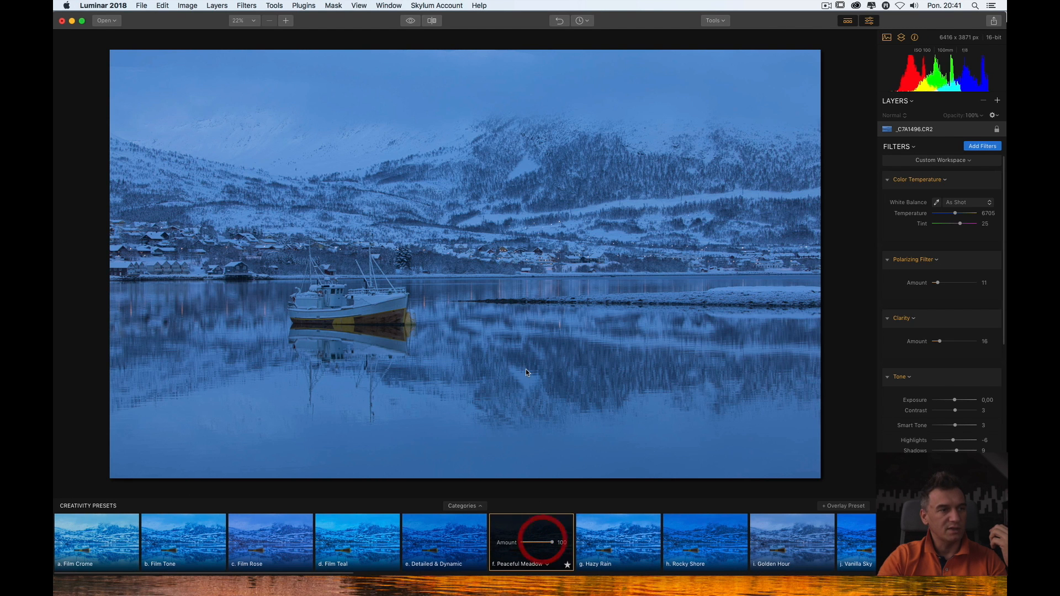
click(531, 541)
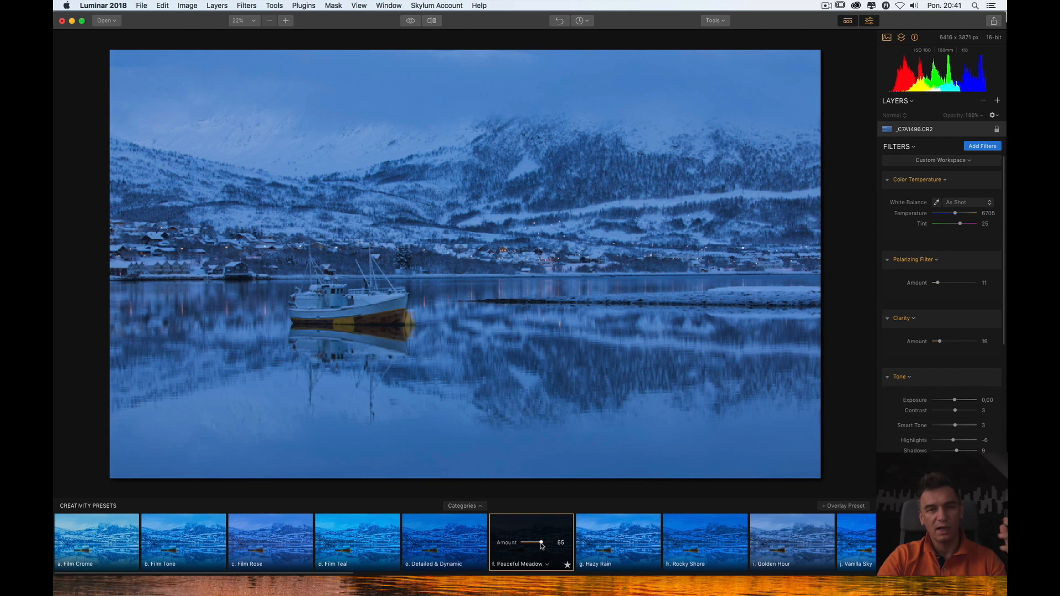
click(542, 543)
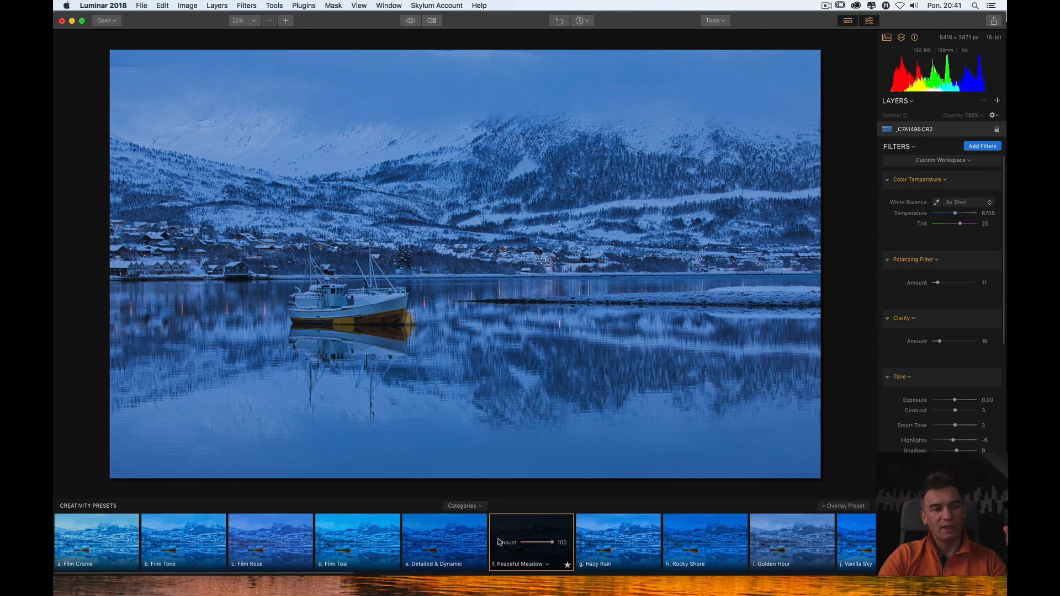
mouse_move(558, 552)
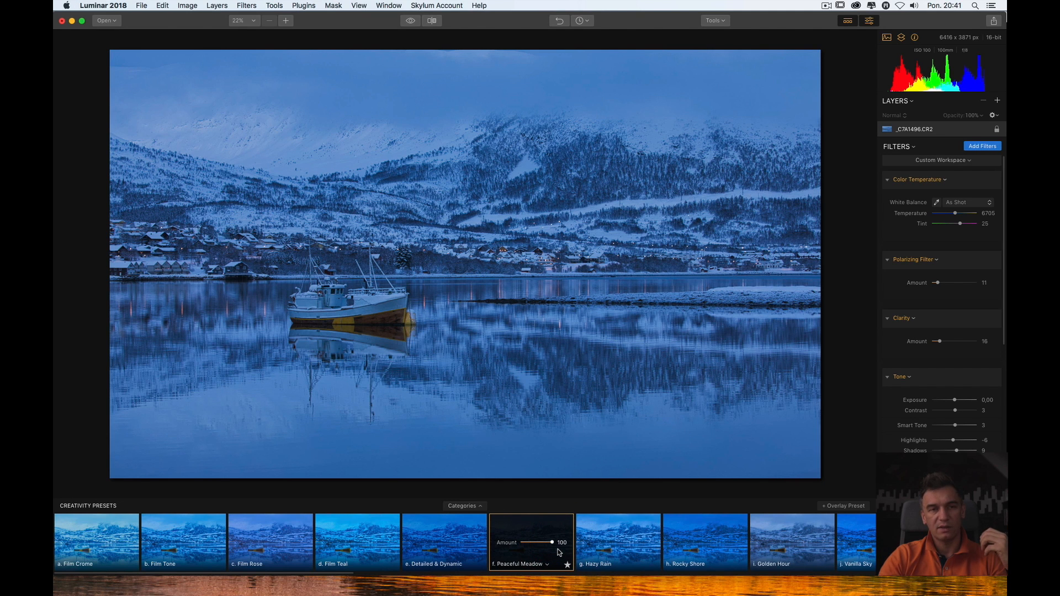
mouse_move(855, 208)
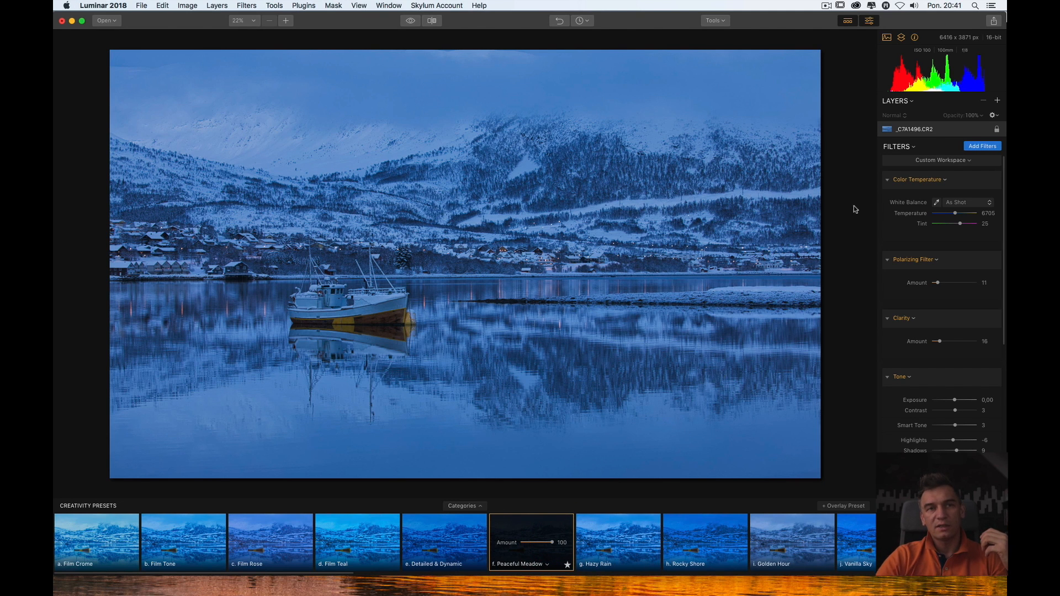
mouse_move(984, 376)
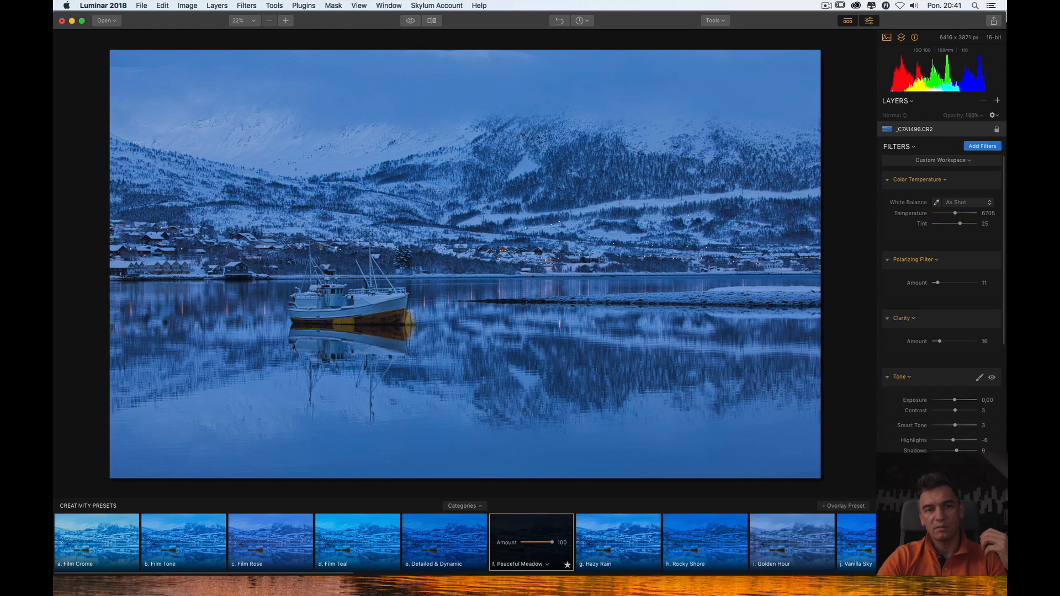
scroll(down, 3)
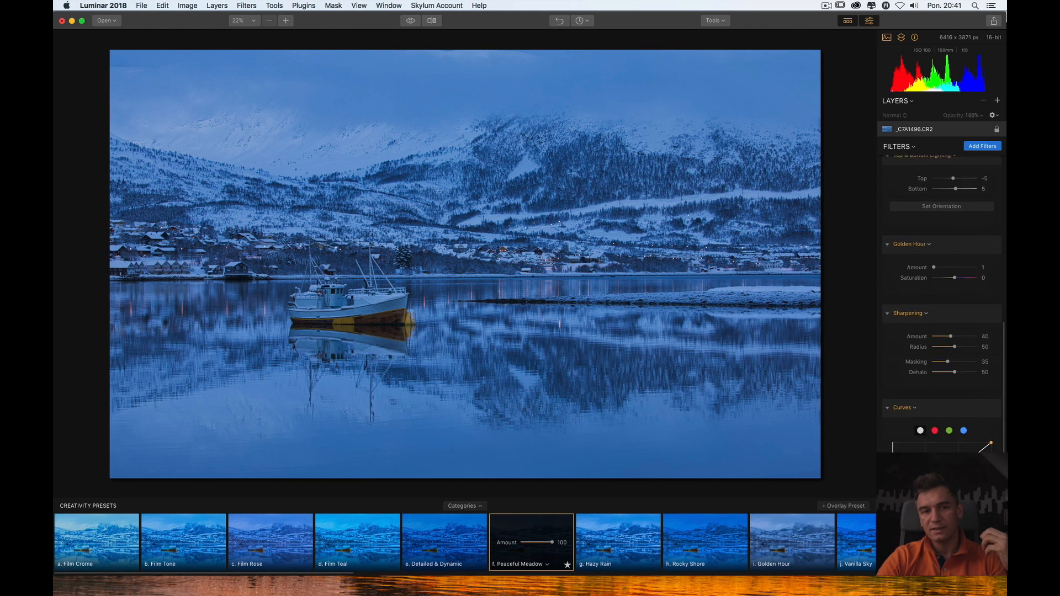
scroll(up, 3)
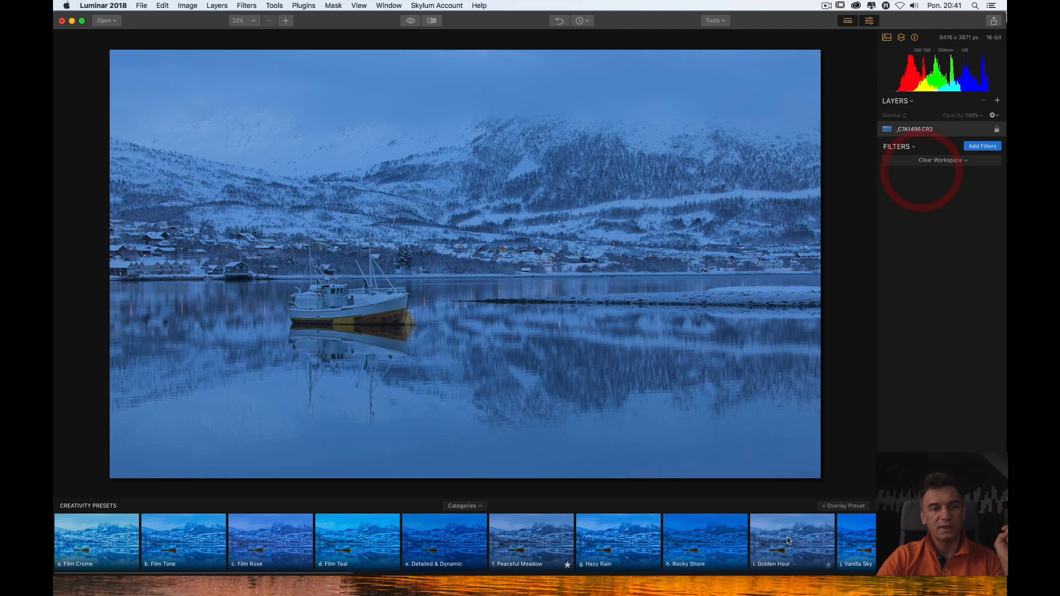
- Hide the Creativity Presets preview strip below the photo
click(464, 505)
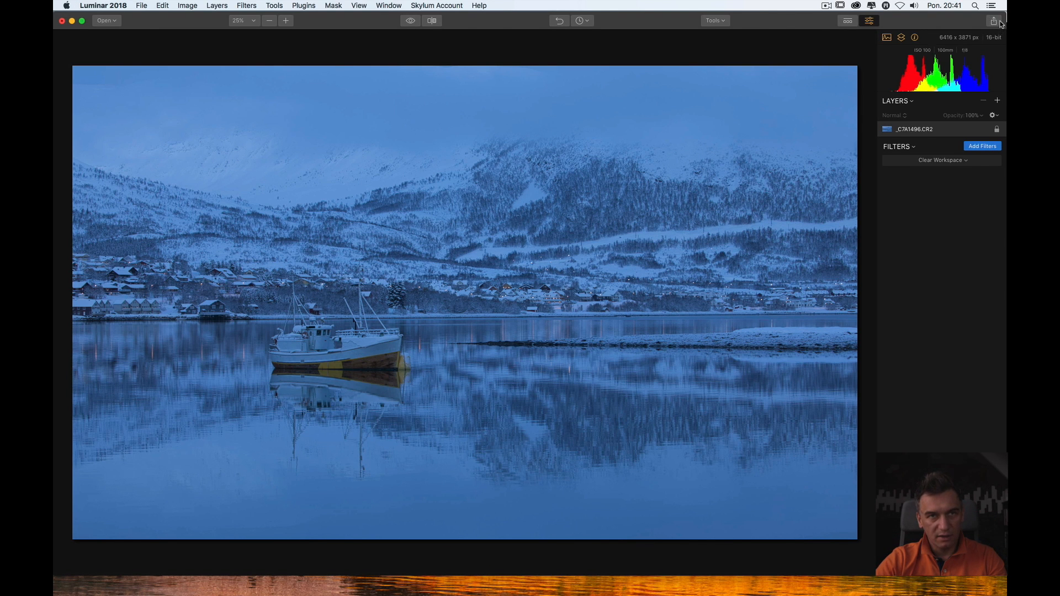
mouse_move(988, 26)
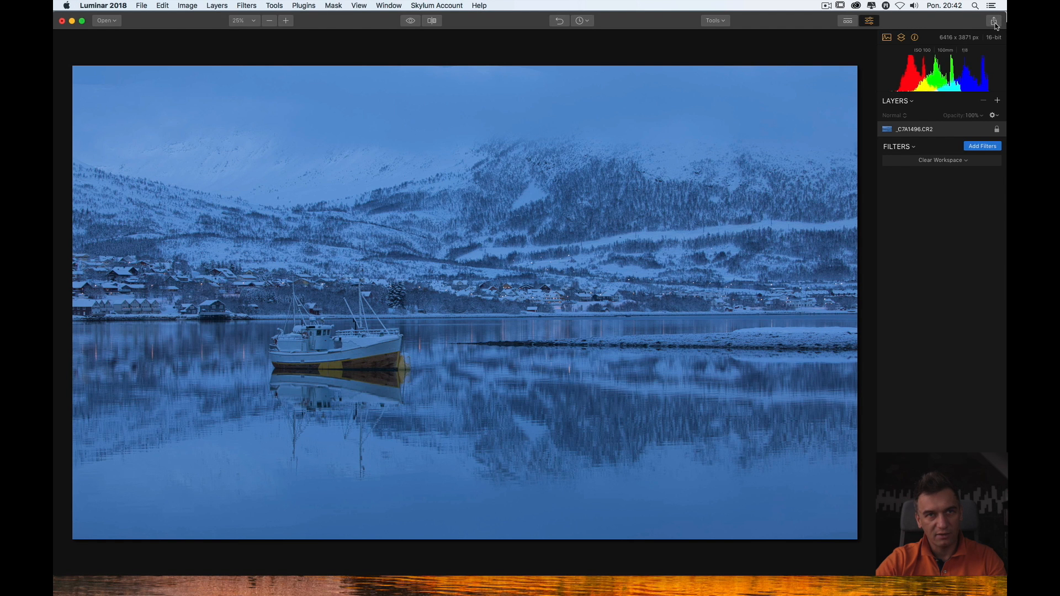
mouse_move(994, 22)
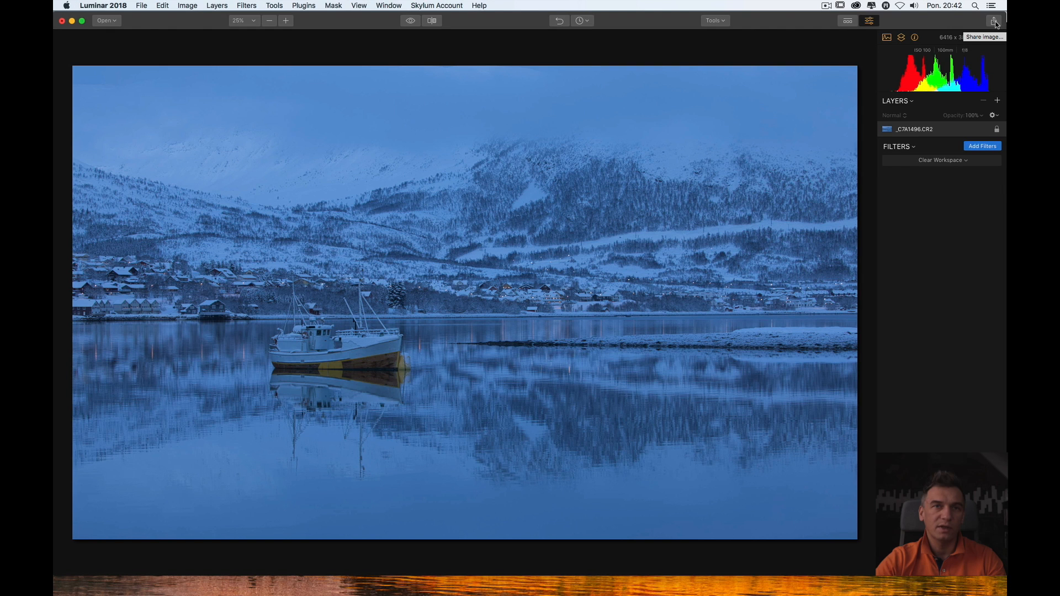
click(995, 21)
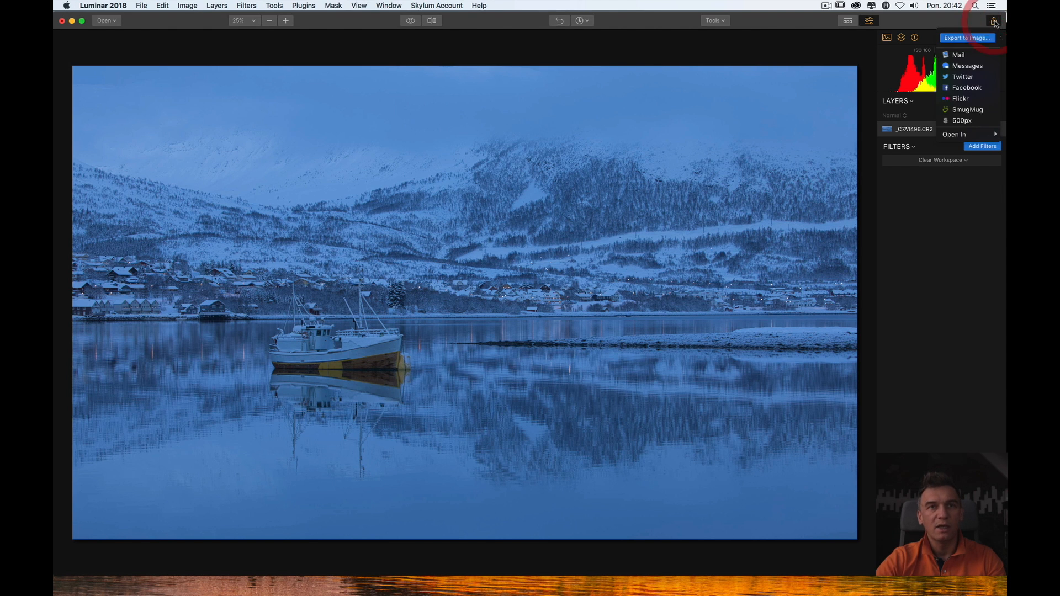
mouse_move(966, 87)
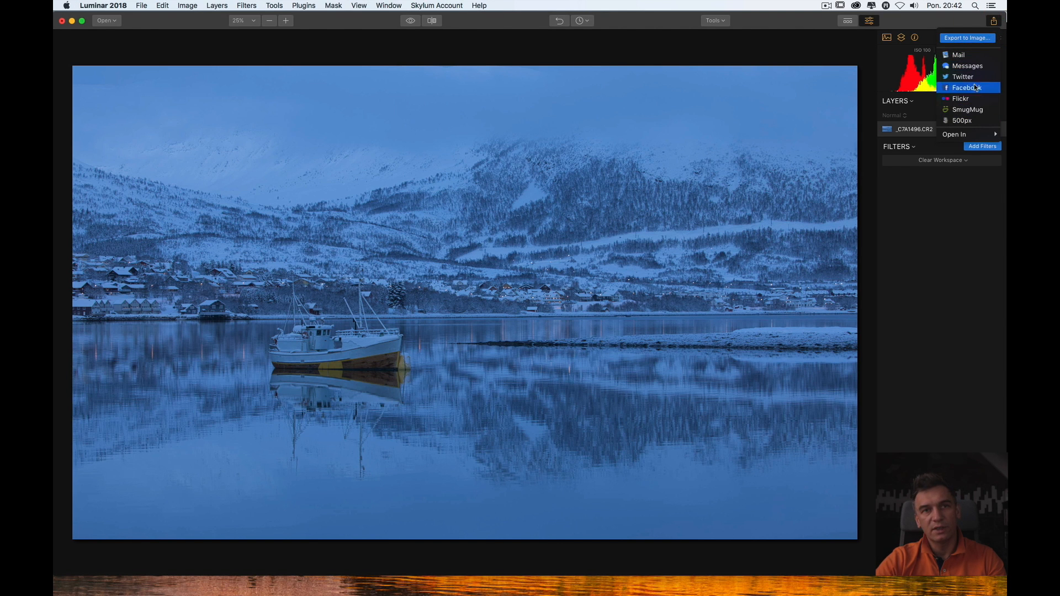
mouse_move(967, 109)
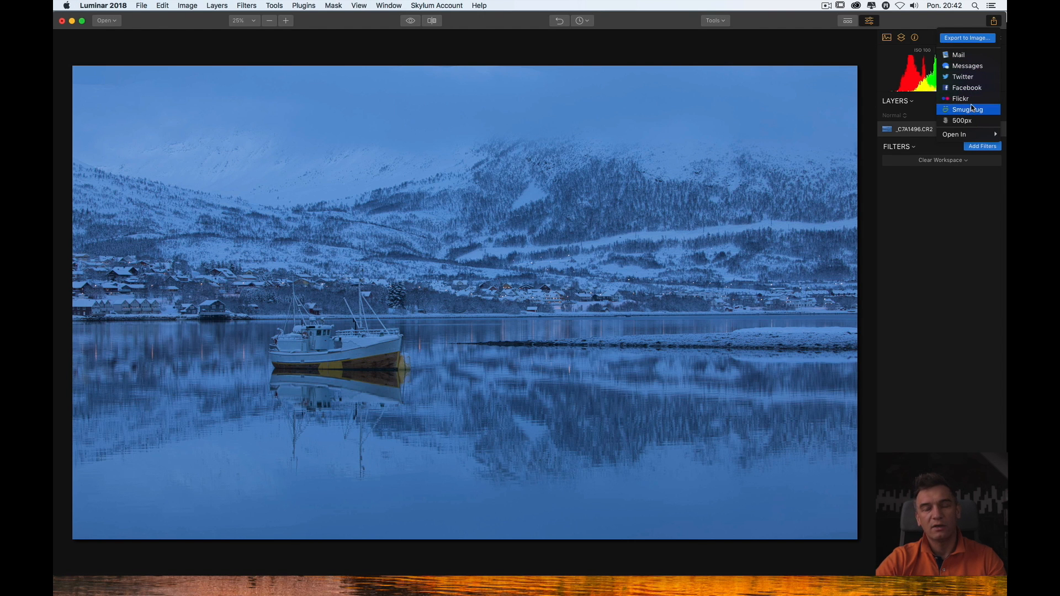
mouse_move(958, 55)
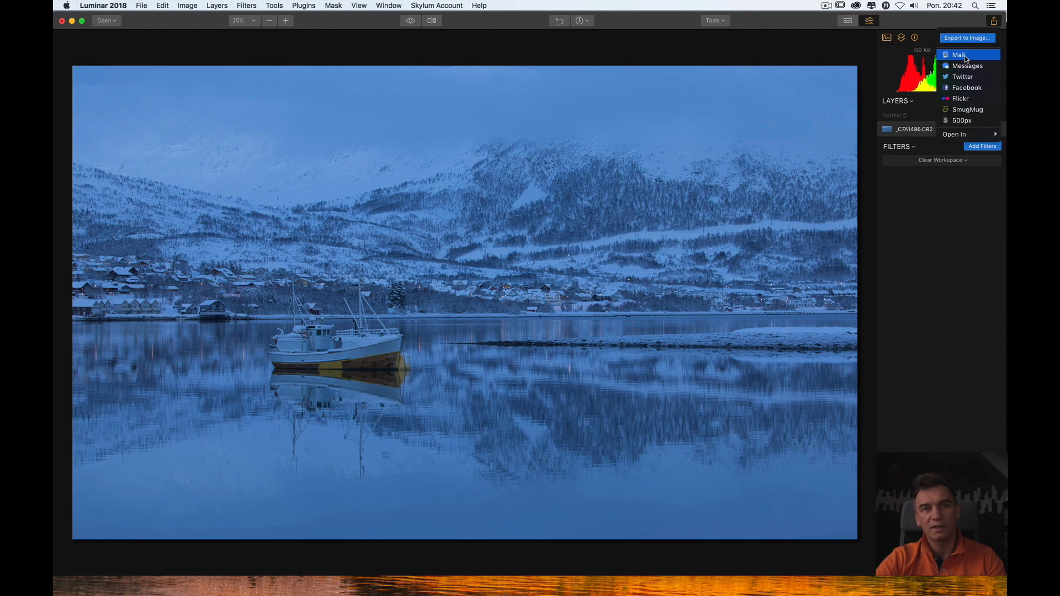
mouse_move(967, 66)
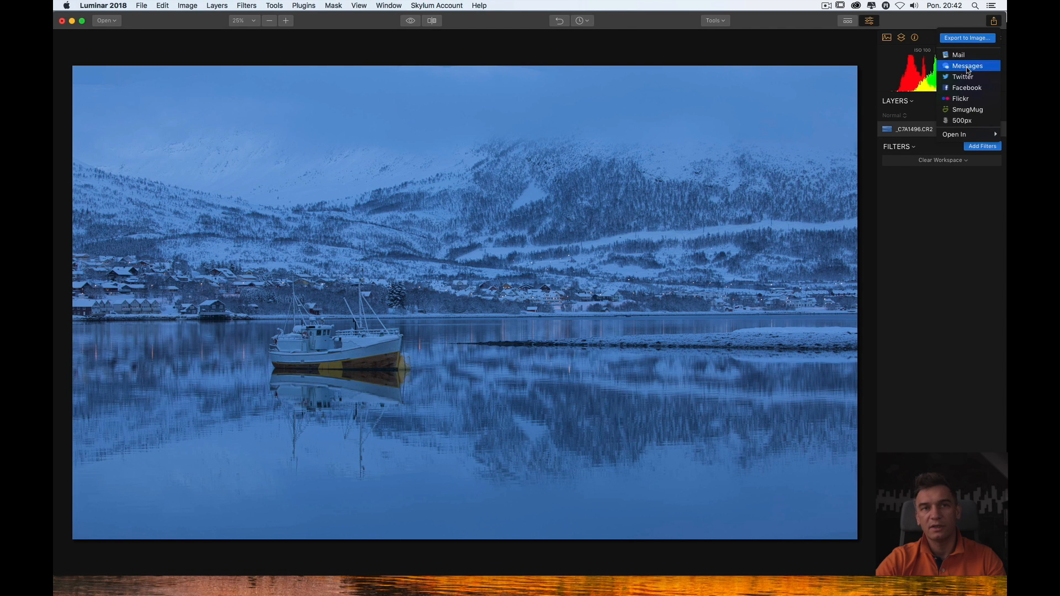
mouse_move(967, 87)
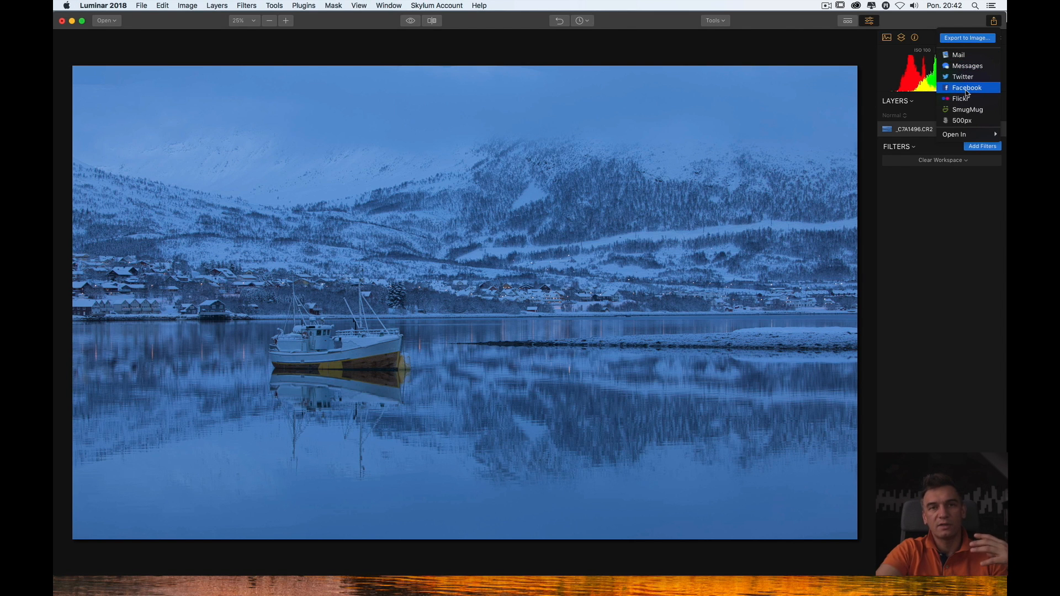
mouse_move(965, 120)
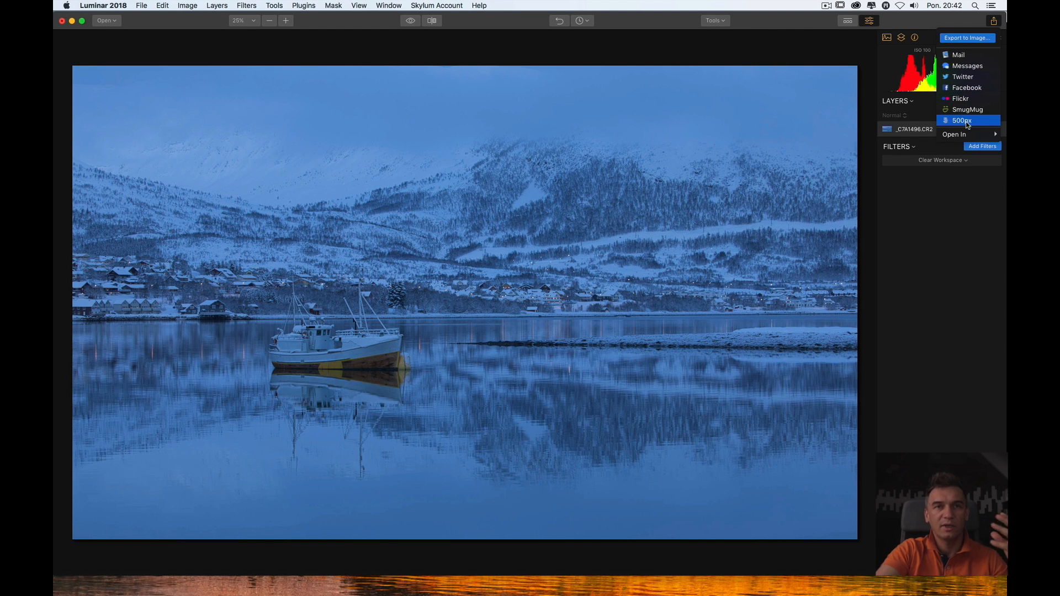
mouse_move(958, 55)
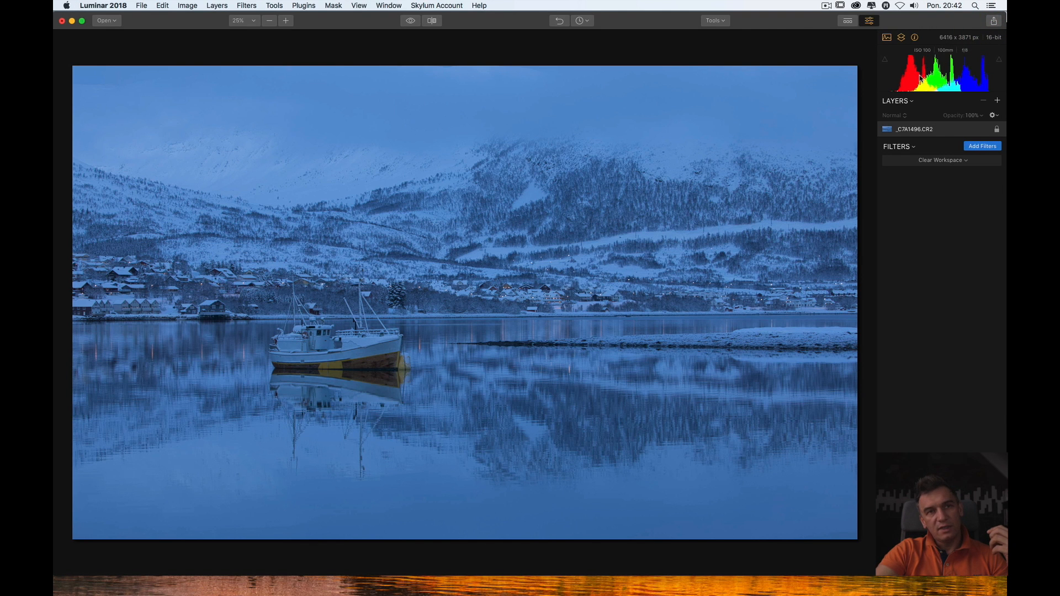
click(887, 37)
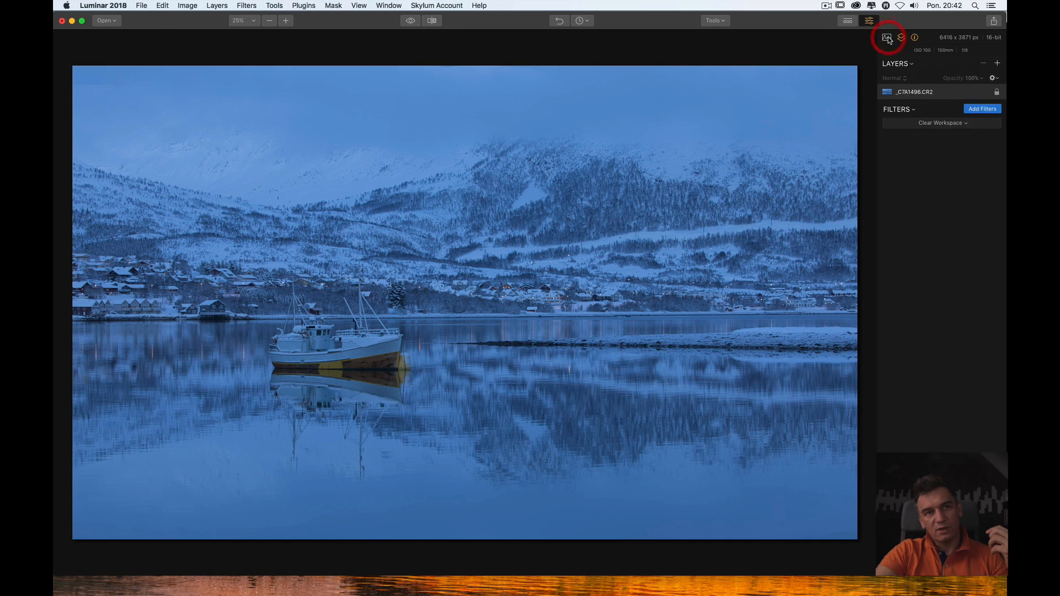
click(888, 37)
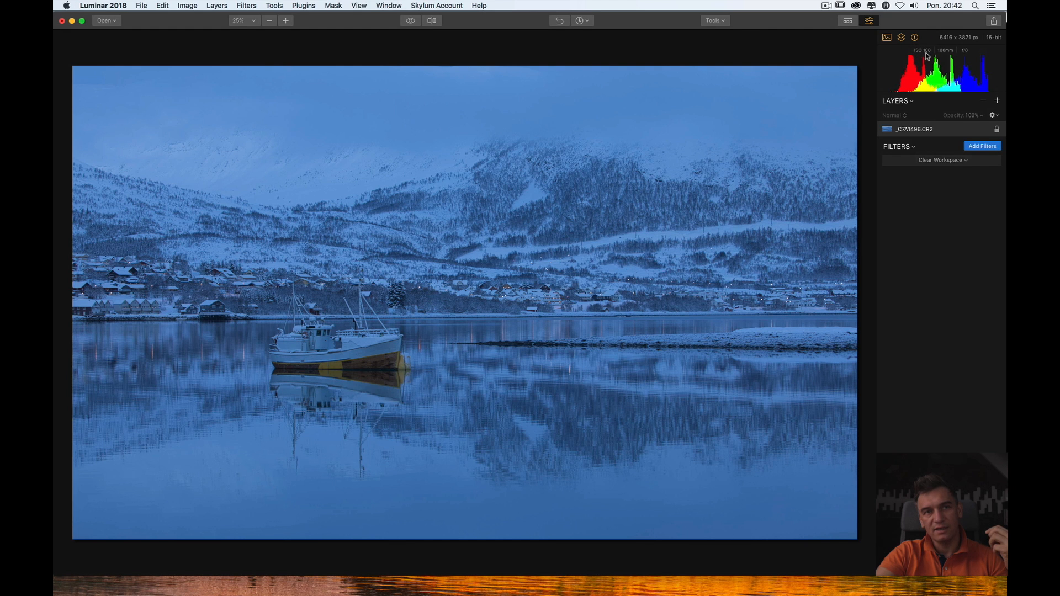
mouse_move(945, 55)
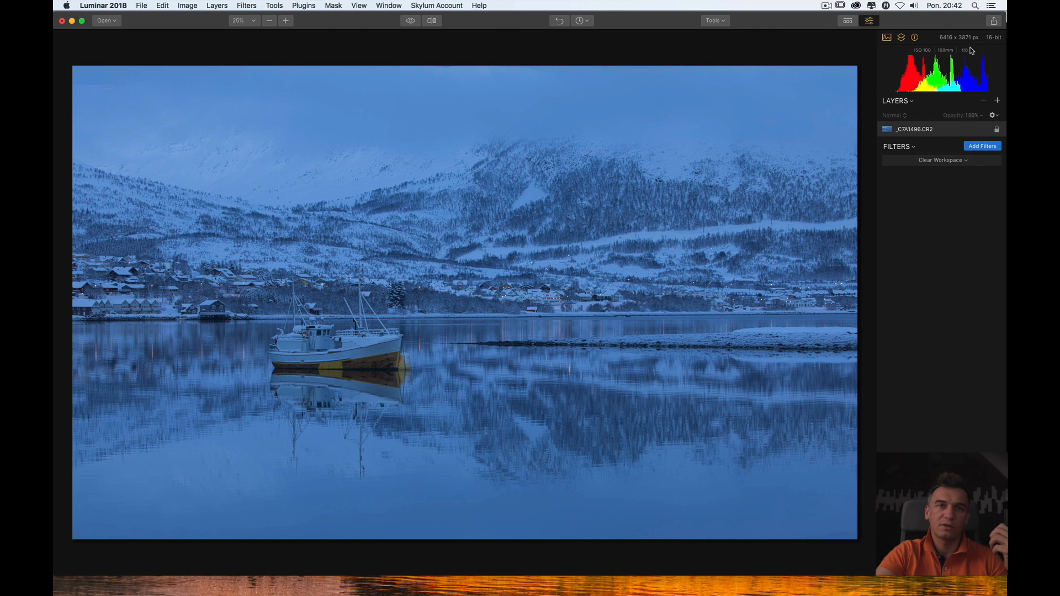
mouse_move(940, 37)
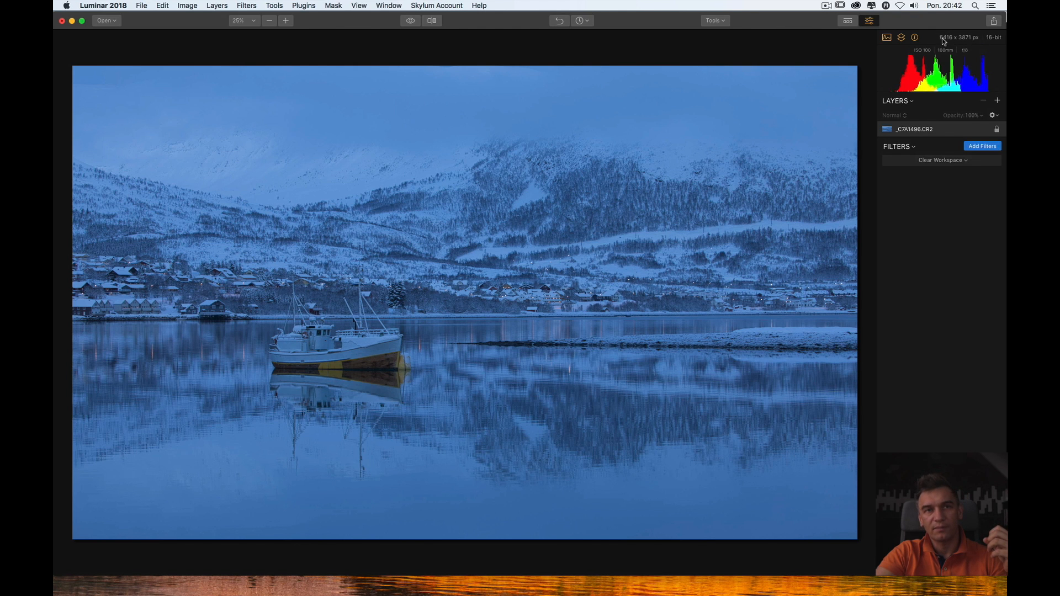
mouse_move(991, 44)
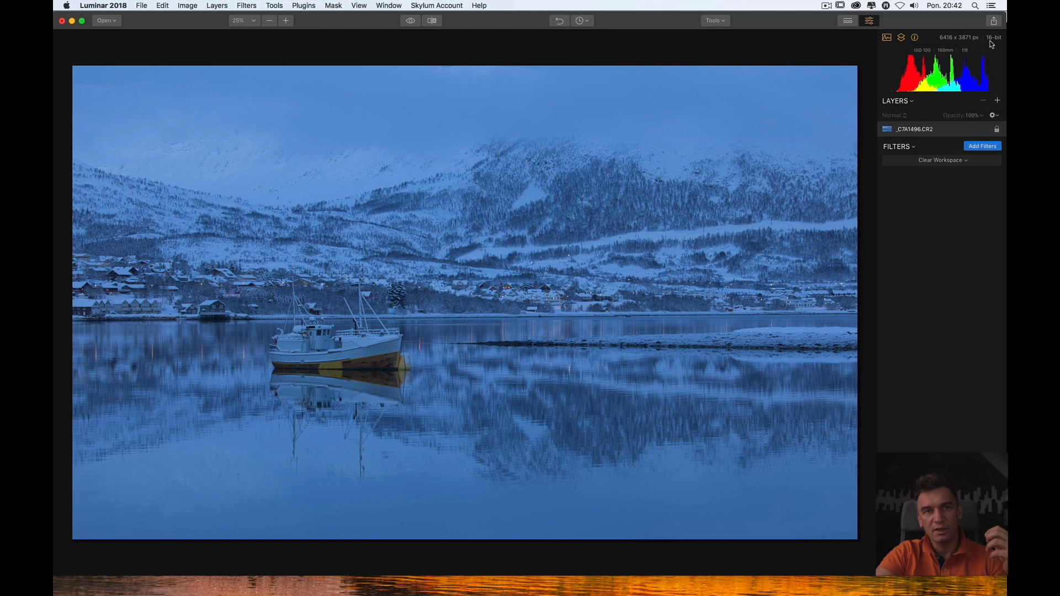
mouse_move(985, 42)
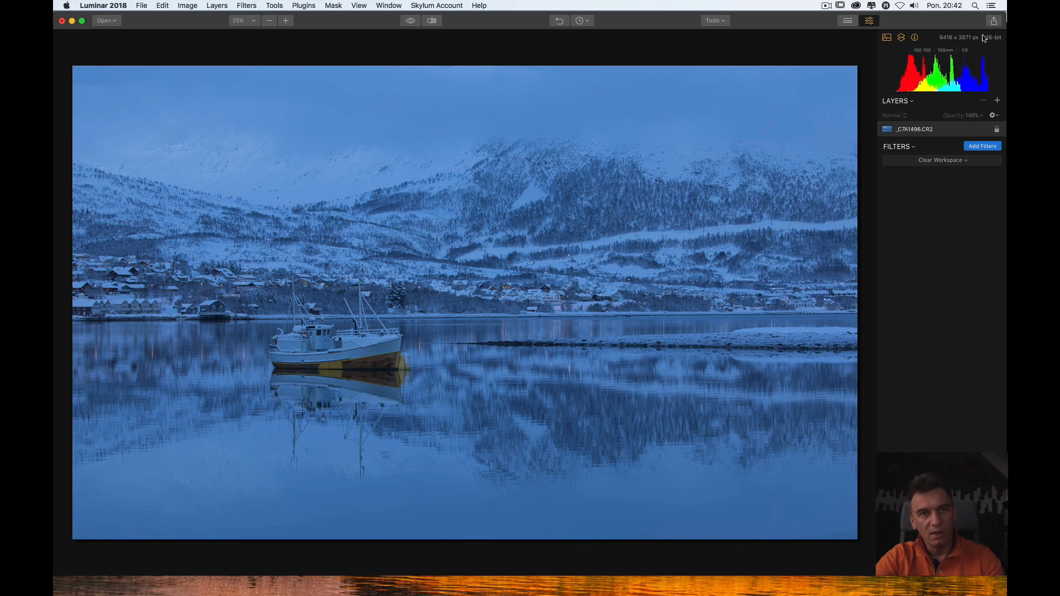
mouse_move(896, 43)
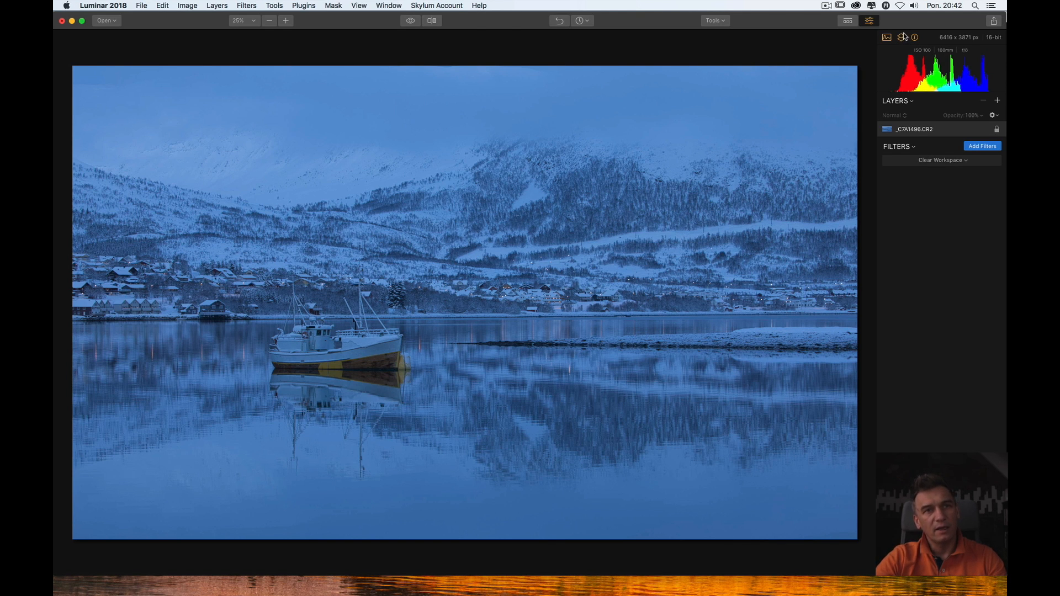
click(901, 37)
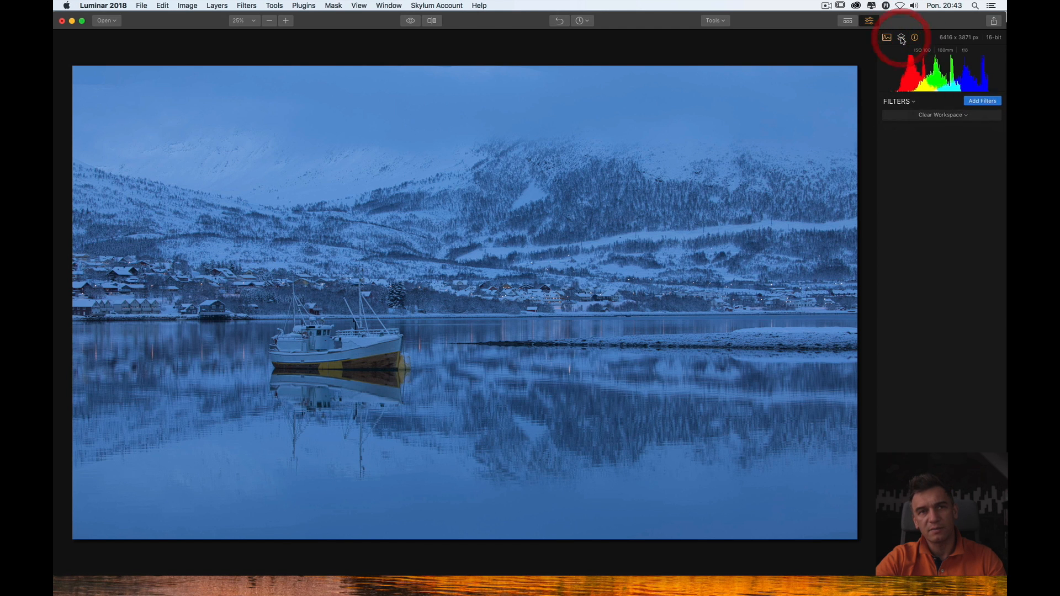
click(901, 37)
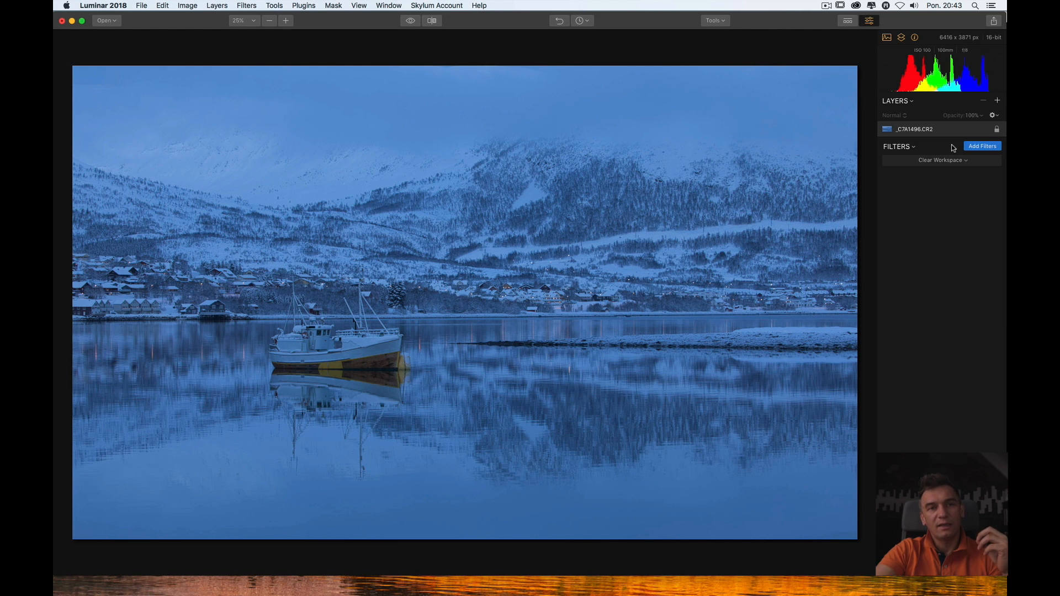
mouse_move(881, 116)
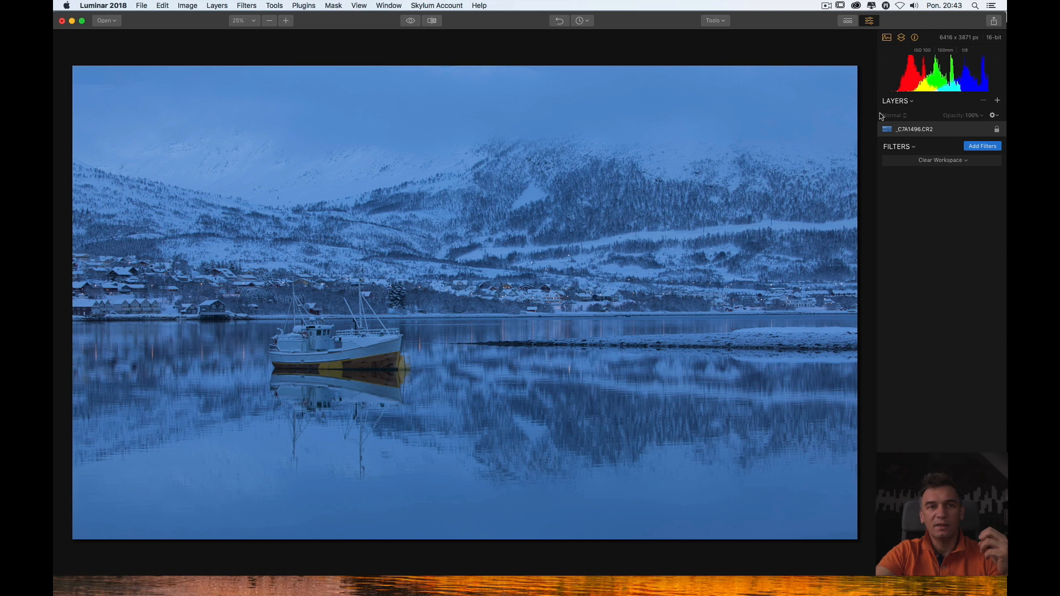
mouse_move(897, 123)
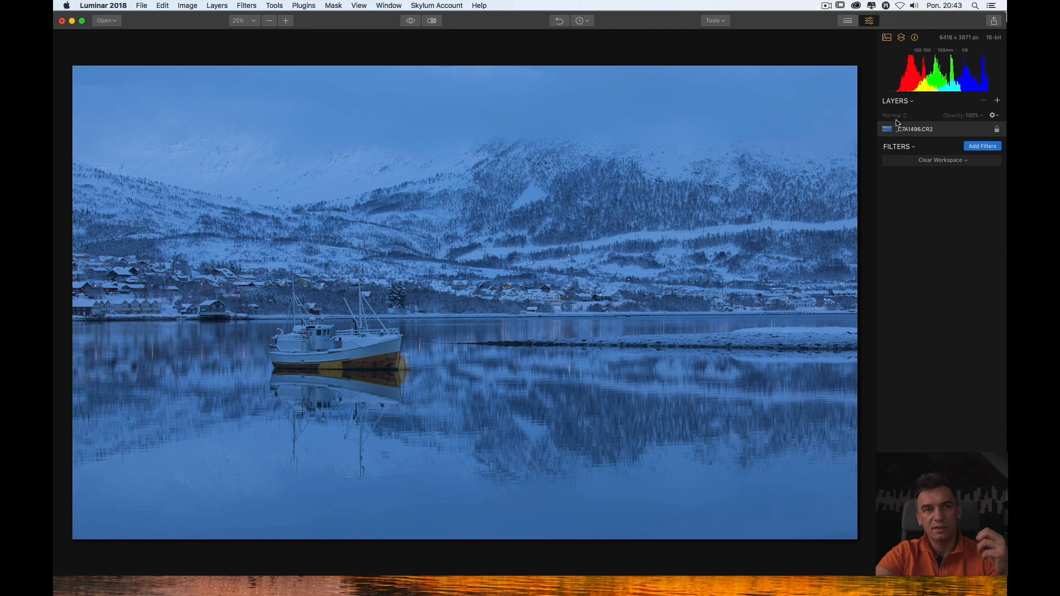
mouse_move(919, 122)
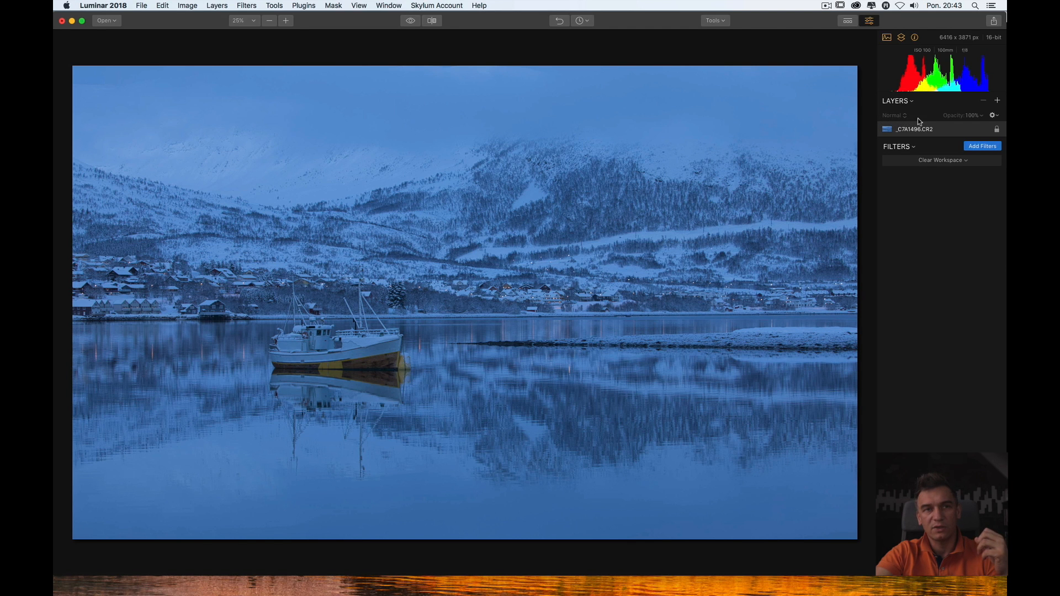
mouse_move(959, 112)
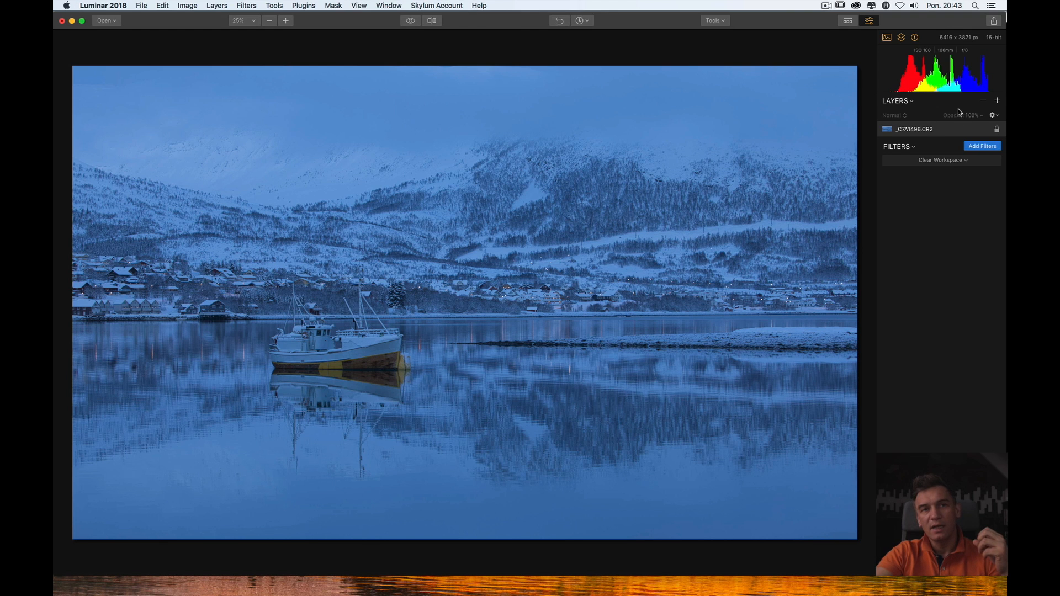
mouse_move(997, 106)
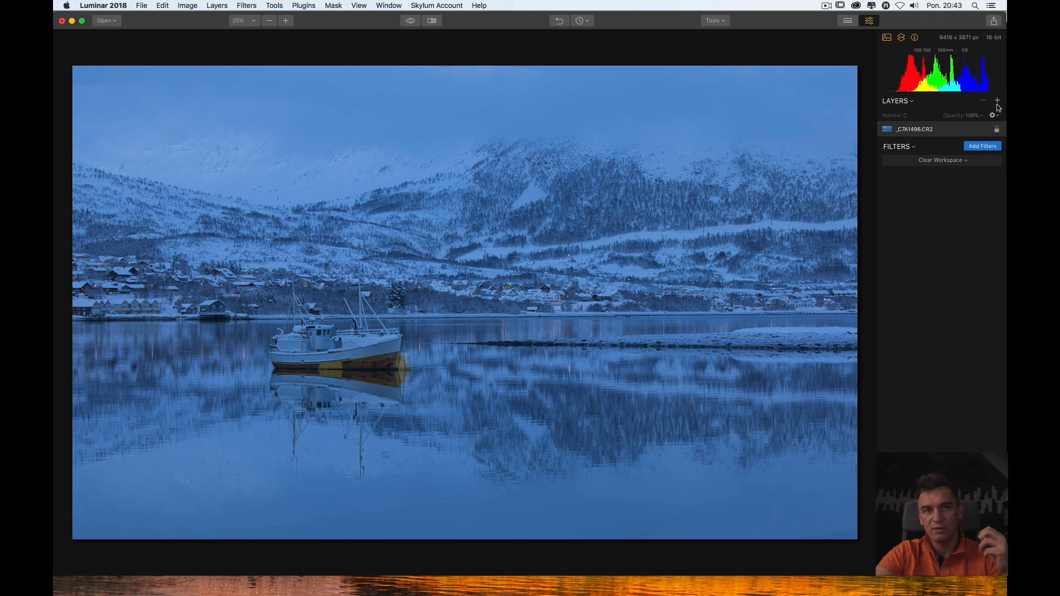
click(996, 102)
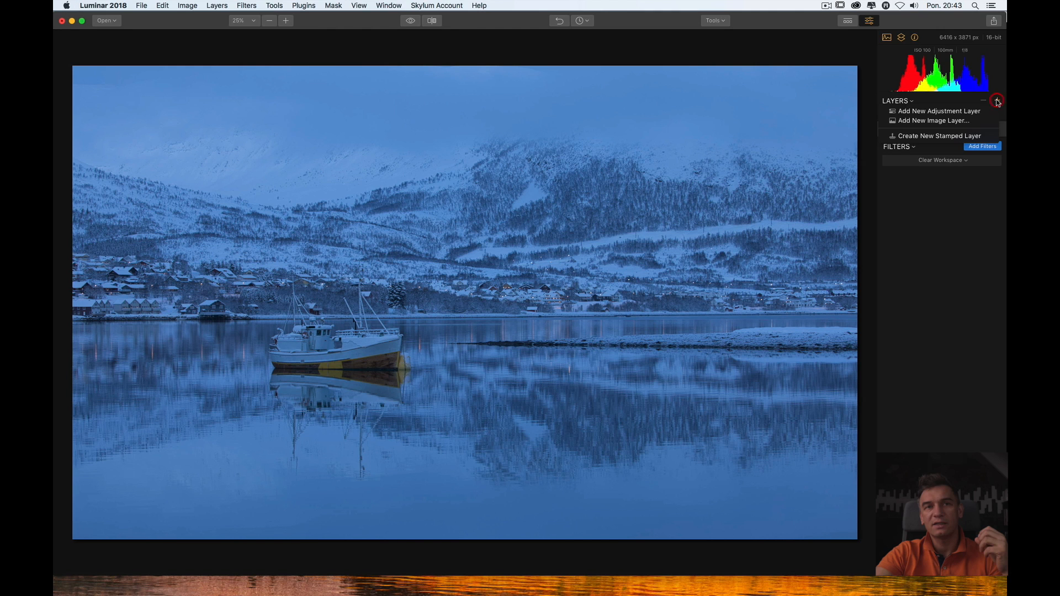
mouse_move(939, 111)
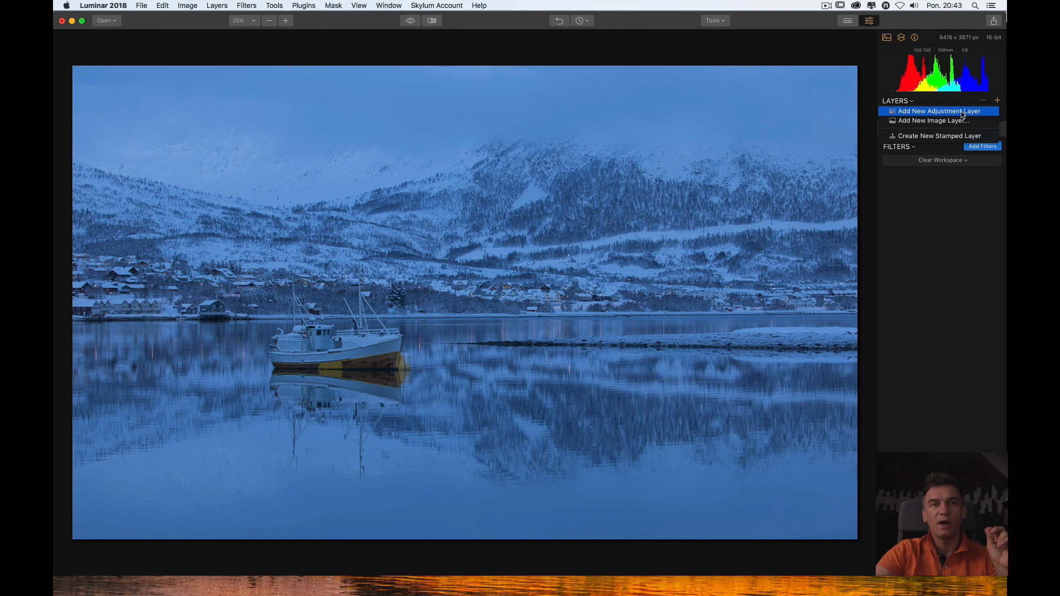
mouse_move(935, 121)
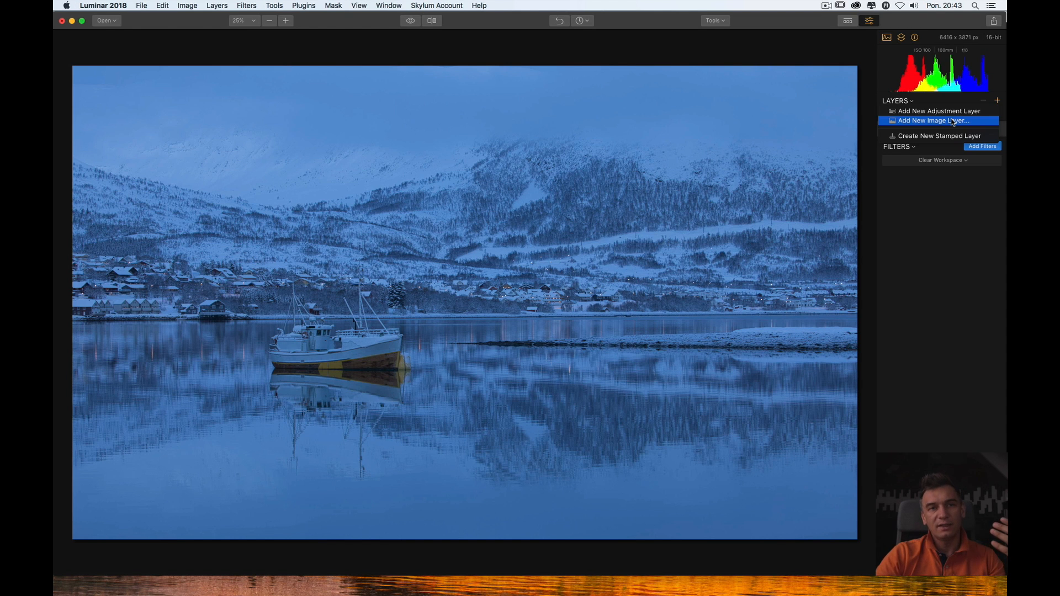
mouse_move(939, 136)
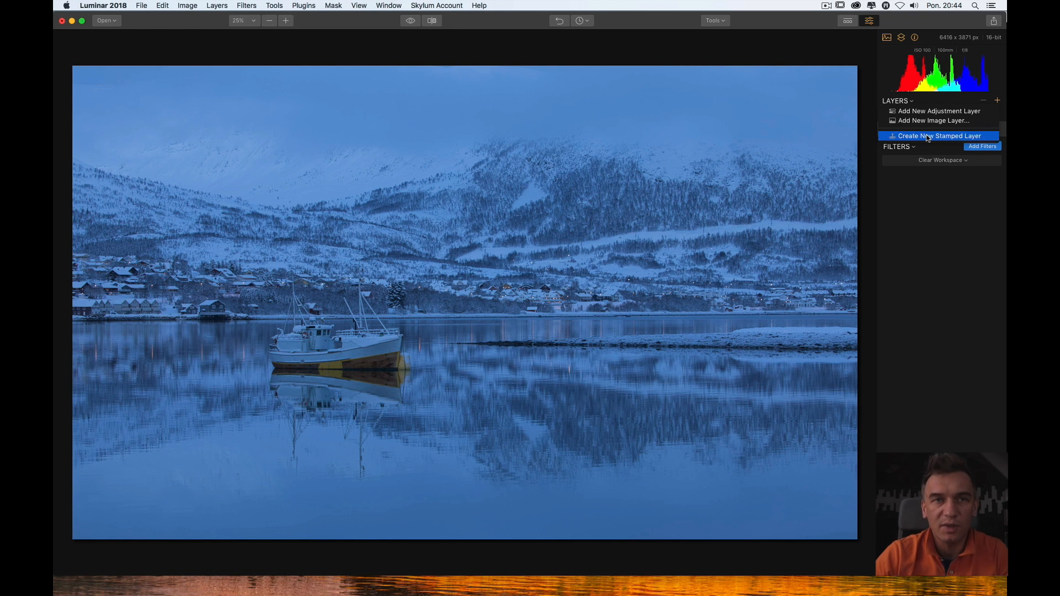
mouse_move(944, 100)
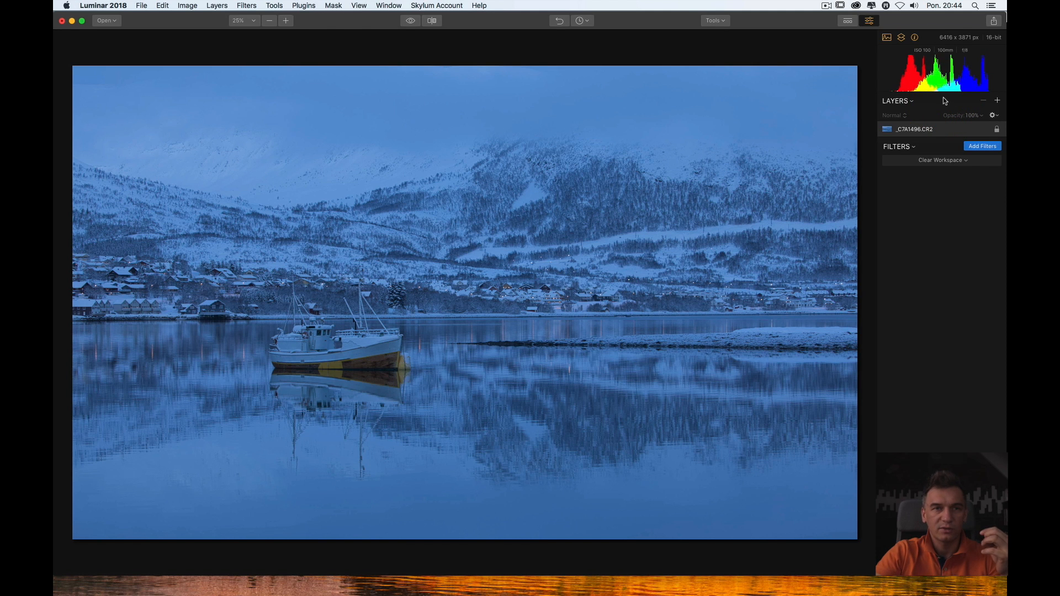
mouse_move(983, 185)
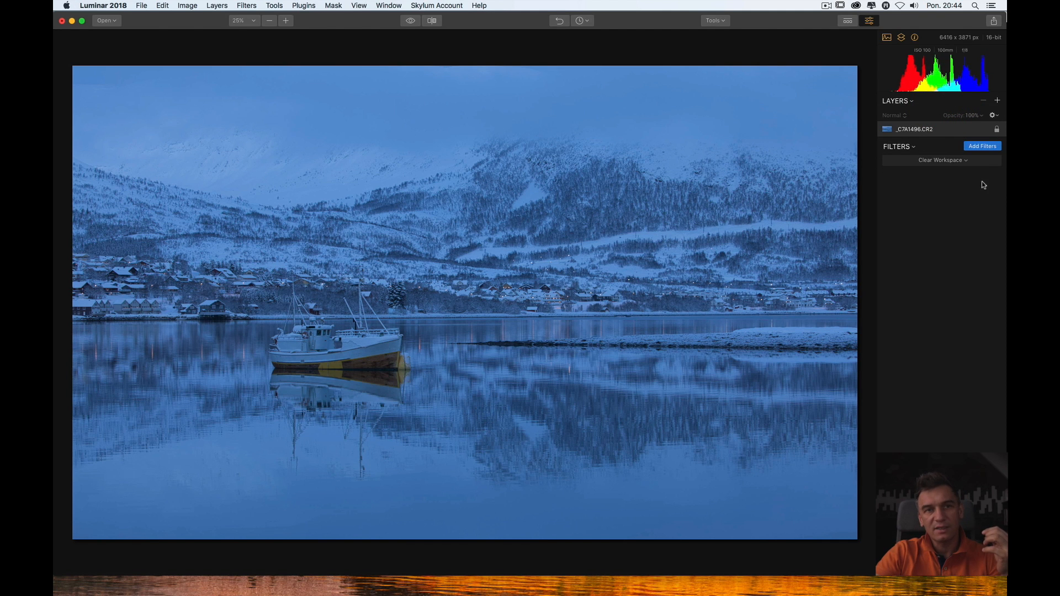
mouse_move(923, 176)
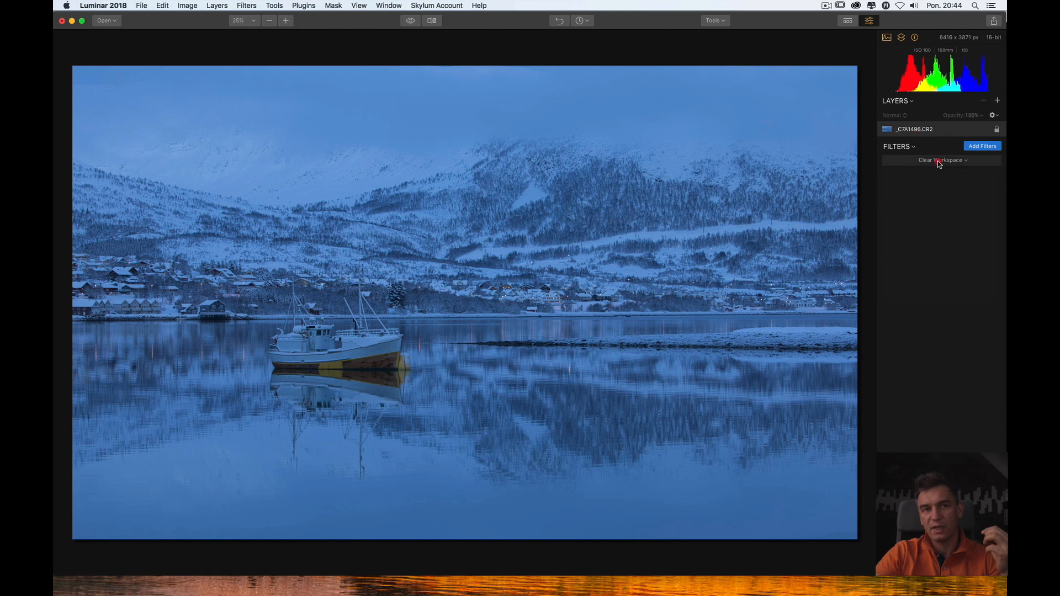
- Switch to the Essentials workspace and set RAW Develop: Temperature 7043, Exposure 0.63, Highlights 43, Blacks -44
click(941, 160)
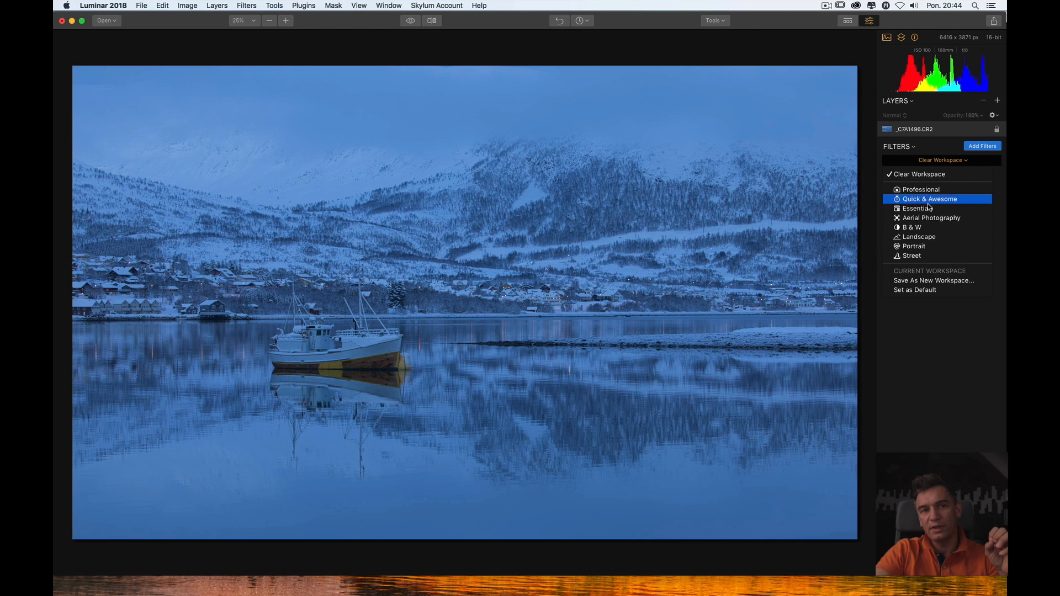
mouse_move(934, 279)
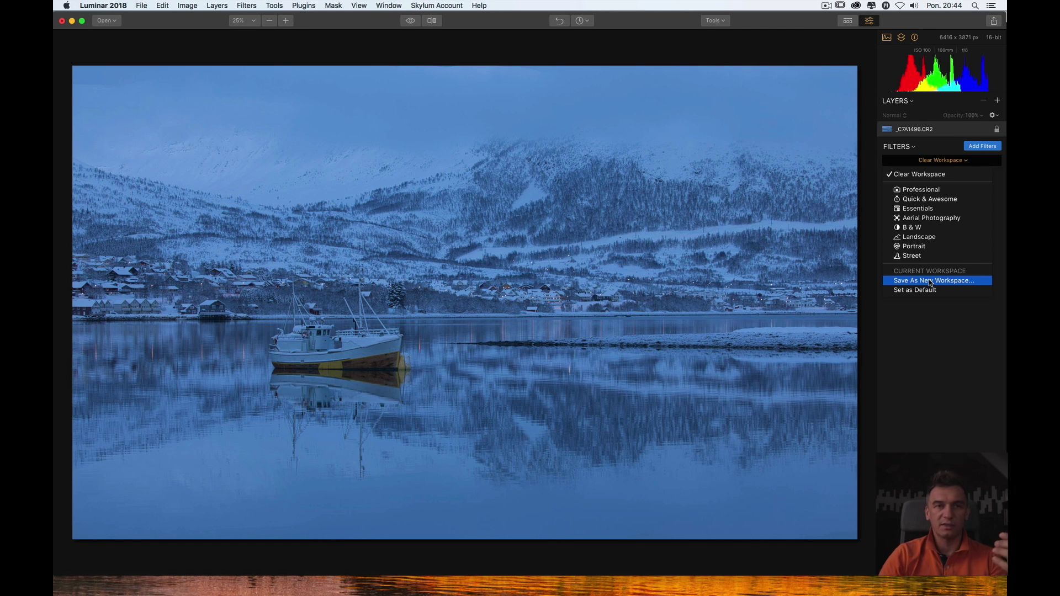
click(918, 208)
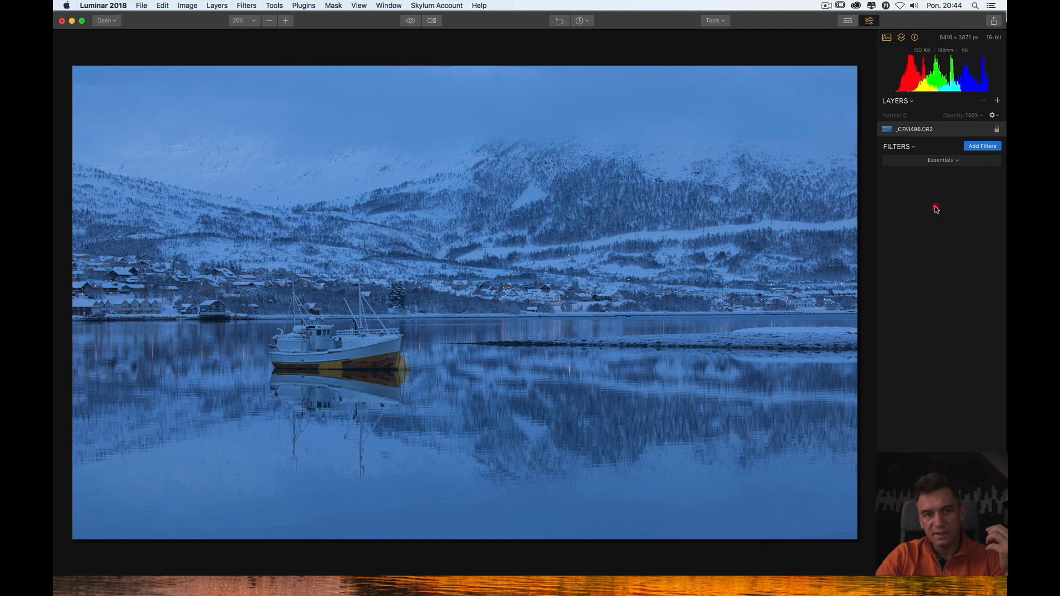
click(981, 146)
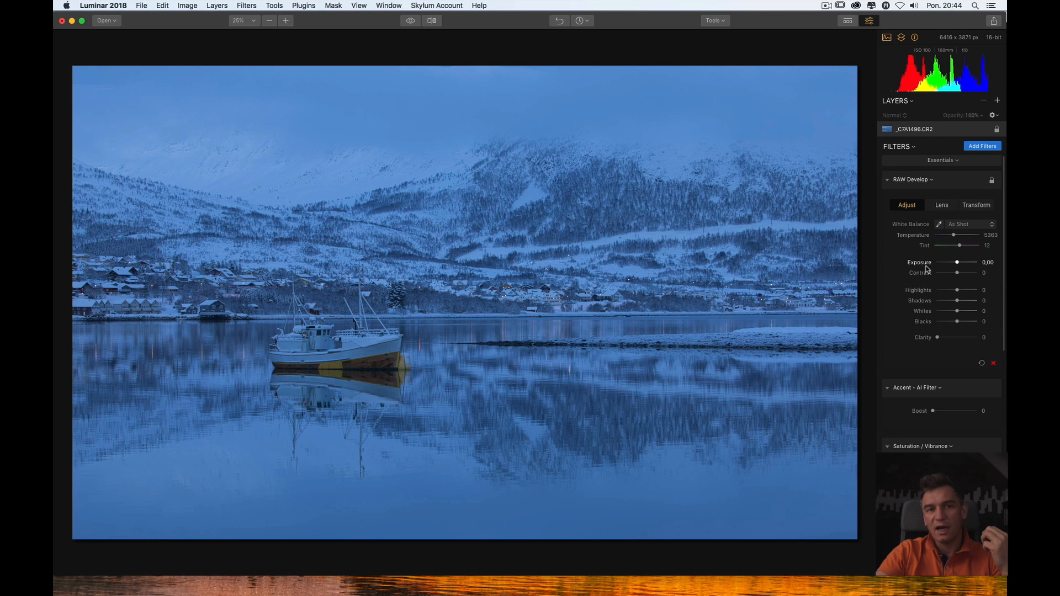
scroll(down, 3)
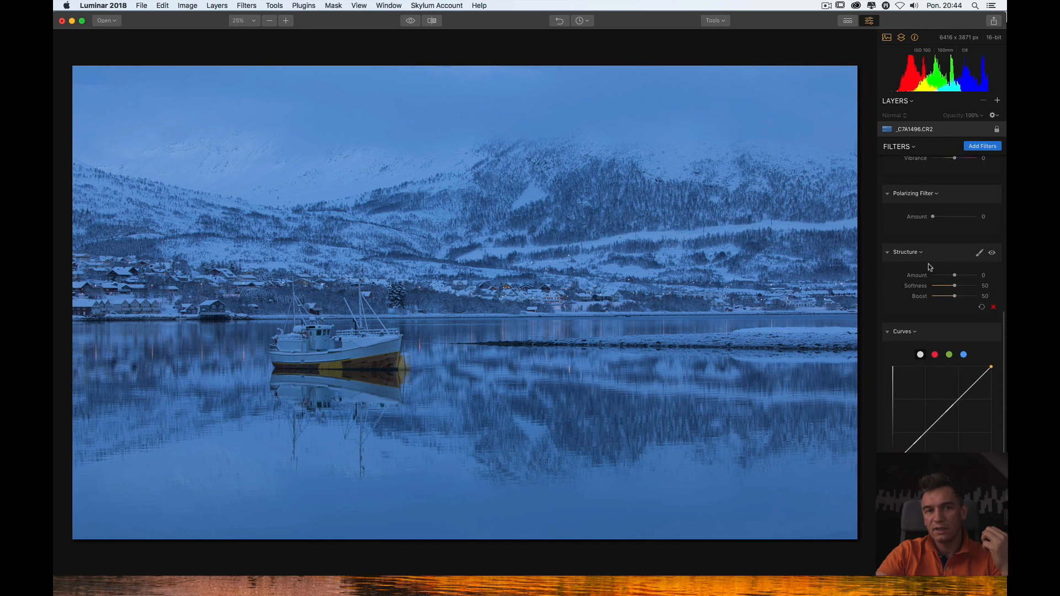
scroll(down, 3)
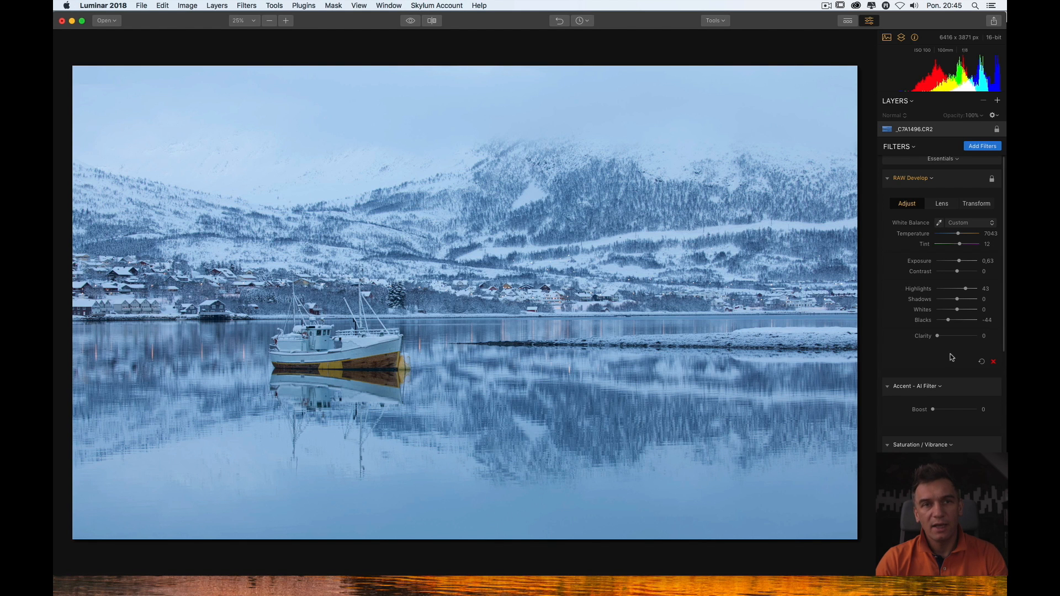
scroll(down, 3)
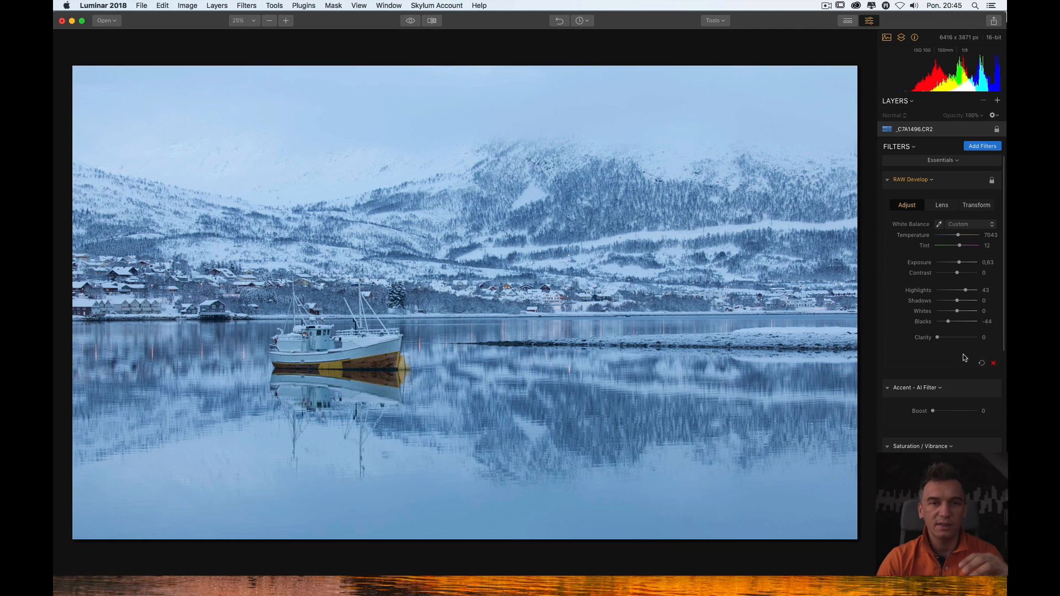
- Delete the Saturation / Vibrance filter, leaving Accent, Polarizing and Structure filters
scroll(up, 3)
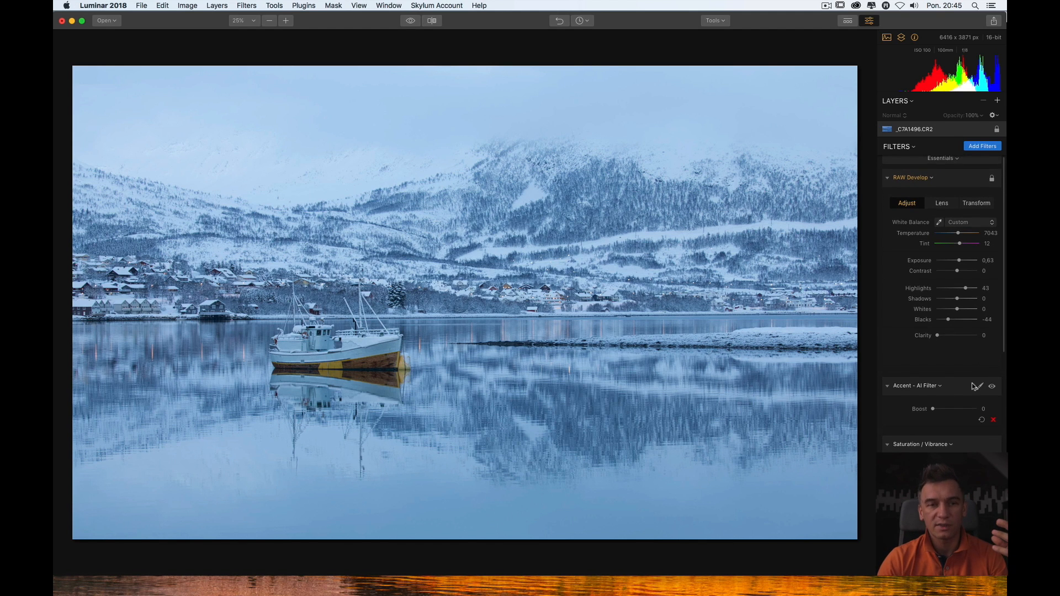
scroll(down, 3)
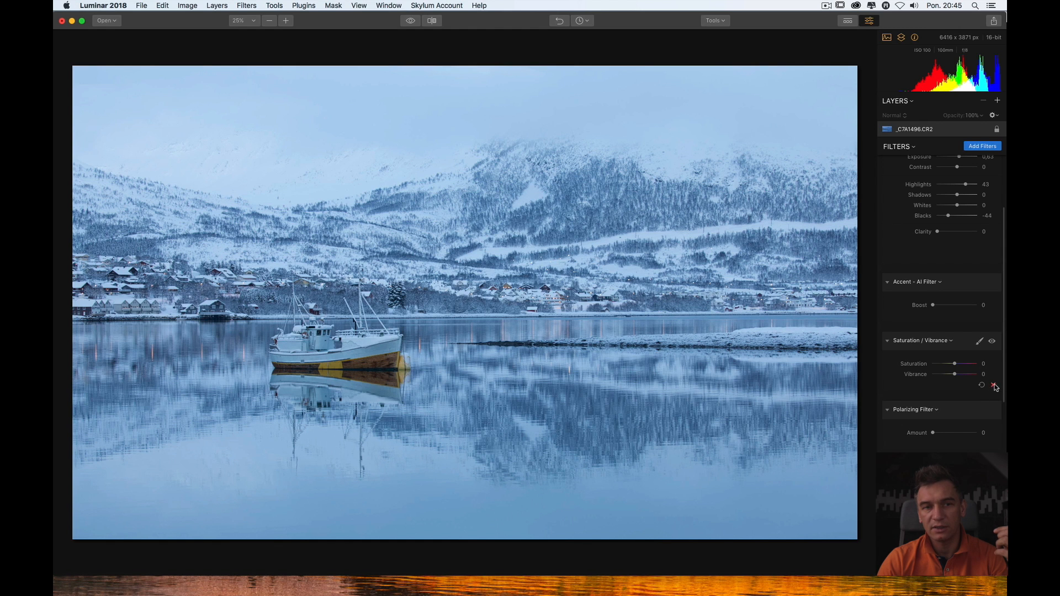
click(994, 386)
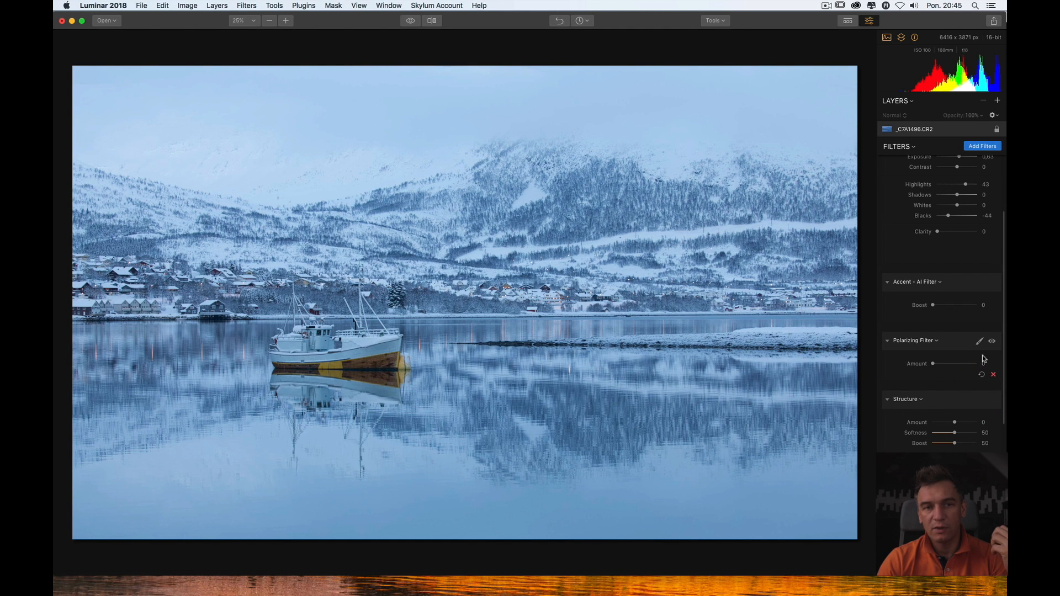
mouse_move(933, 365)
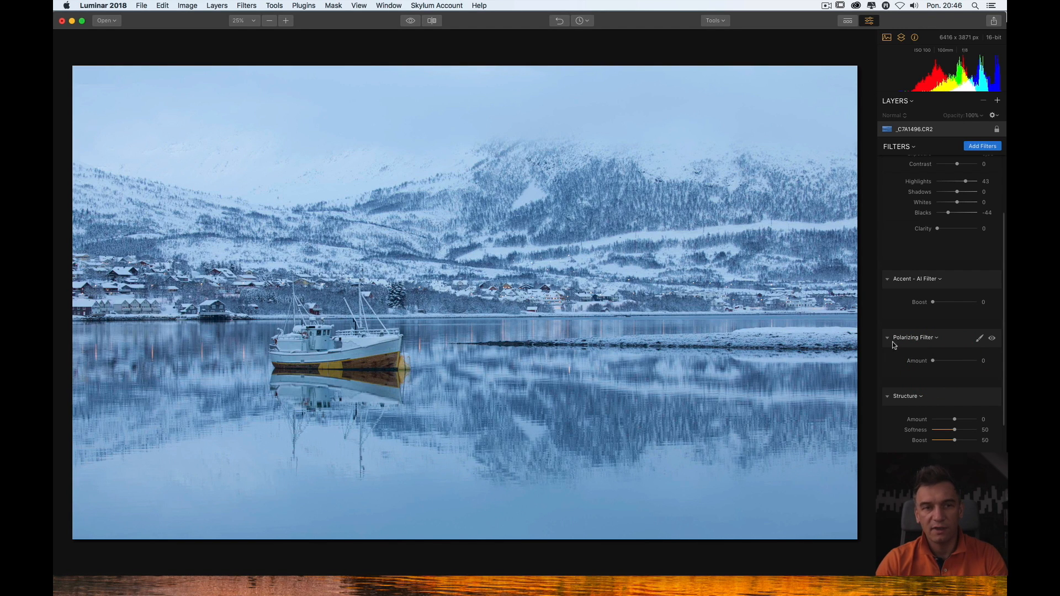
- Check the Polarizing Filter options, then choose Clear Workspace to remove all filters
click(937, 337)
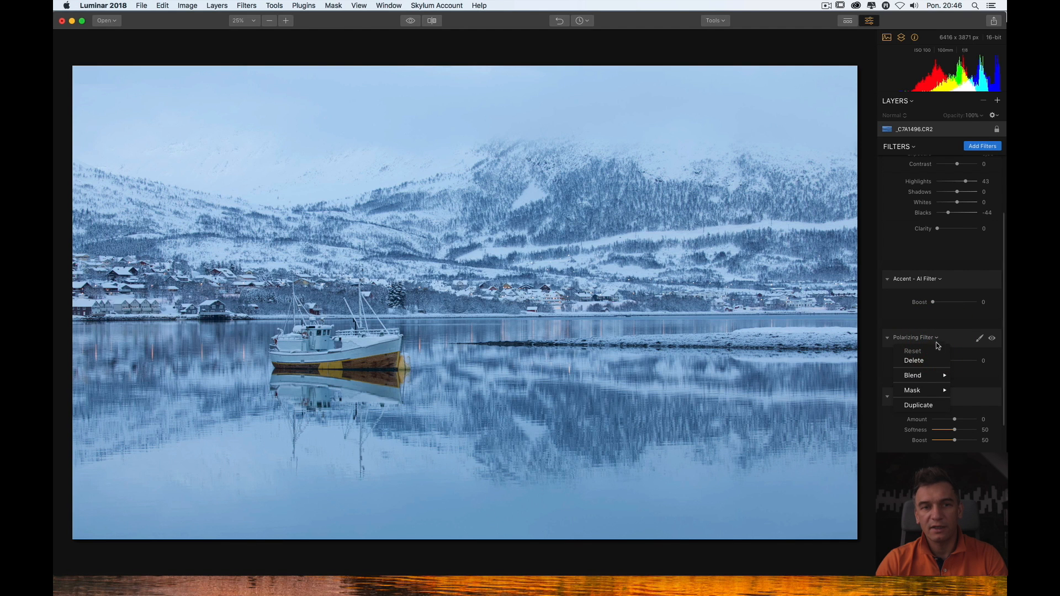
click(913, 376)
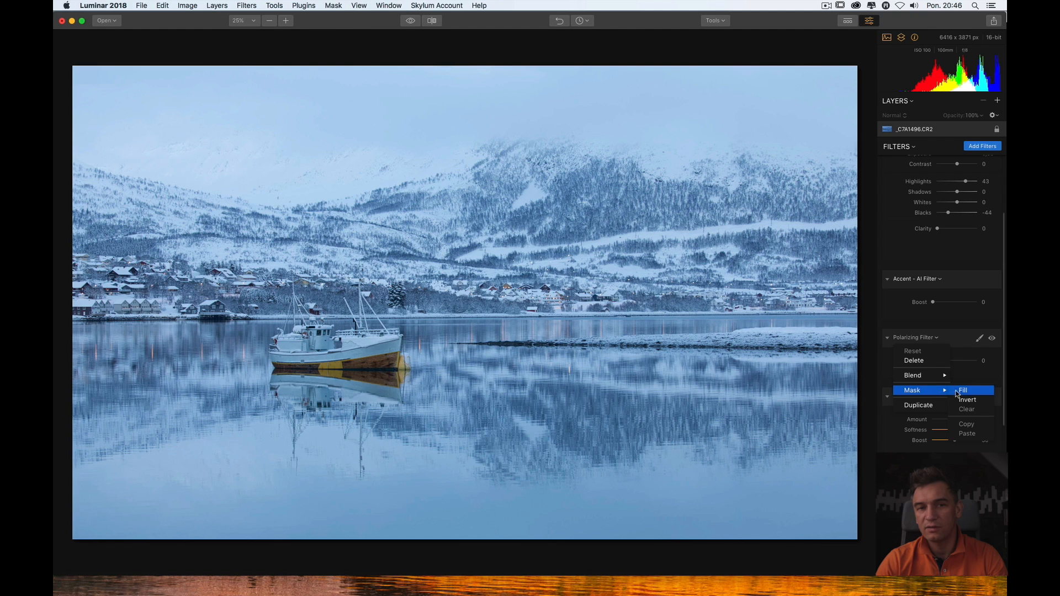
mouse_move(919, 394)
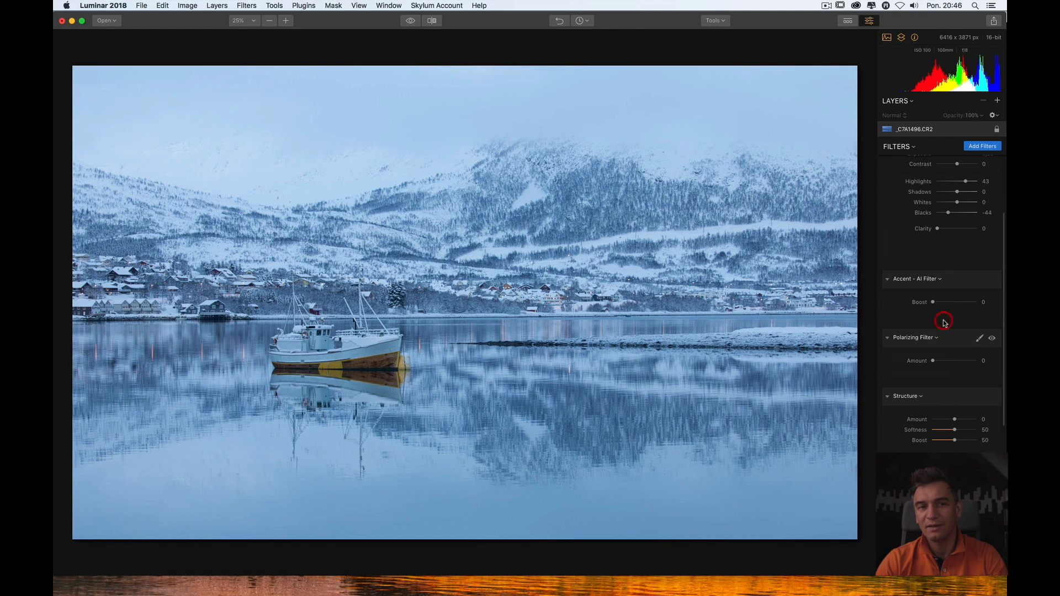
mouse_move(938, 342)
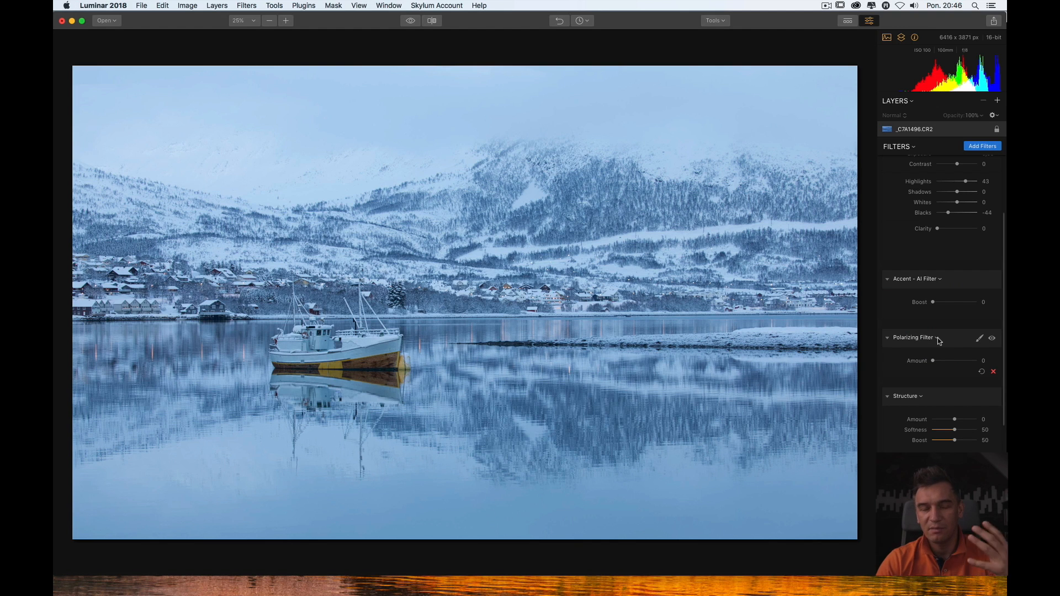
mouse_move(913, 240)
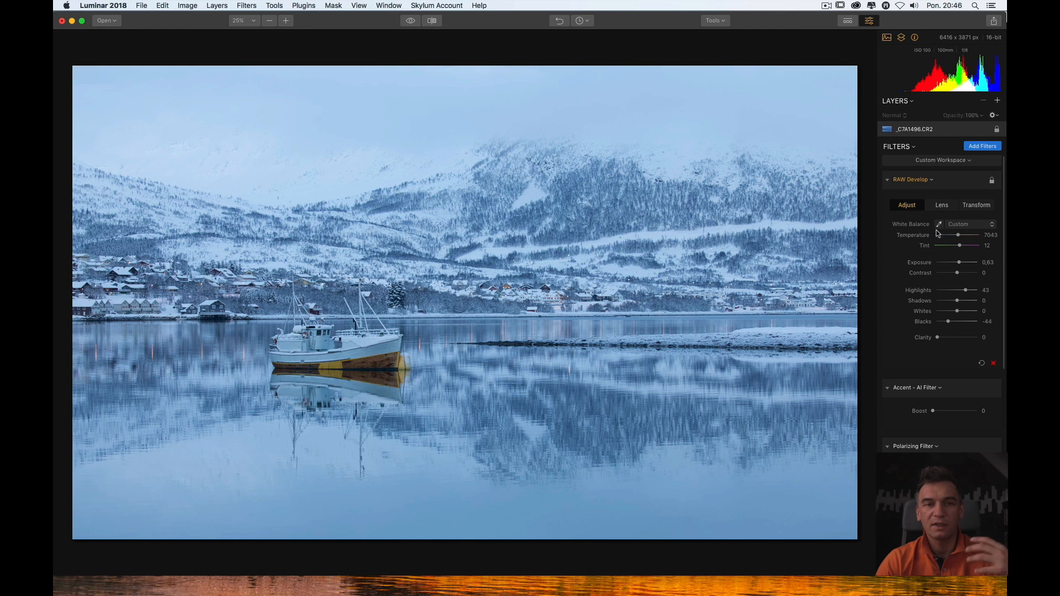
mouse_move(943, 281)
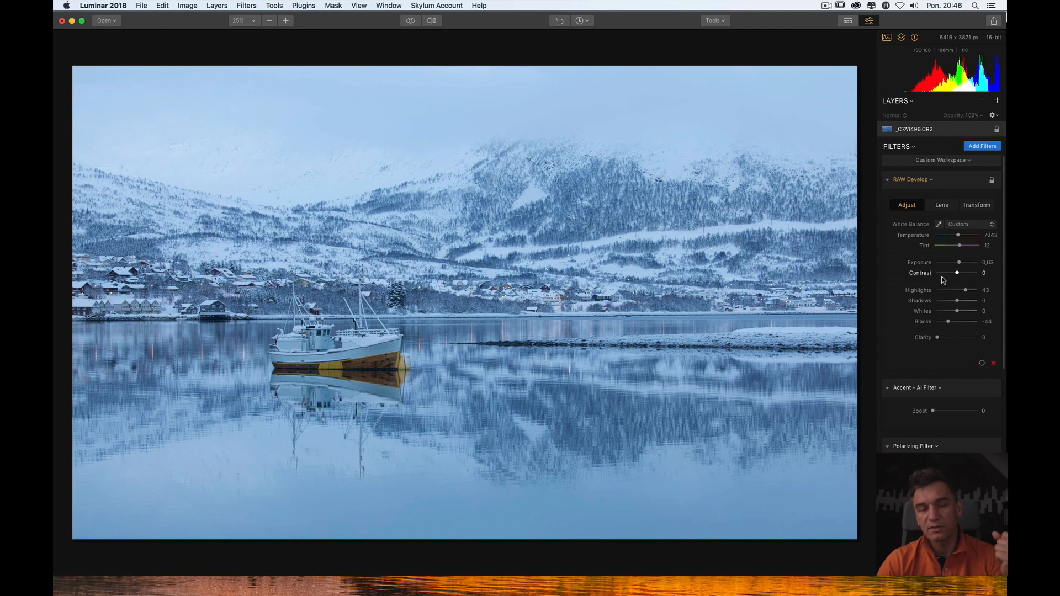
scroll(down, 3)
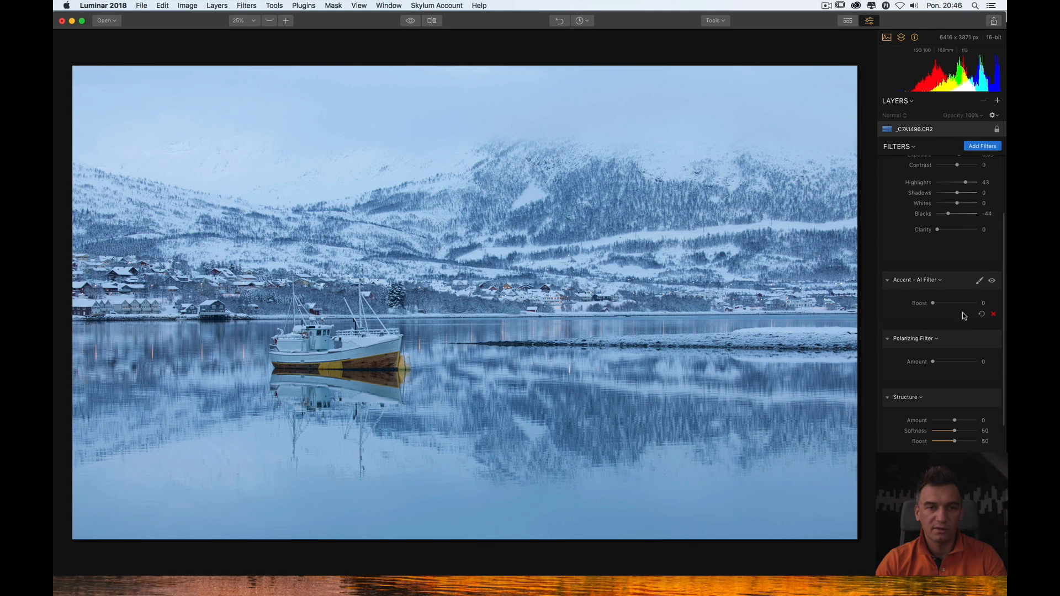
scroll(down, 3)
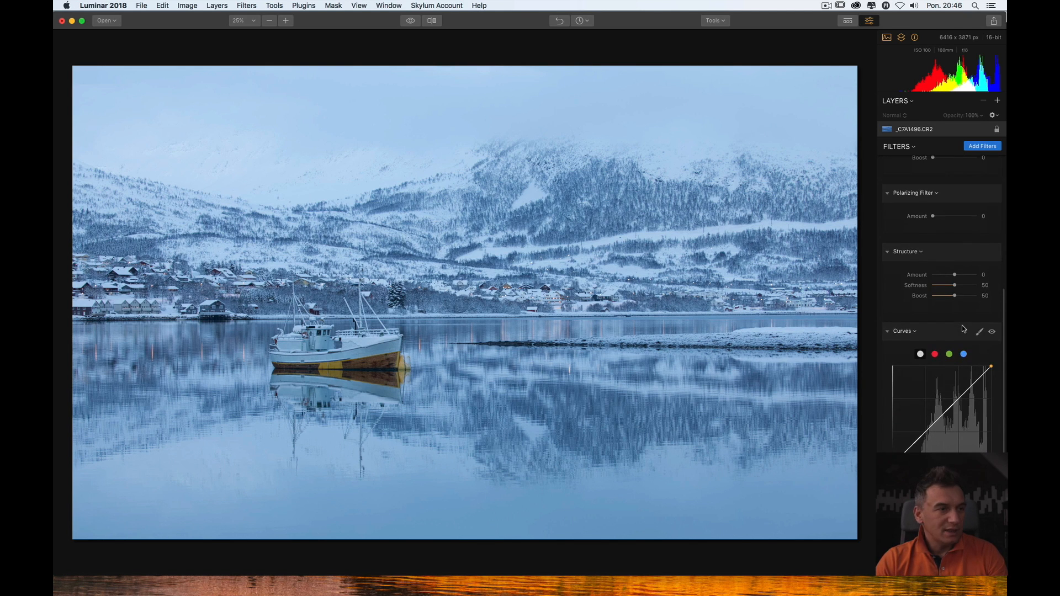
scroll(up, 3)
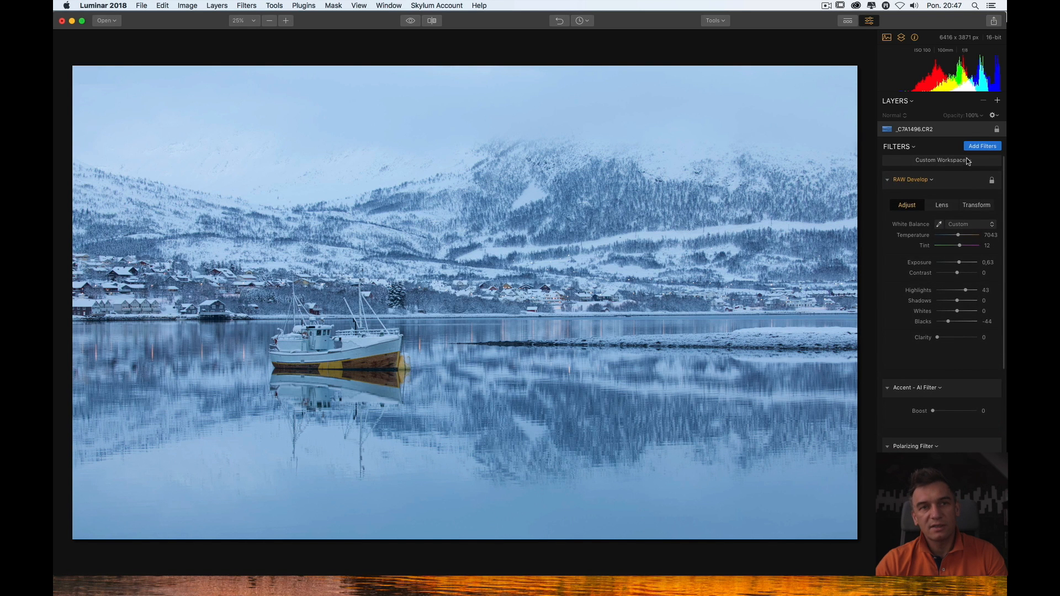
click(940, 161)
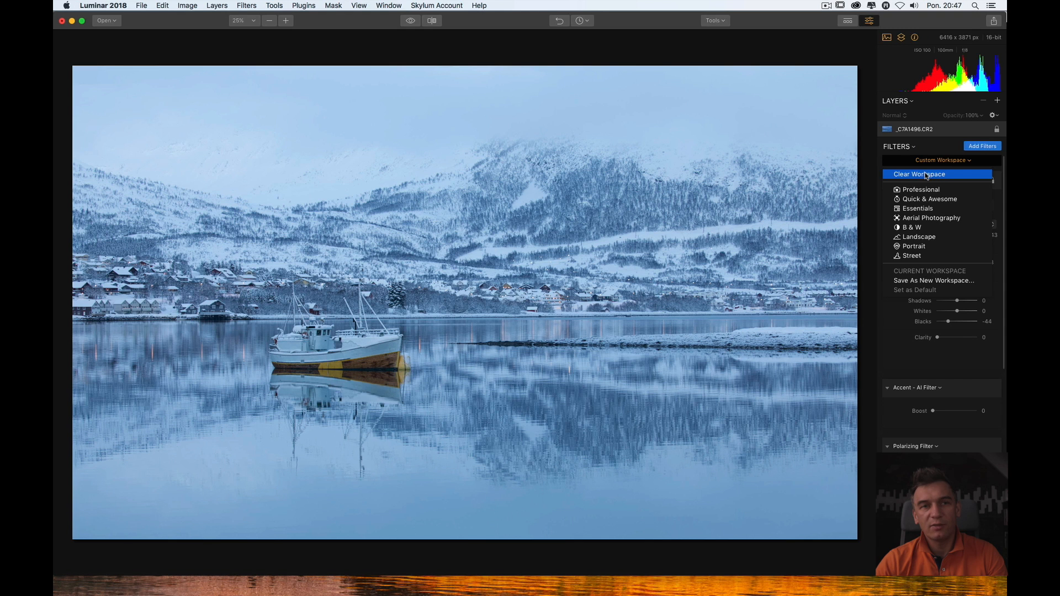
click(920, 174)
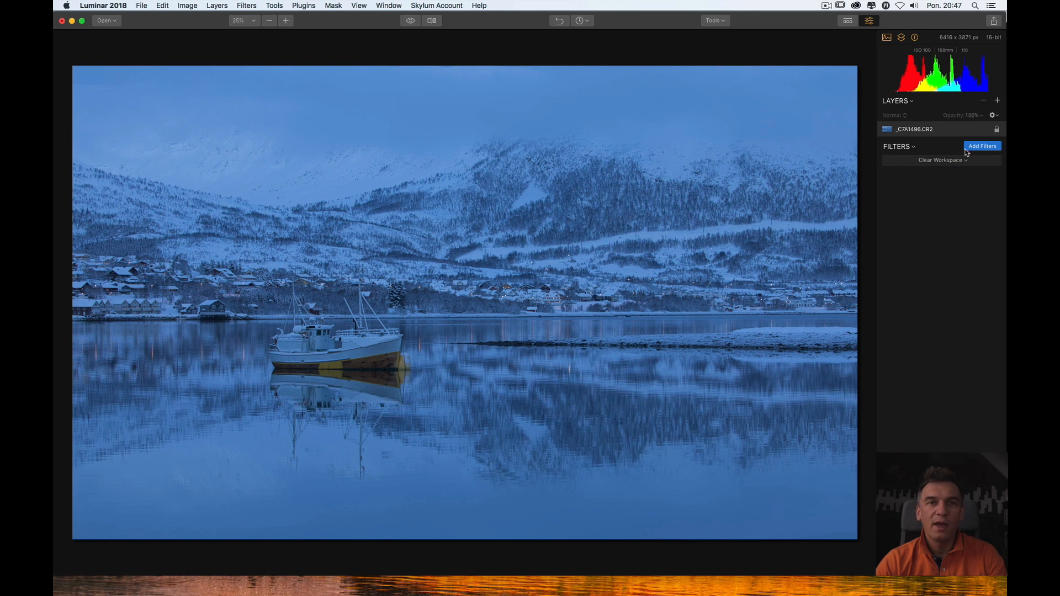
- Open the Filters Catalog and add RAW Develop to the cleared stack
click(982, 146)
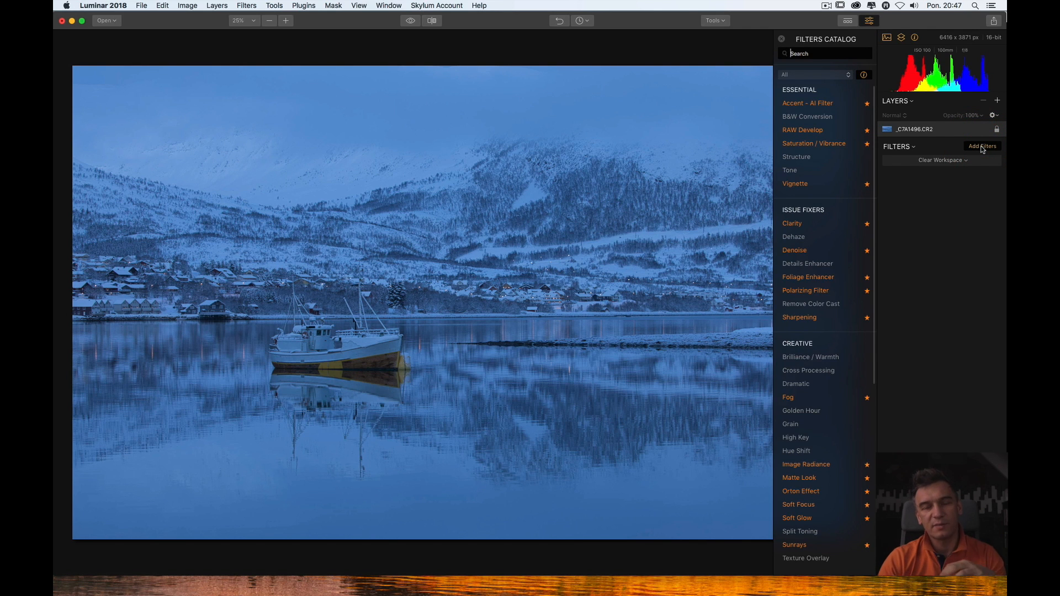
mouse_move(806, 116)
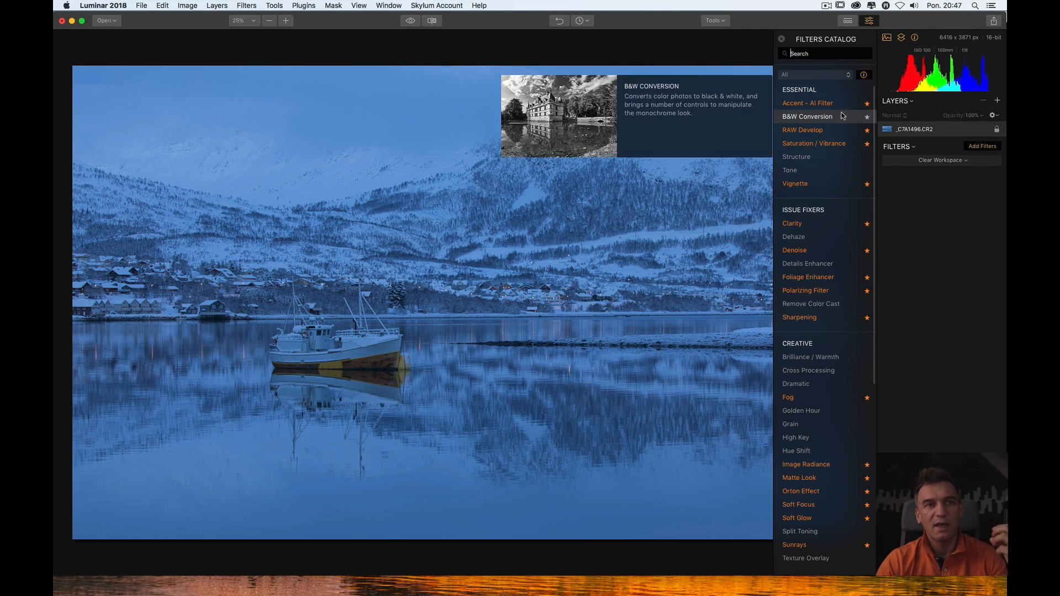
mouse_move(807, 103)
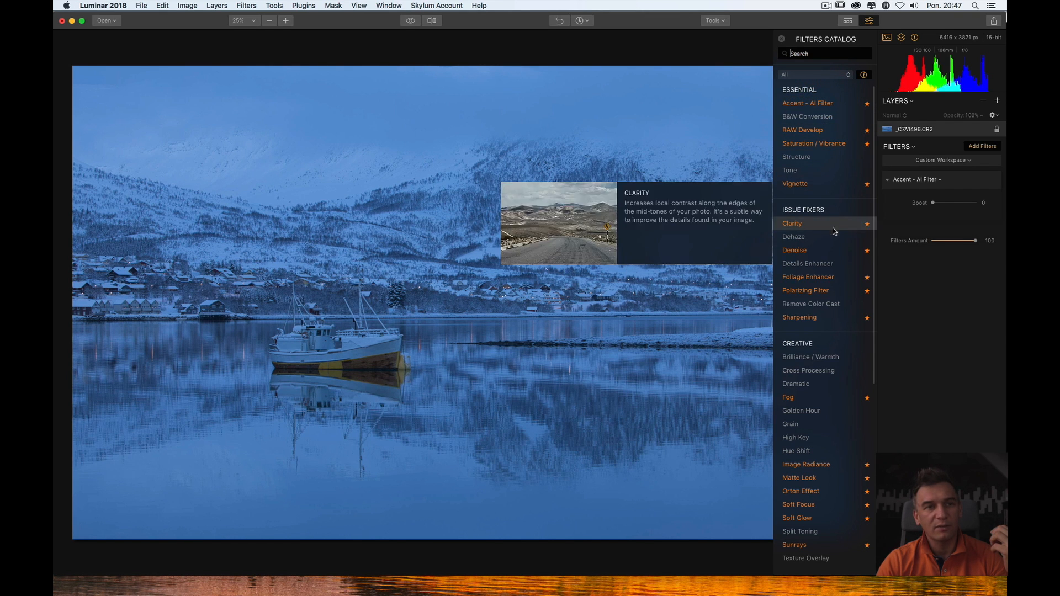
mouse_move(821, 156)
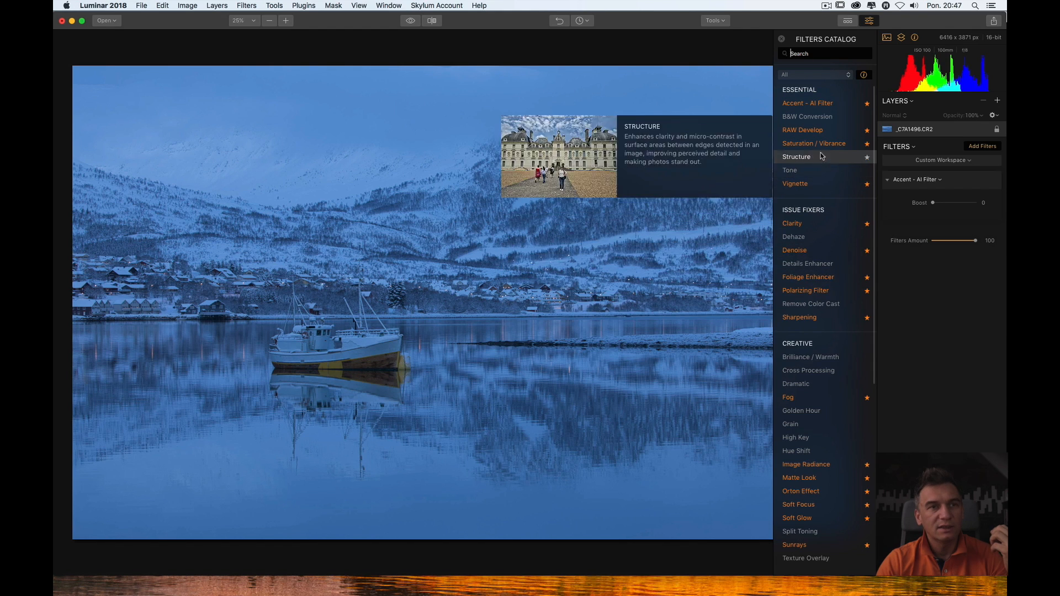
click(803, 129)
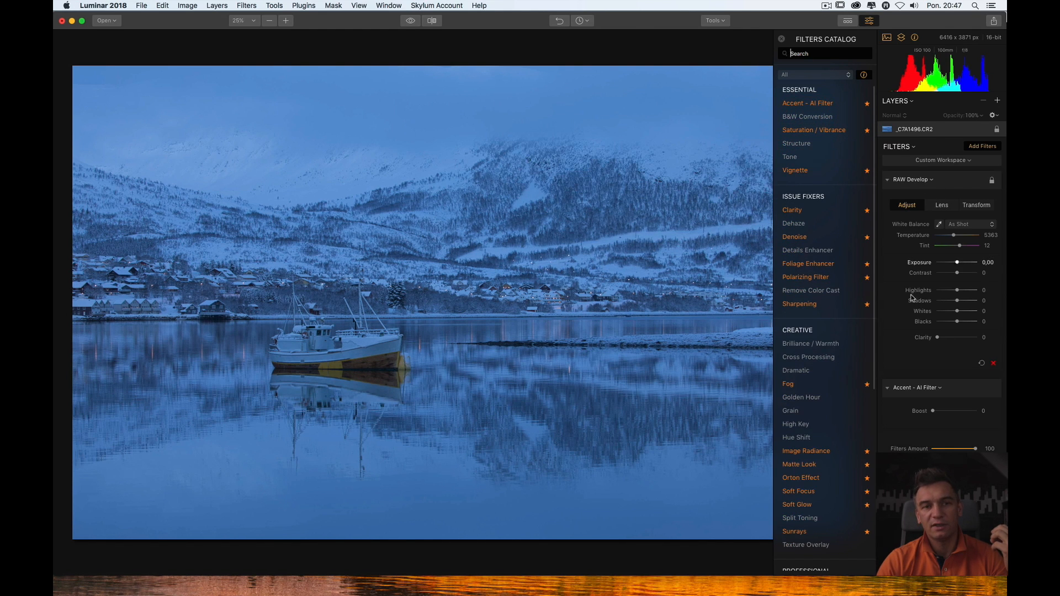
mouse_move(807, 103)
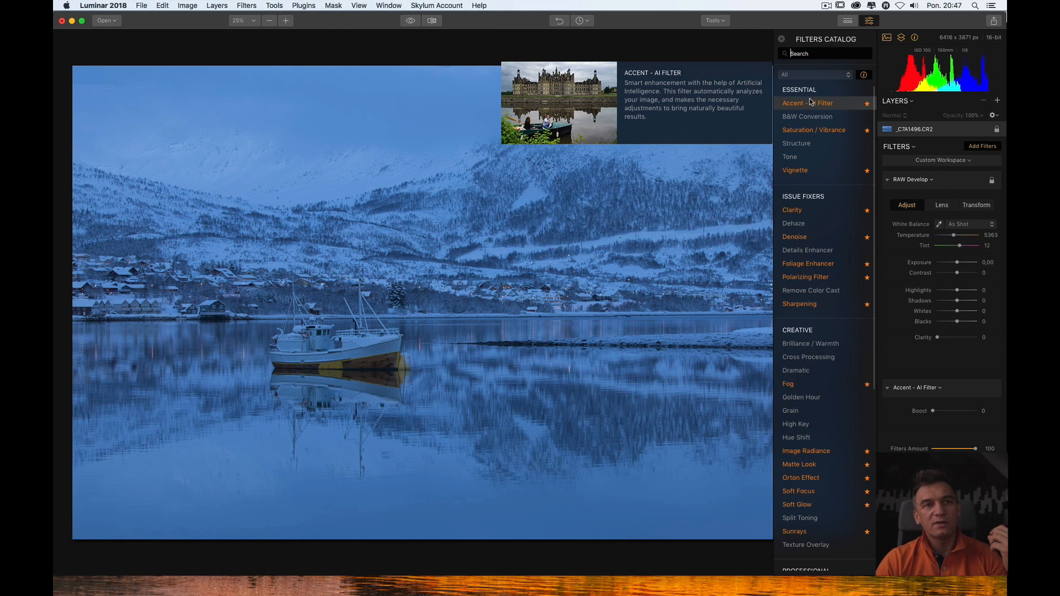
mouse_move(801, 105)
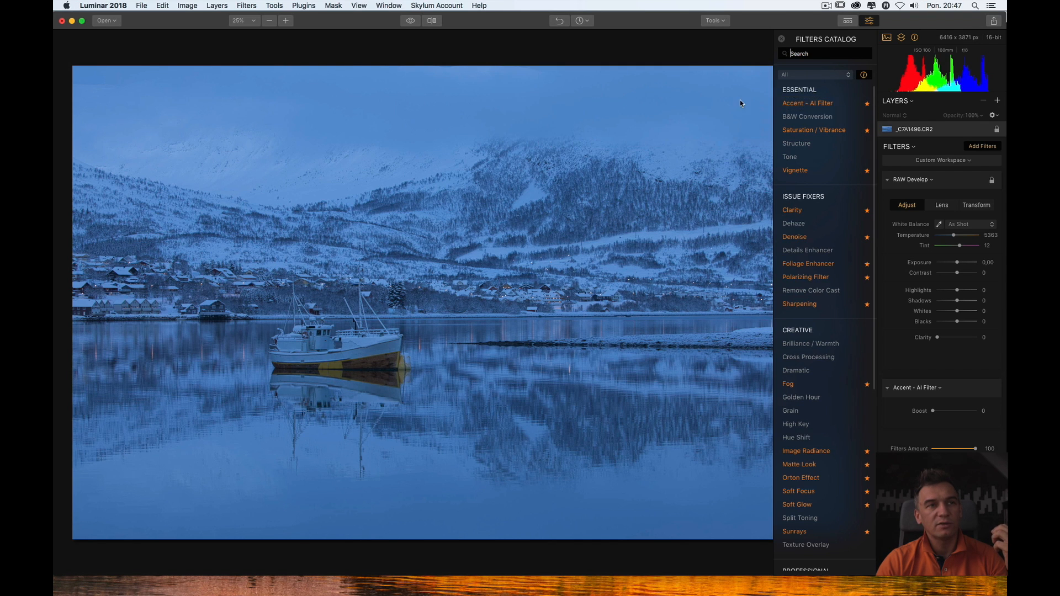
mouse_move(806, 103)
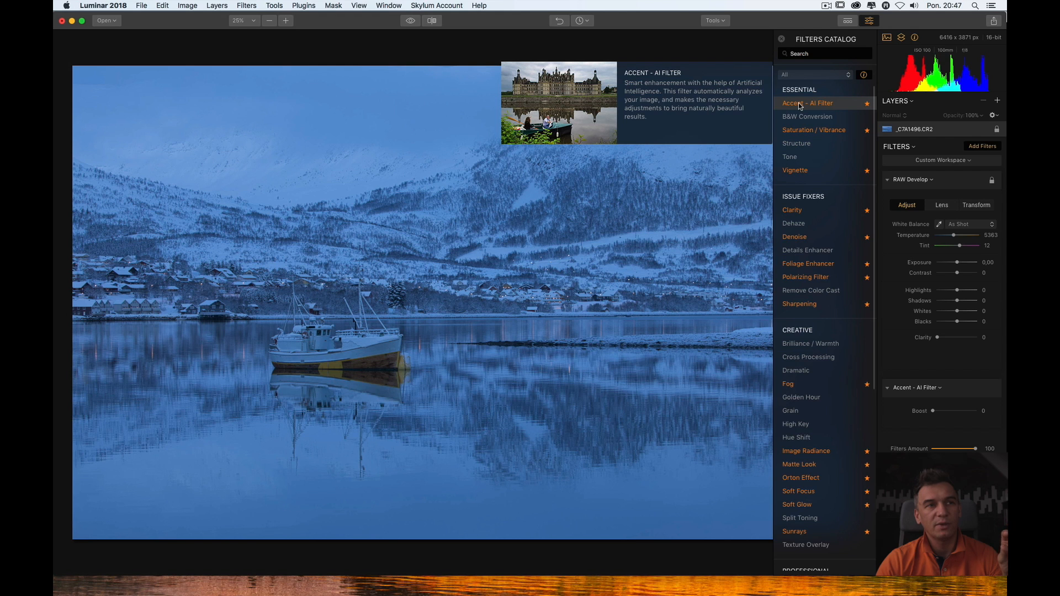
mouse_move(777, 105)
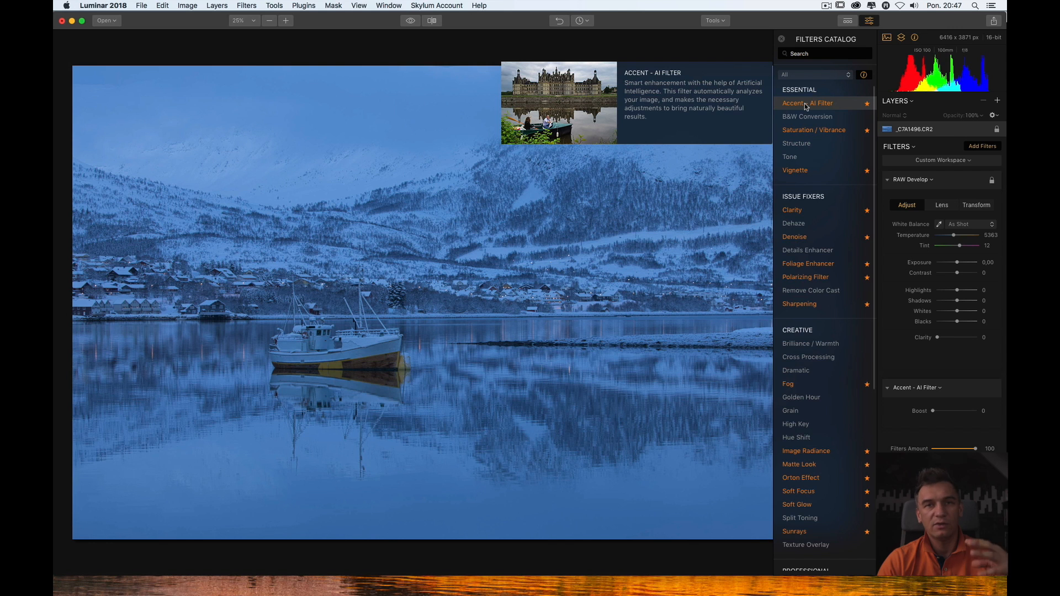
mouse_move(819, 106)
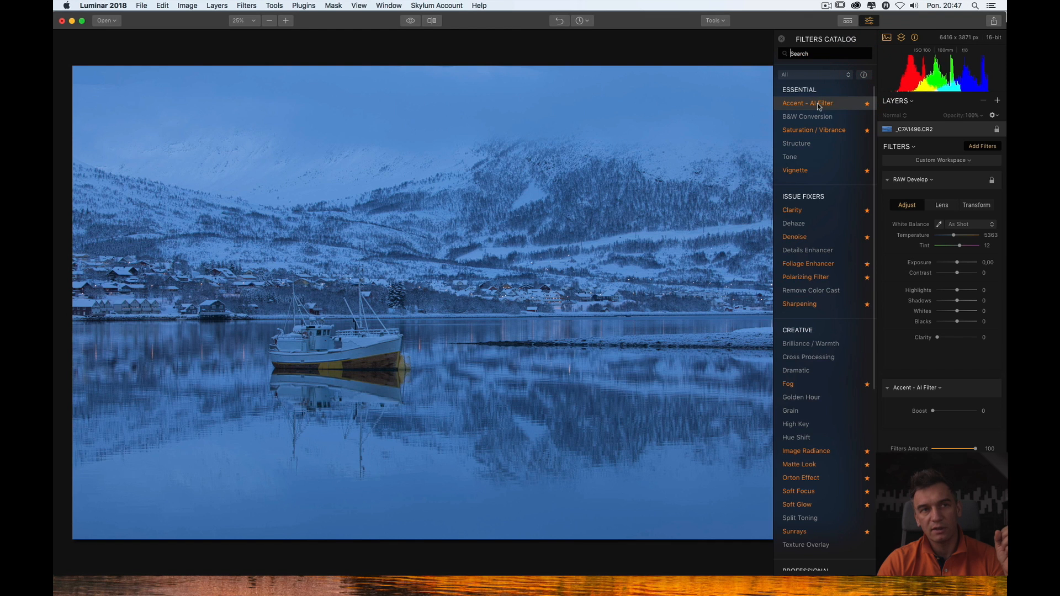
mouse_move(850, 86)
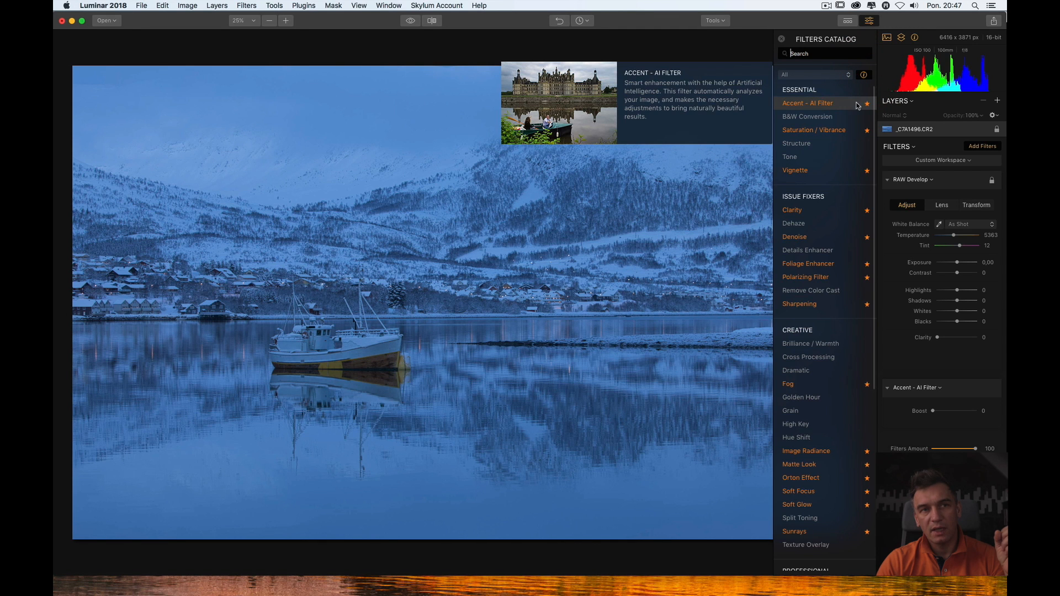
mouse_move(808, 104)
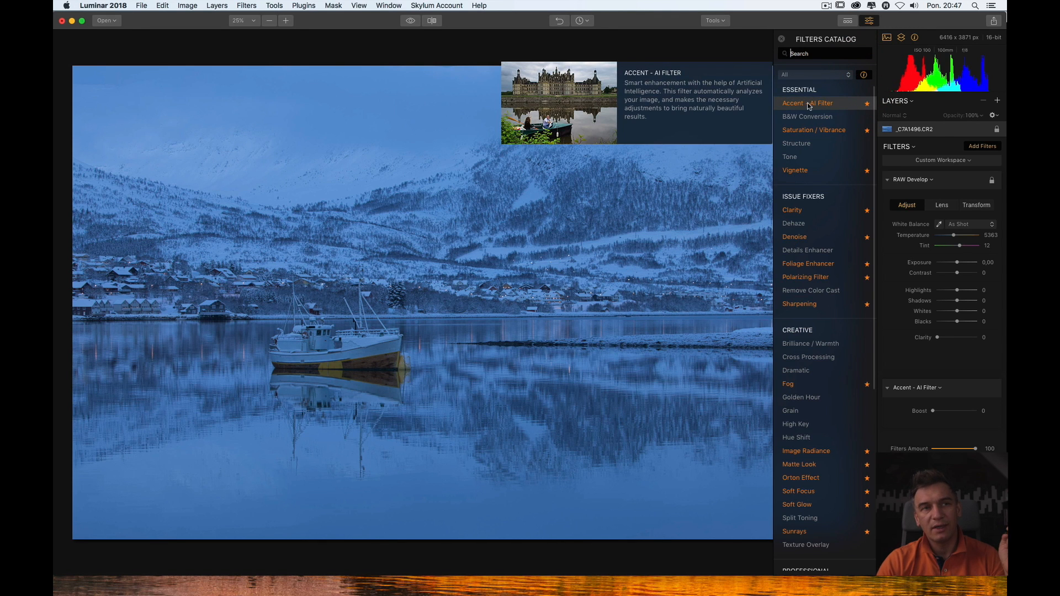
mouse_move(873, 107)
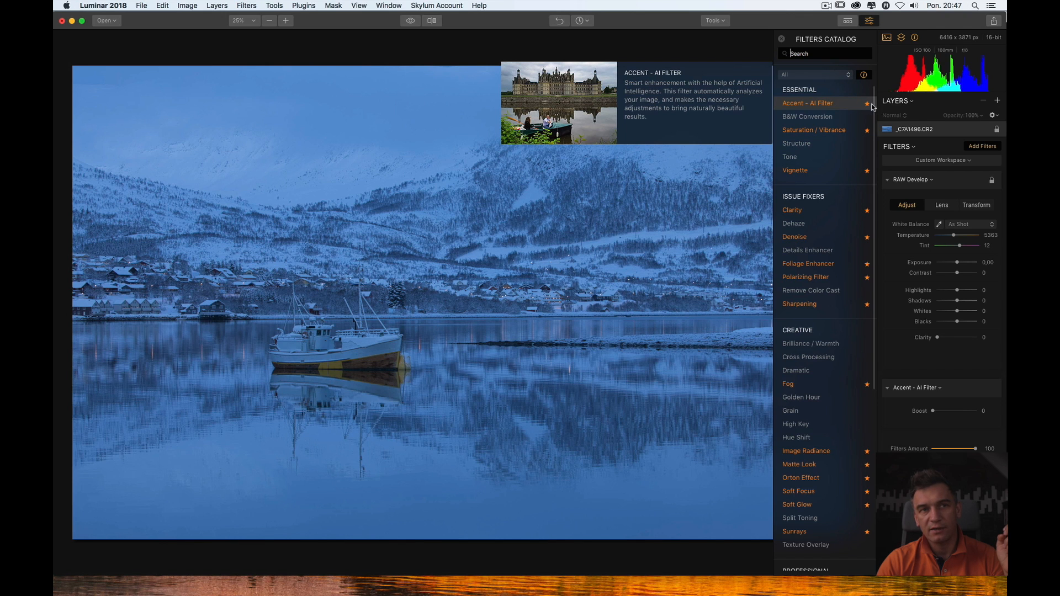
mouse_move(873, 108)
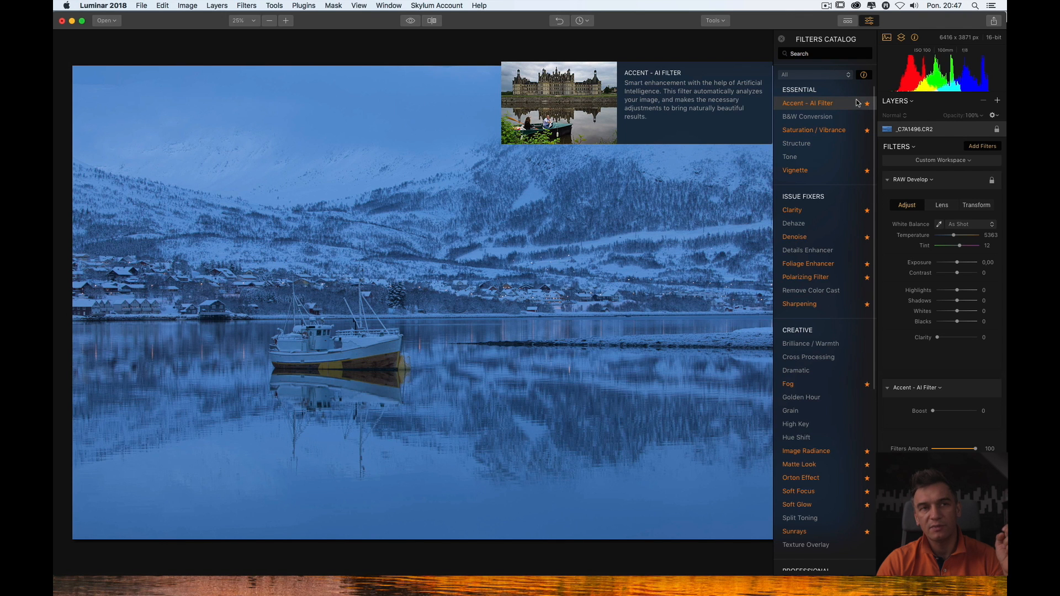
mouse_move(796, 169)
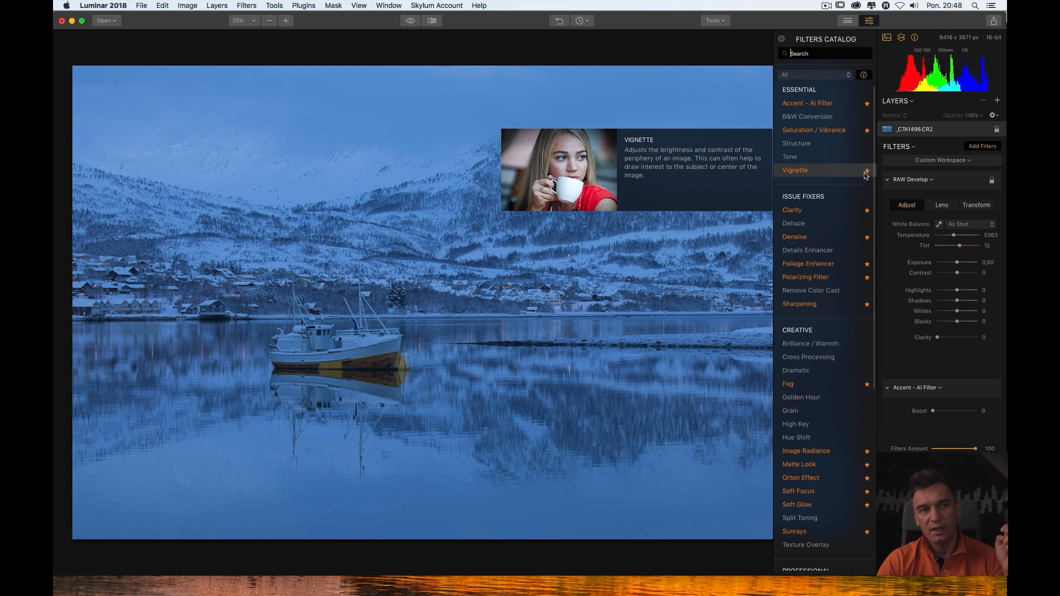
mouse_move(806, 103)
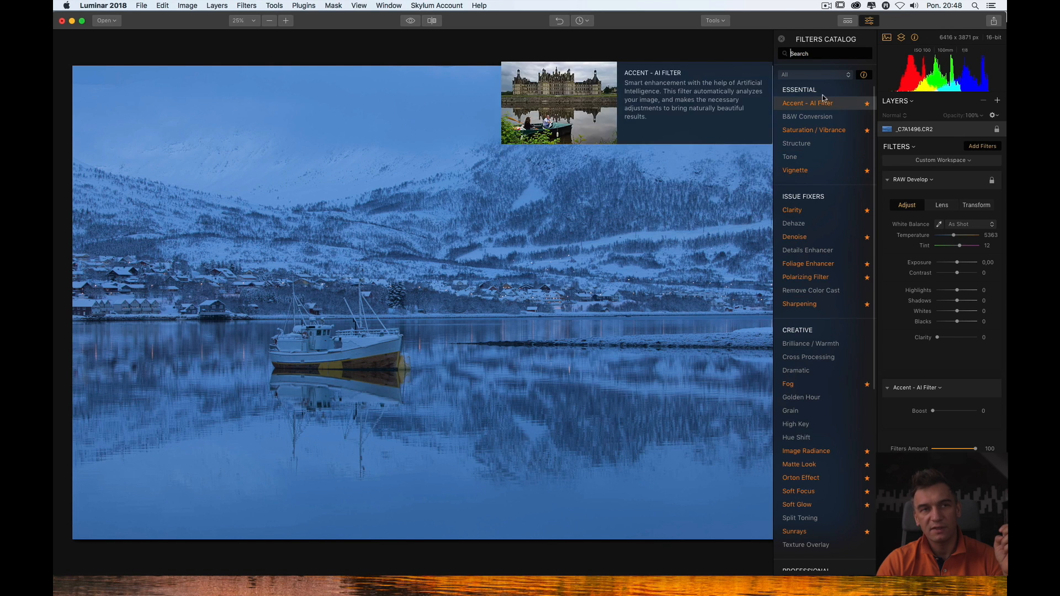
- Set the catalog category to Favorites
click(815, 75)
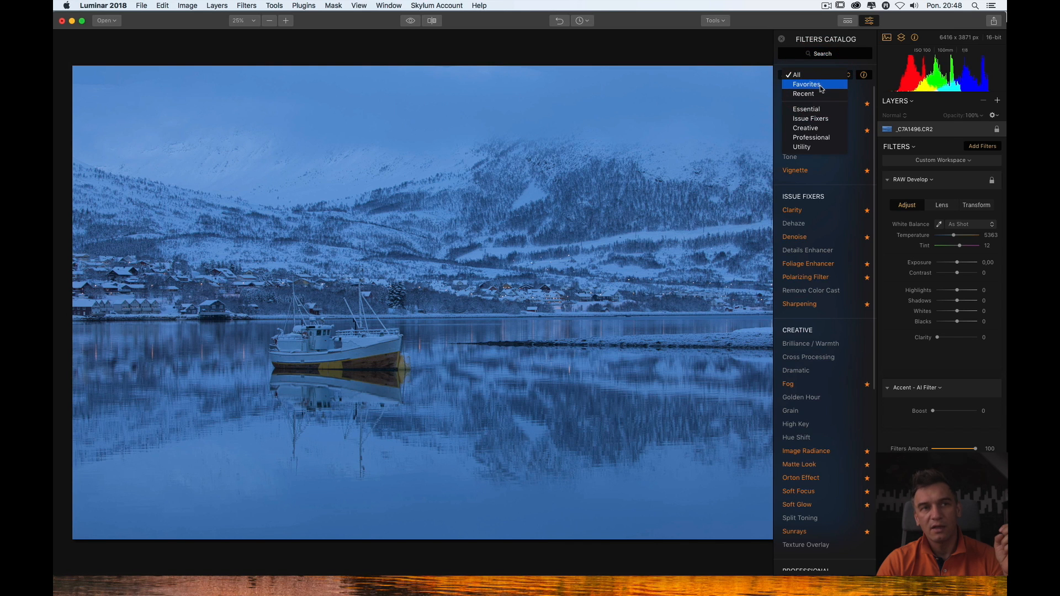
click(806, 84)
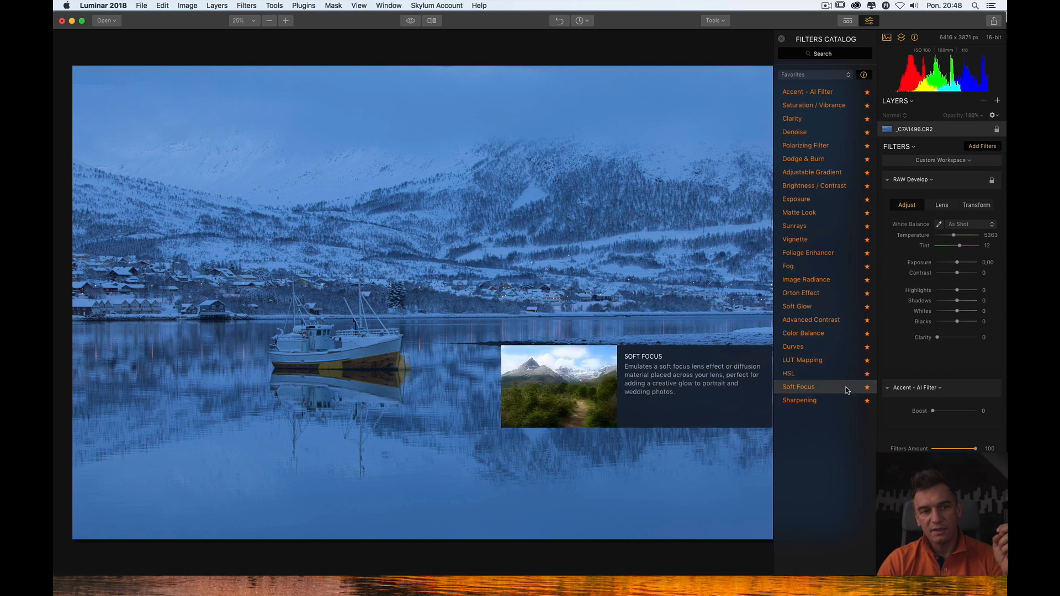
mouse_move(819, 186)
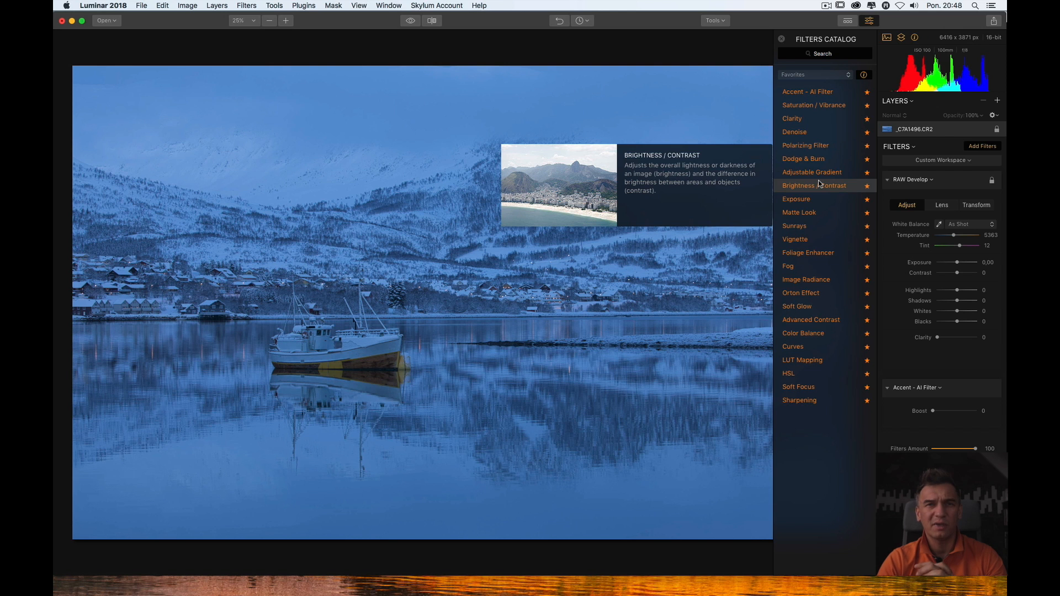
mouse_move(889, 112)
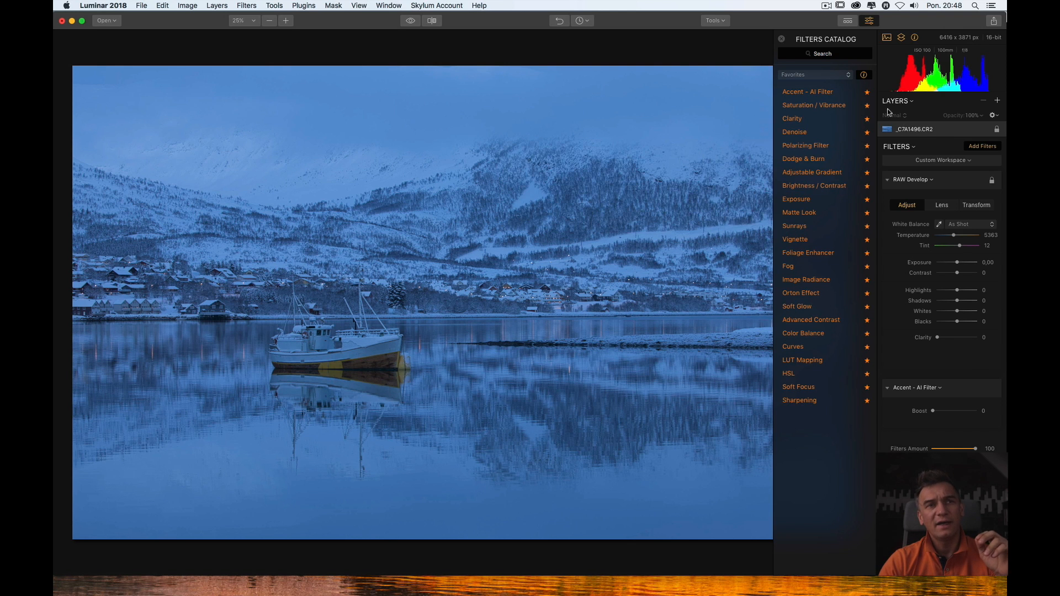
mouse_move(810, 319)
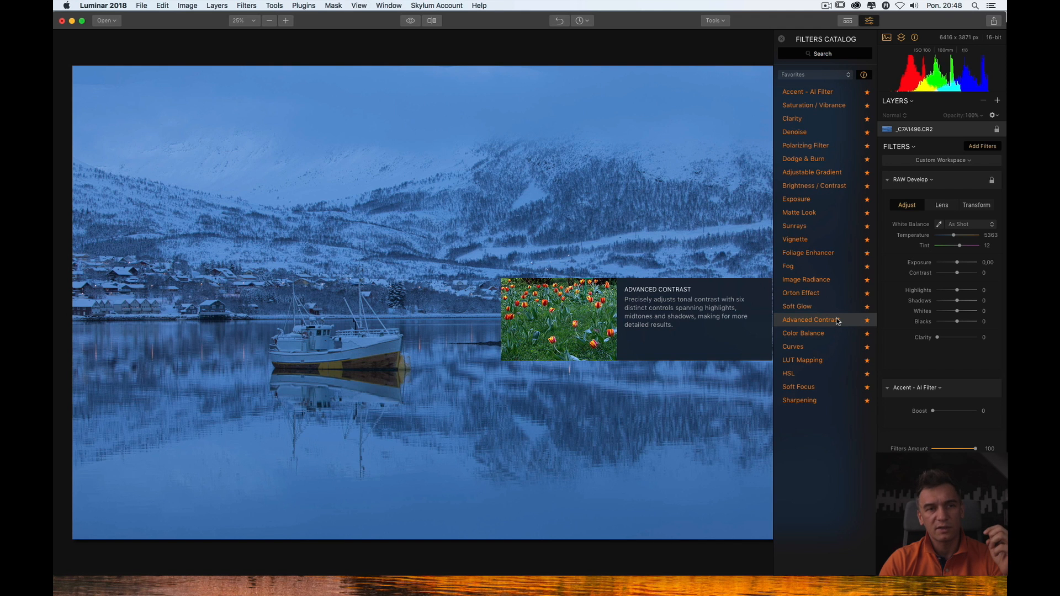
mouse_move(794, 226)
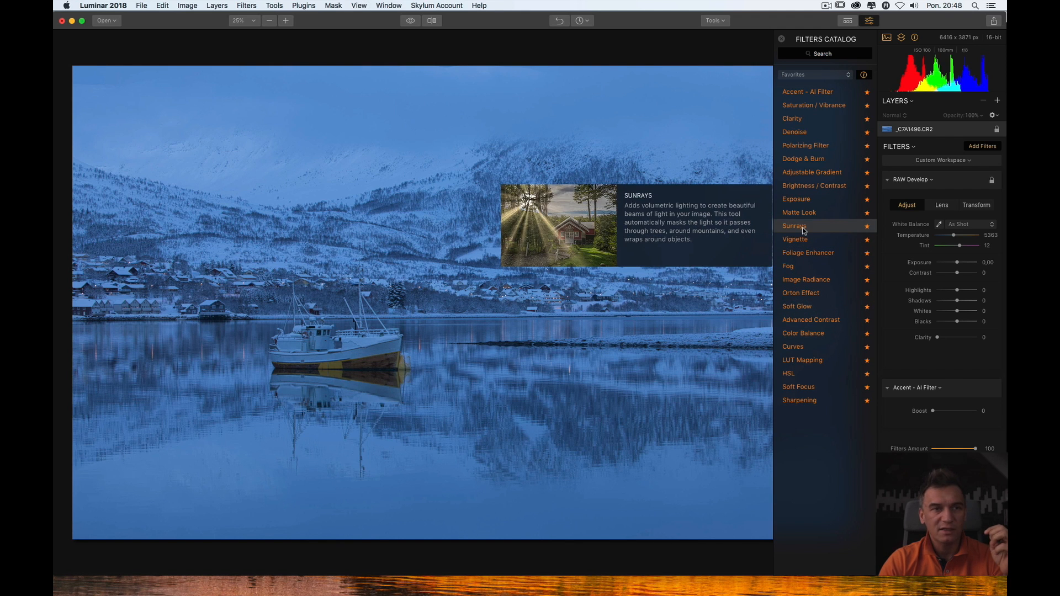
mouse_move(798, 212)
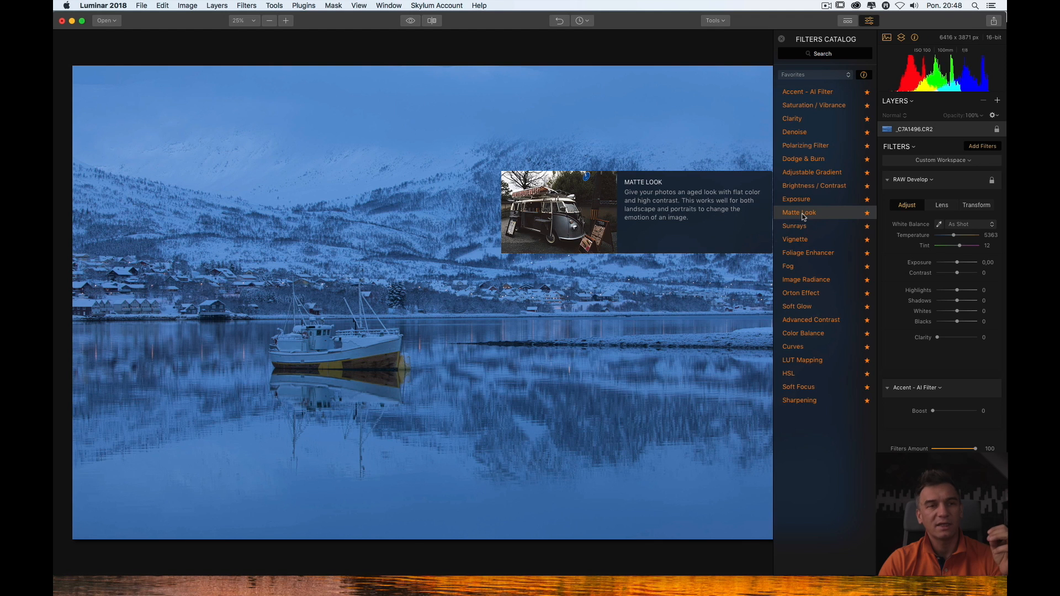
mouse_move(815, 185)
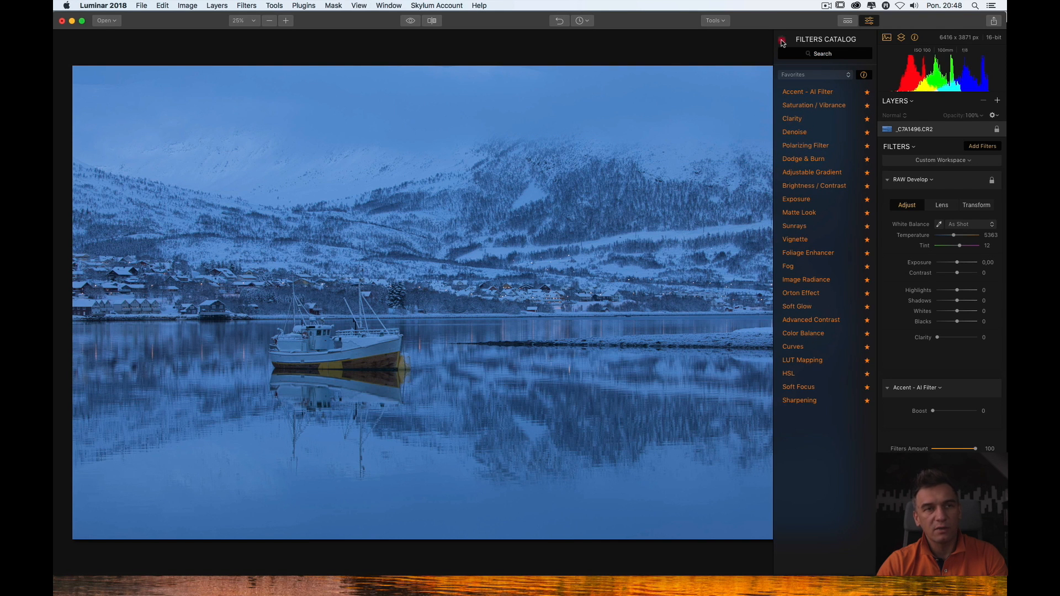
- Close the Filters Catalog, leaving RAW Develop and Accent – AI Filter in the stack
click(782, 42)
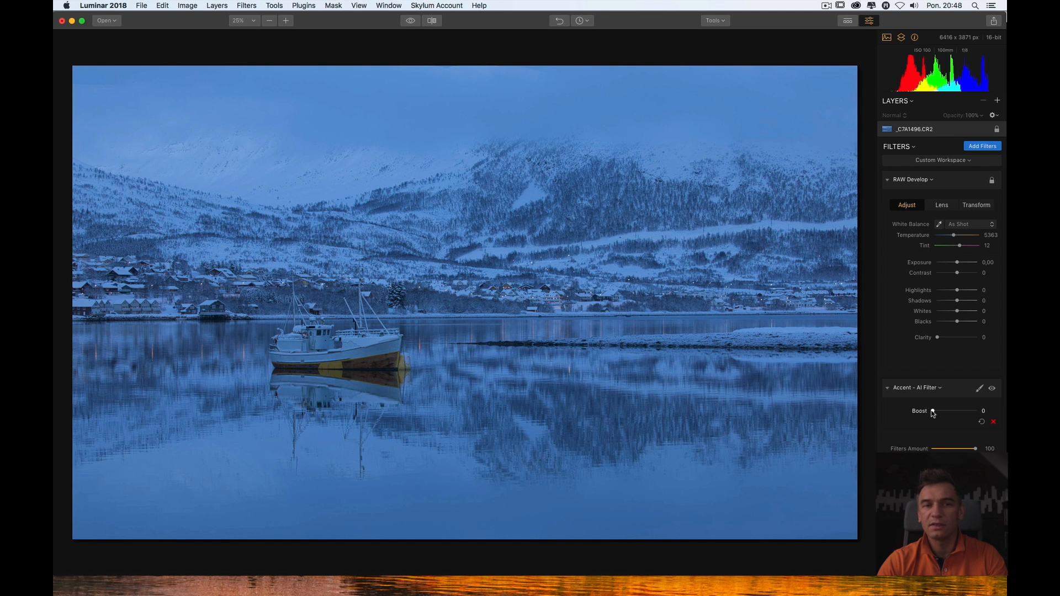
mouse_move(961, 386)
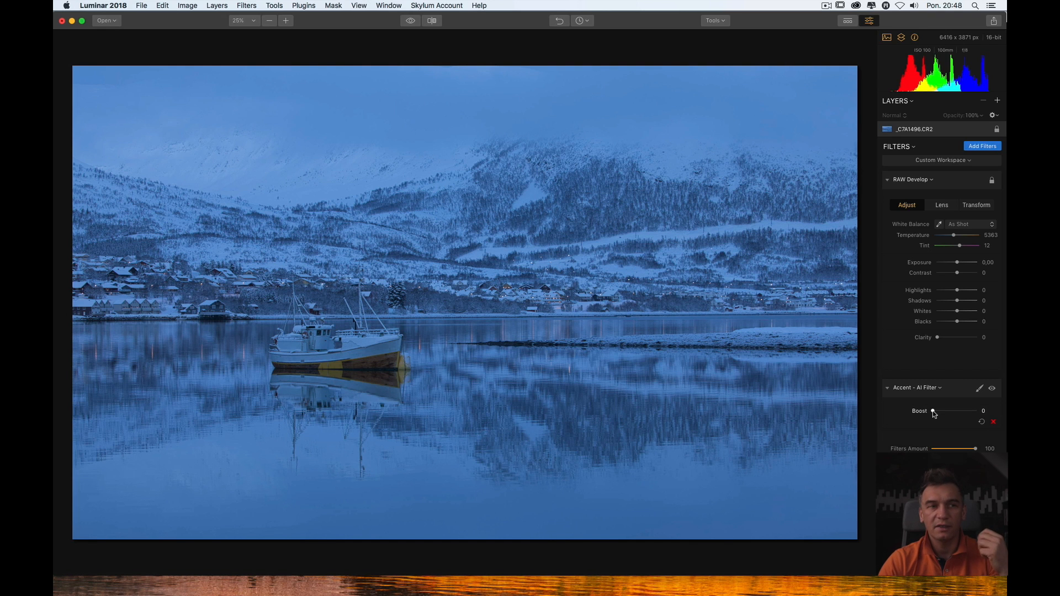
mouse_move(463, 374)
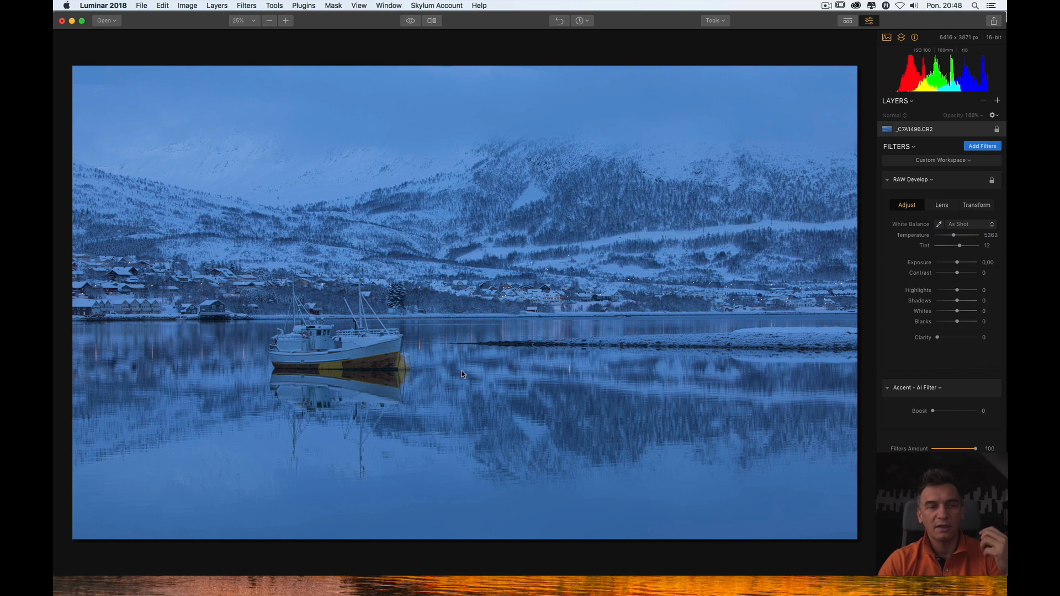
mouse_move(933, 410)
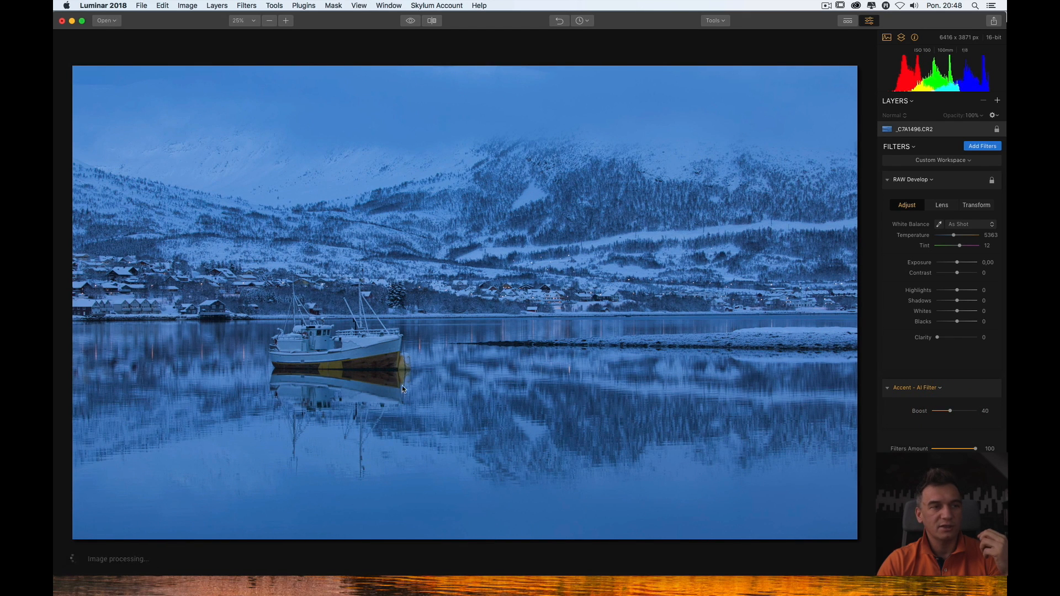
mouse_move(425, 385)
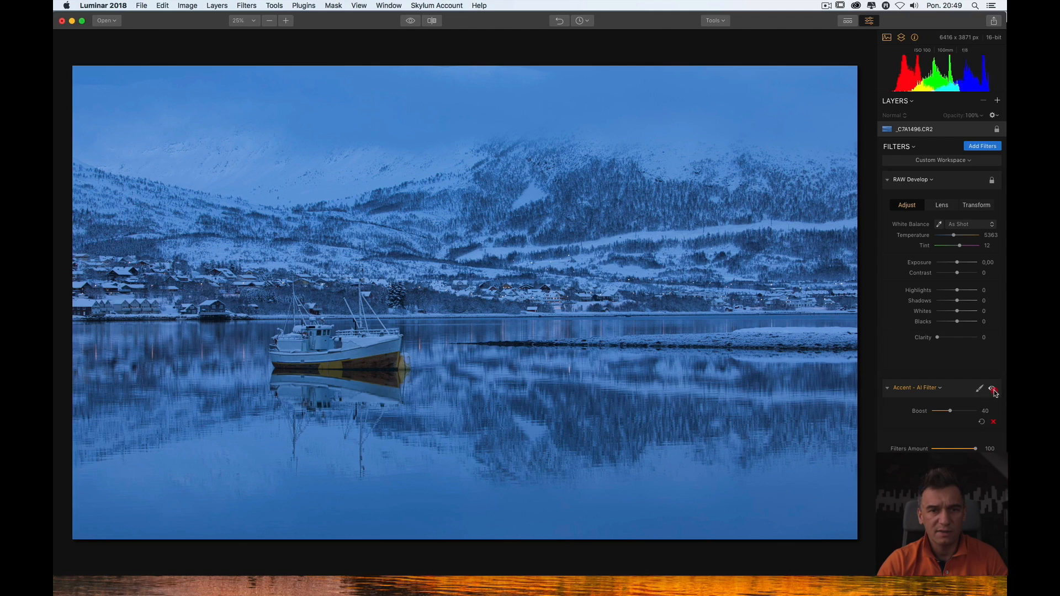
- Toggle the Accent – AI filter on and off to compare its effect
click(994, 387)
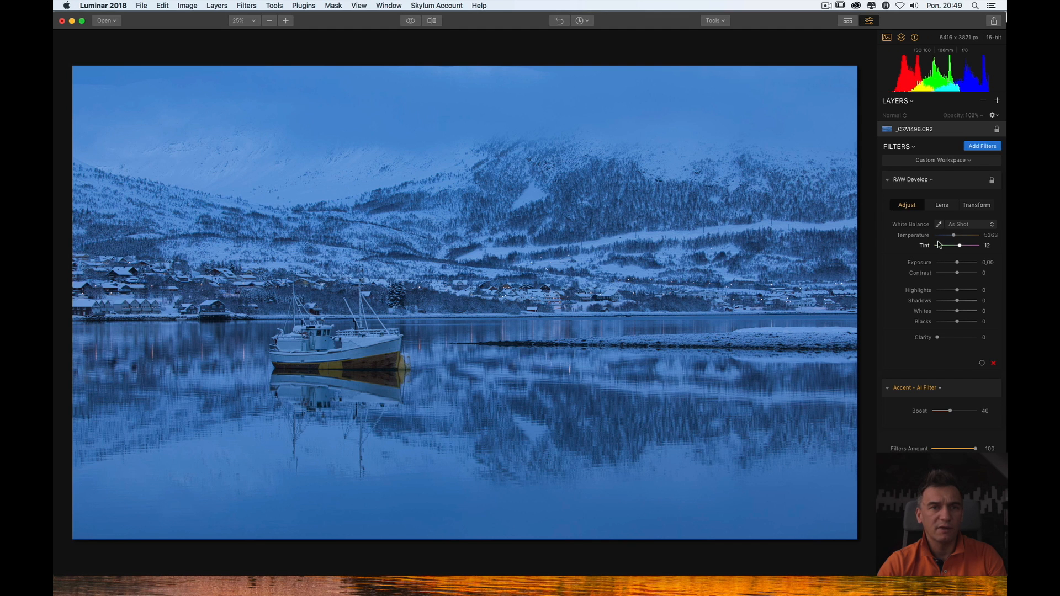
mouse_move(960, 294)
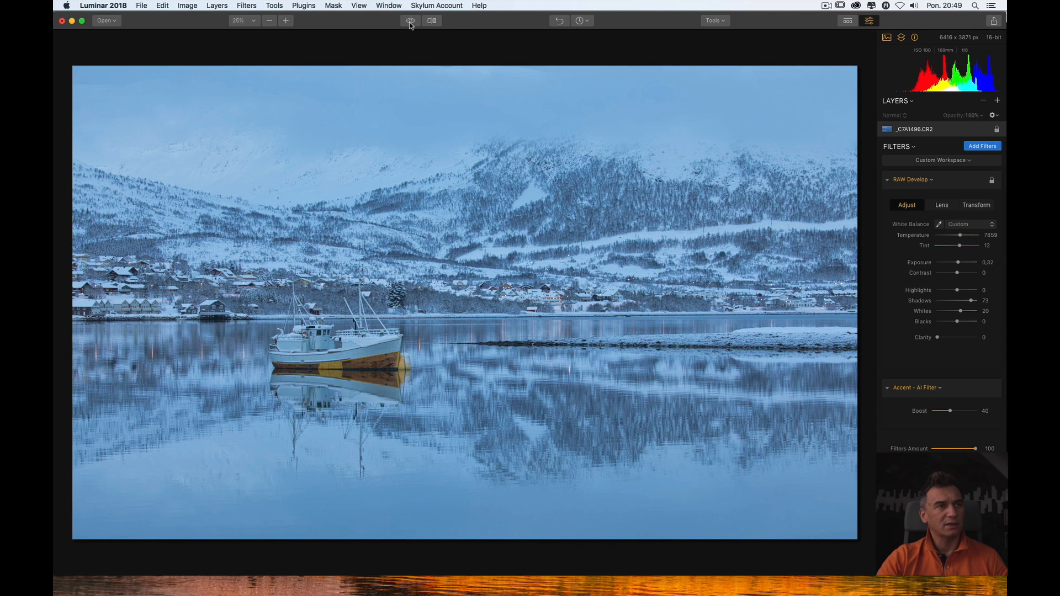
click(410, 20)
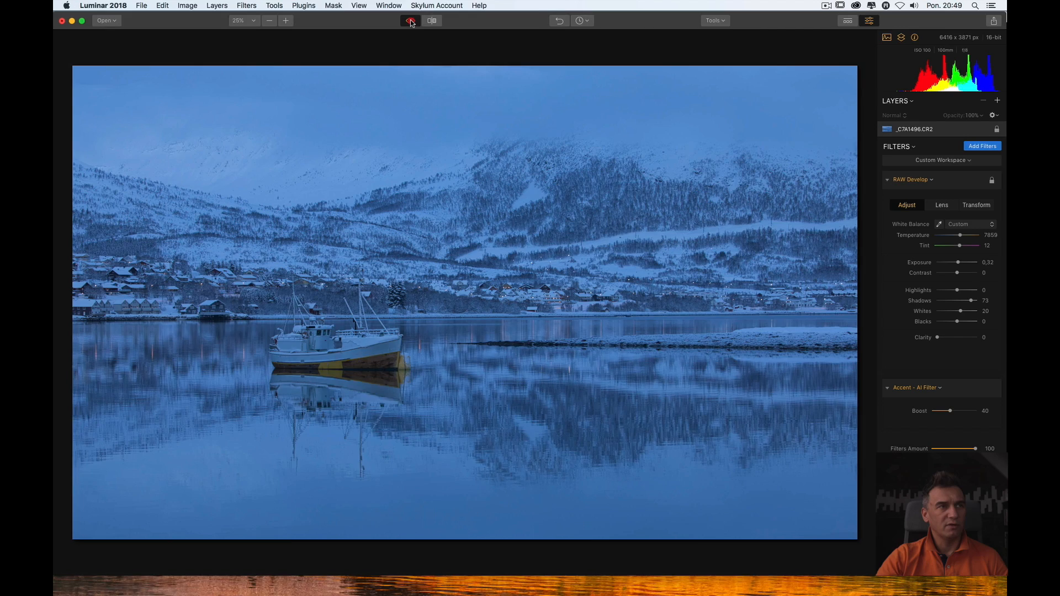
click(410, 21)
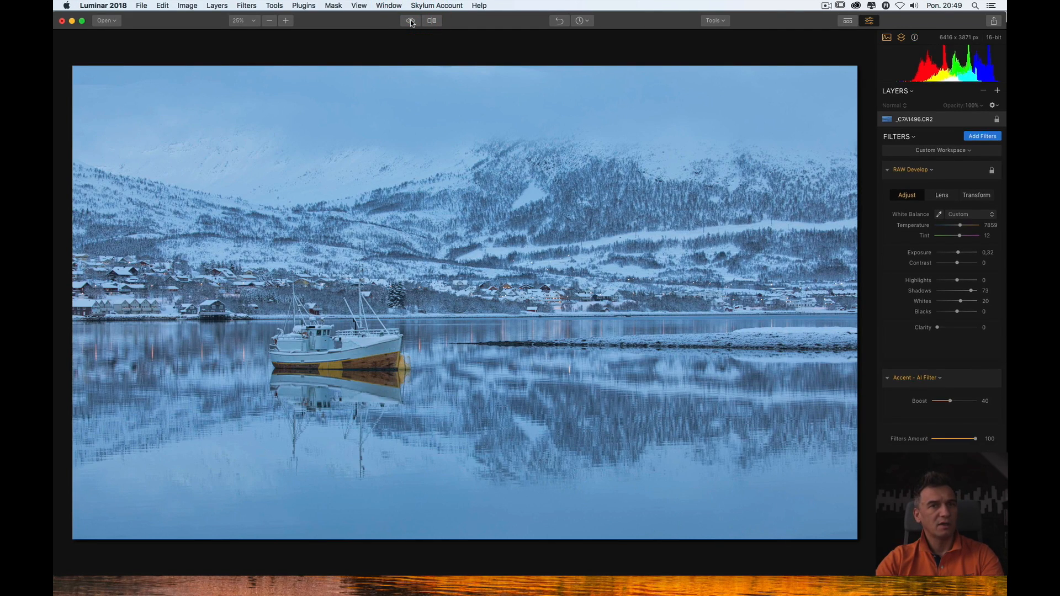
click(410, 21)
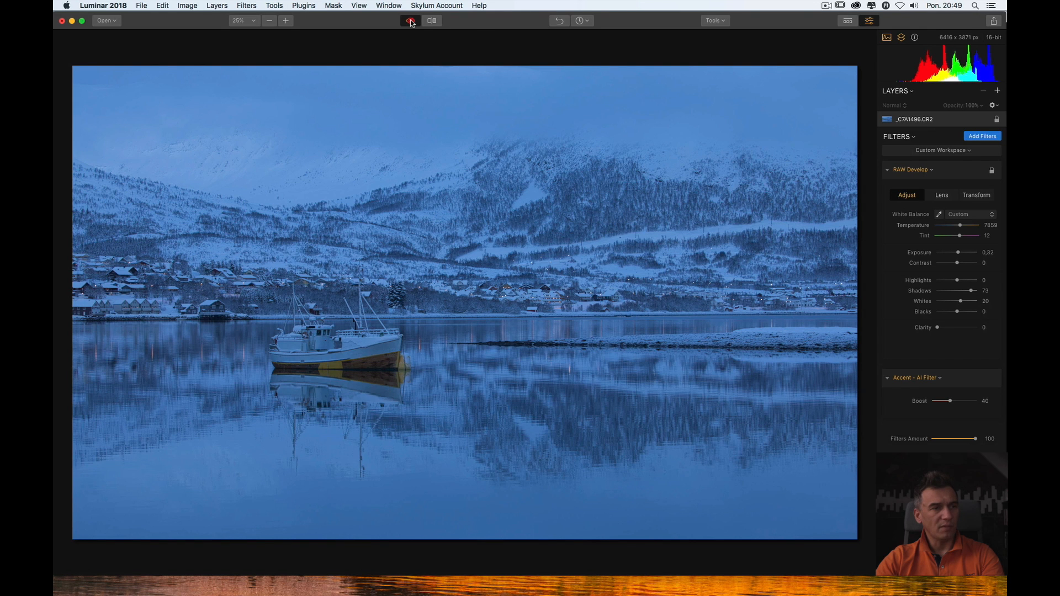
click(410, 21)
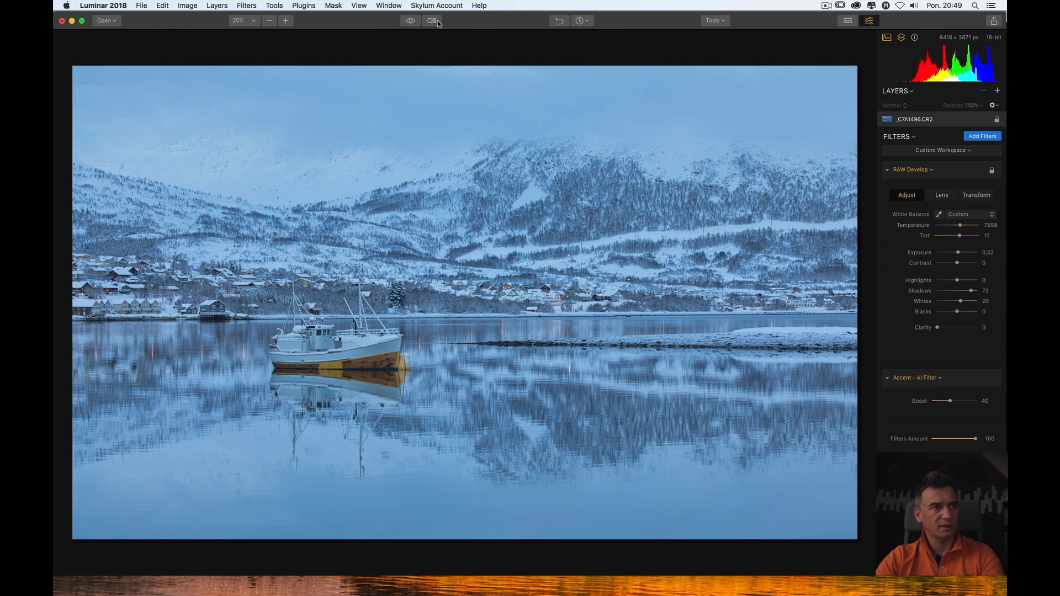
mouse_move(431, 21)
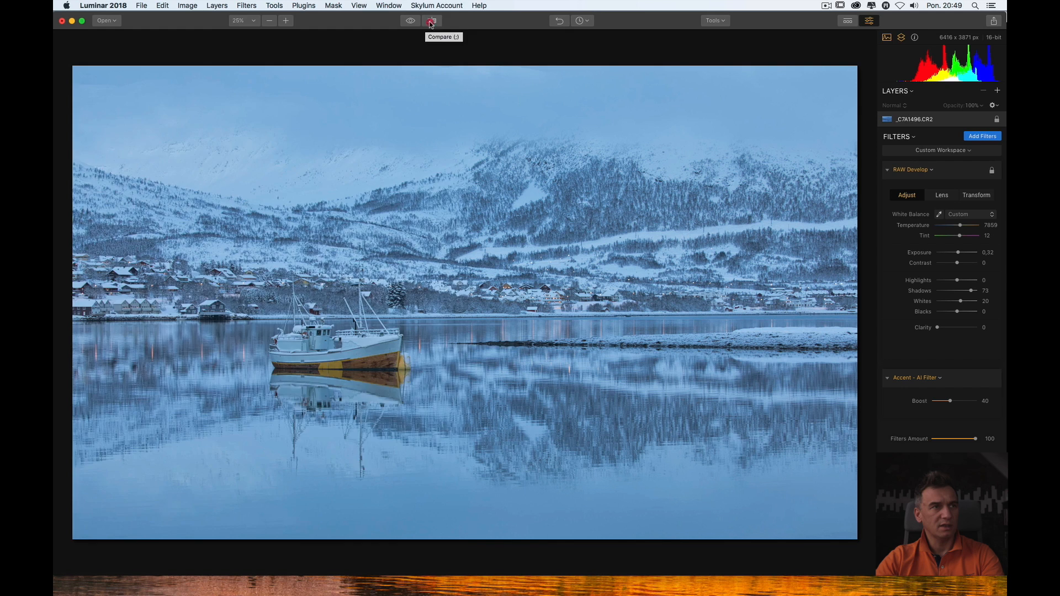
click(431, 21)
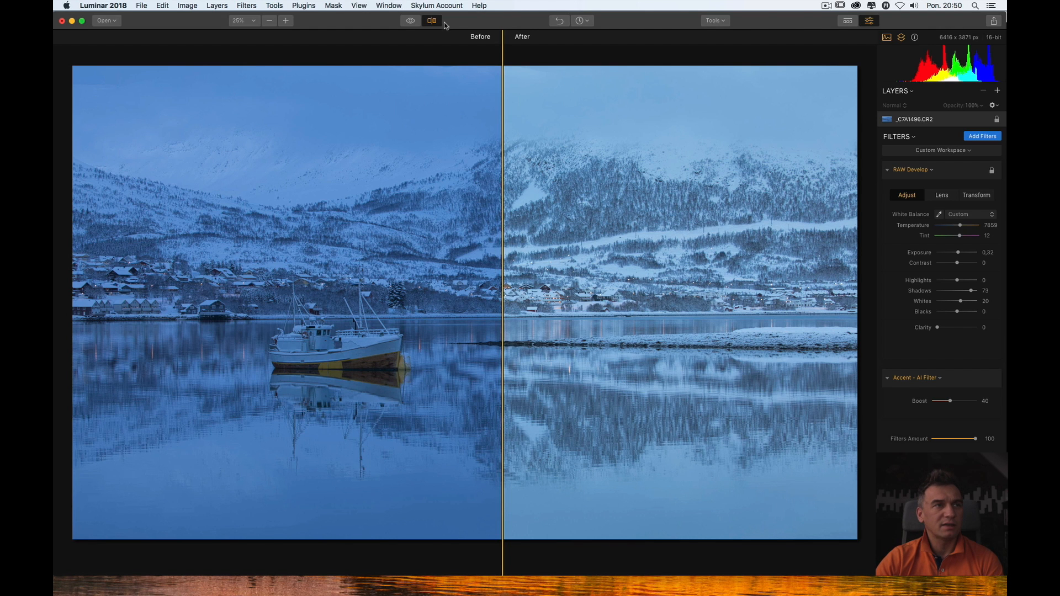
click(431, 21)
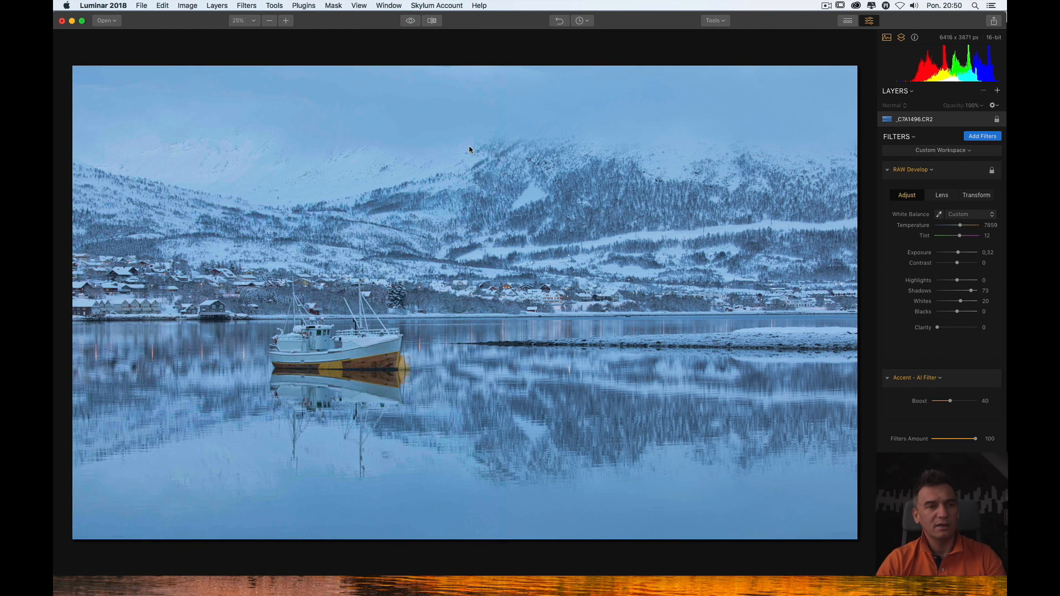
mouse_move(909, 204)
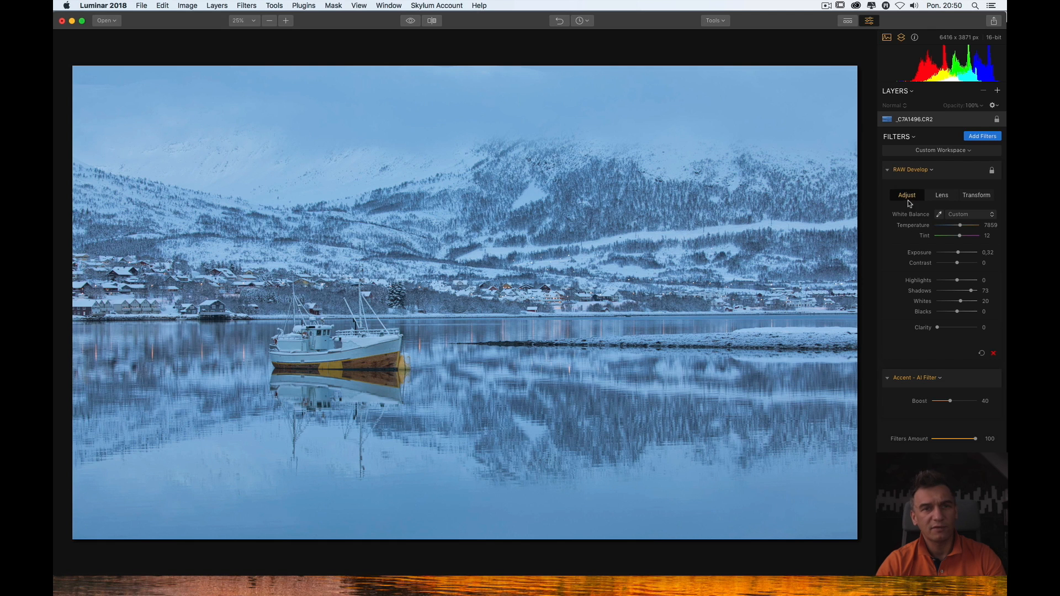
mouse_move(935, 112)
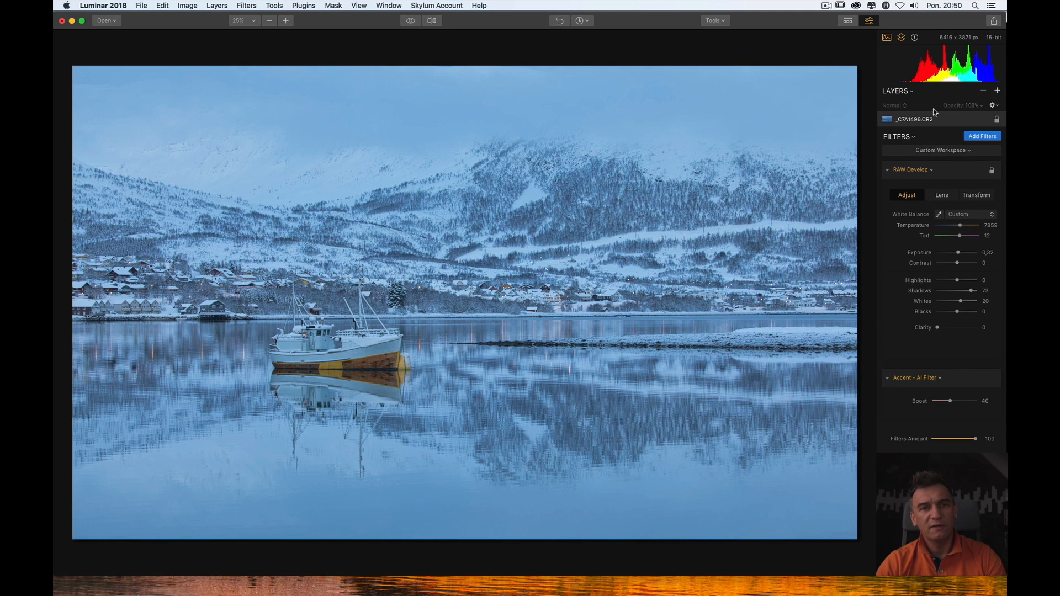
mouse_move(935, 112)
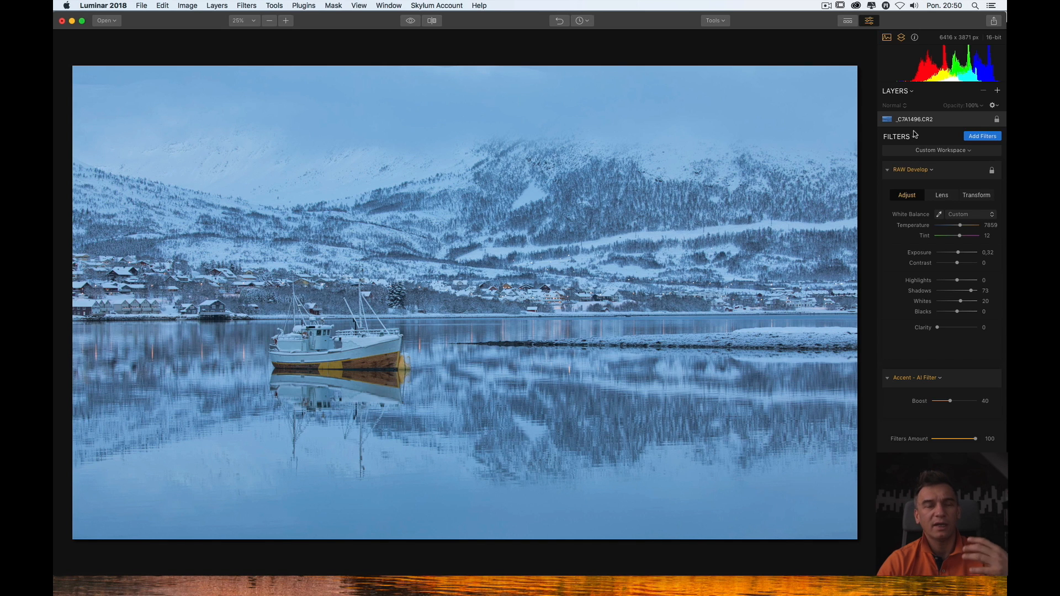
mouse_move(914, 151)
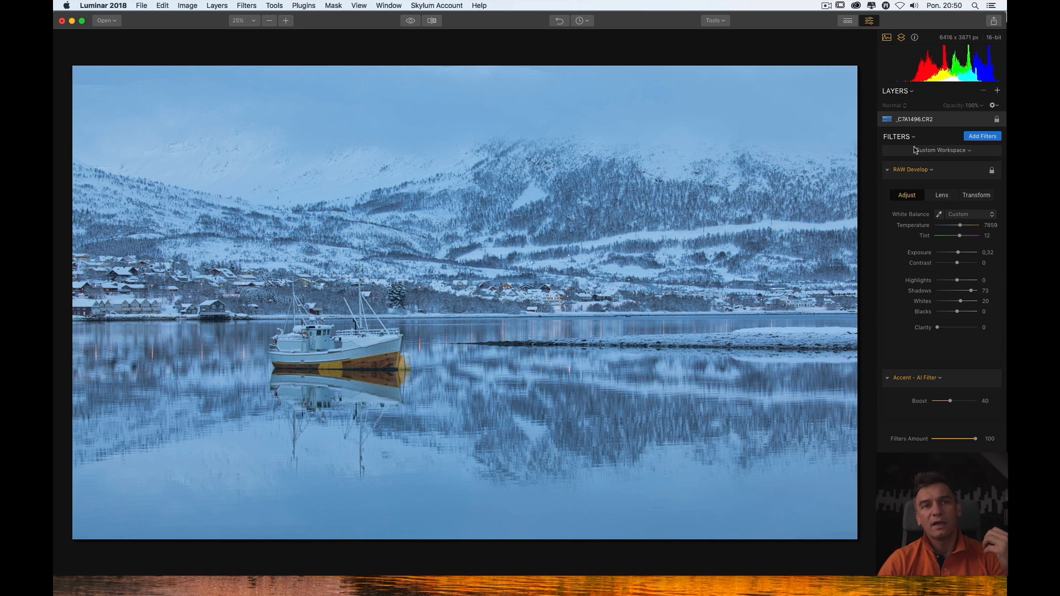
mouse_move(997, 94)
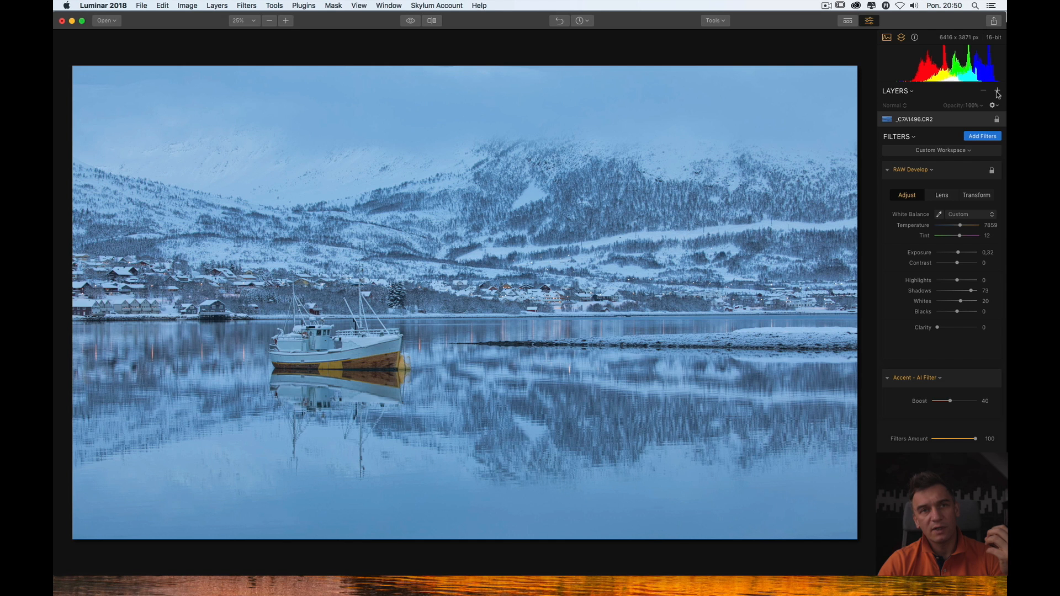
- Add Layer 1, an empty adjustment layer above the RAW harbour photo
click(997, 90)
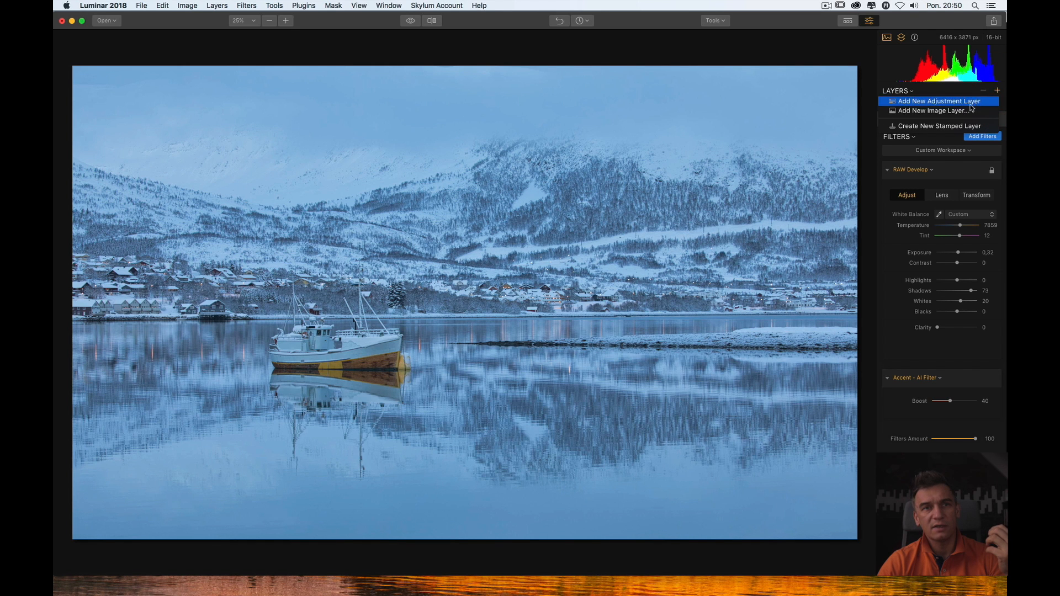
click(936, 101)
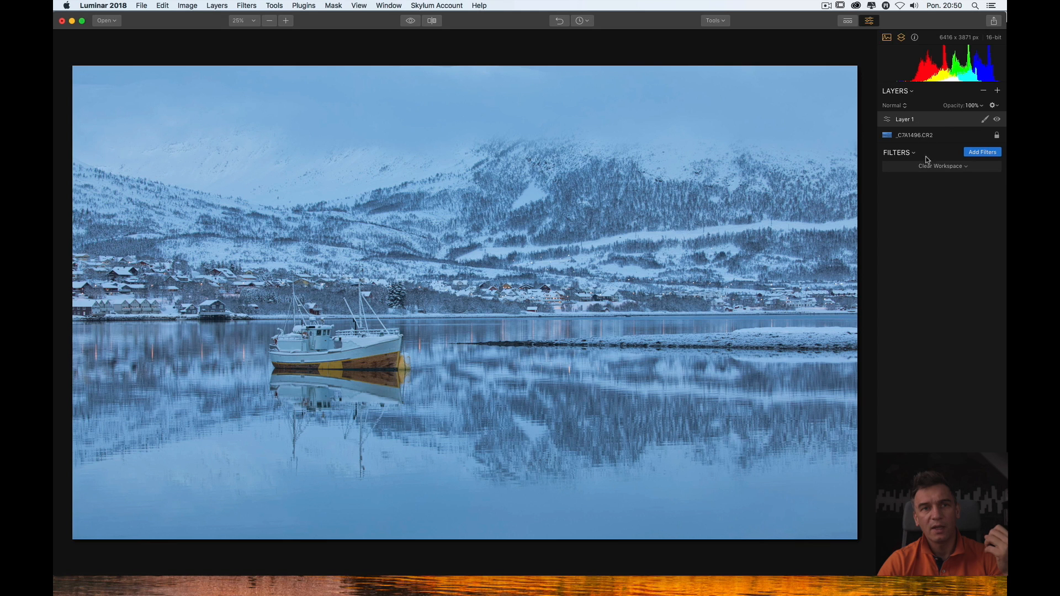
mouse_move(928, 166)
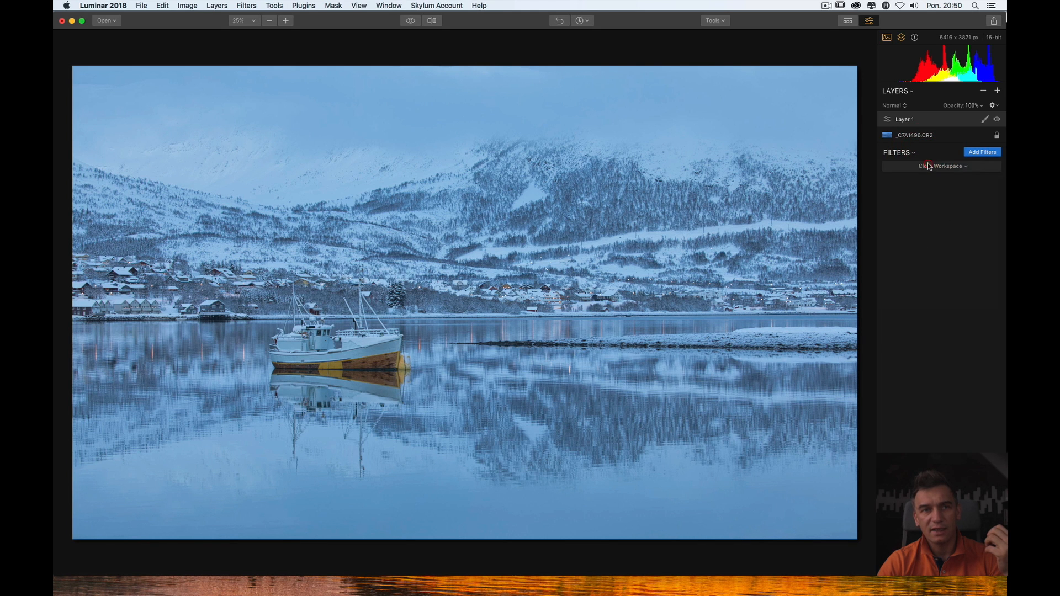
mouse_move(838, 21)
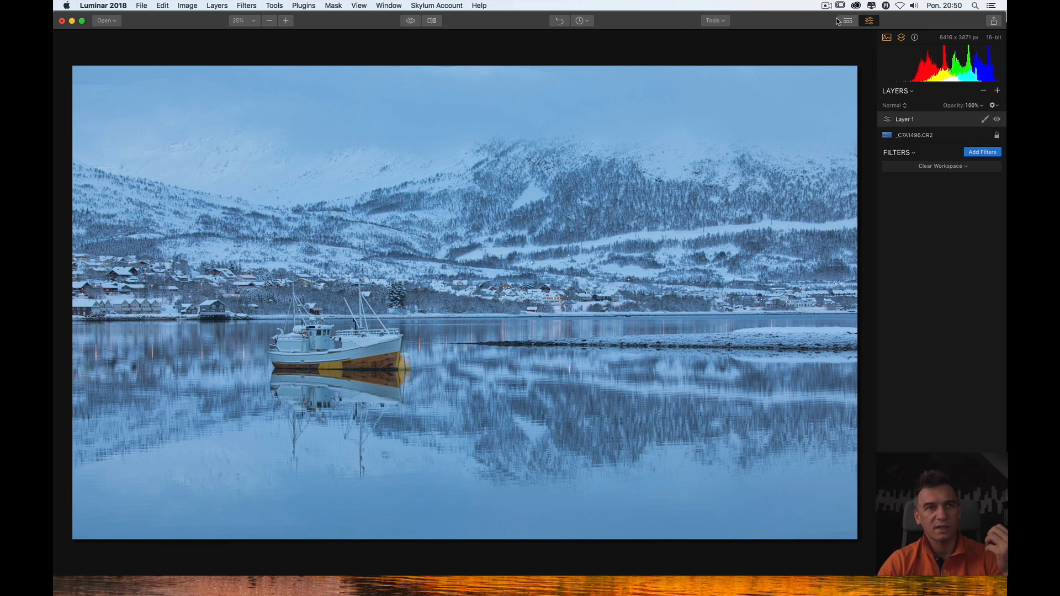
- Browse preset categories and apply Winter Hues' Sepia Light Fade to Layer 1 at amount 32
click(847, 21)
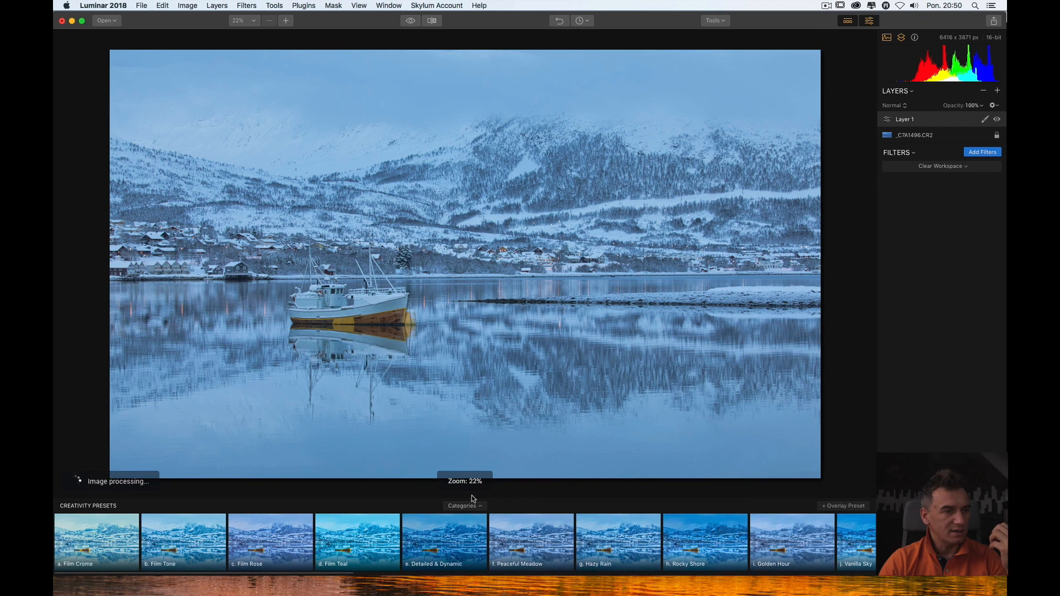
click(464, 506)
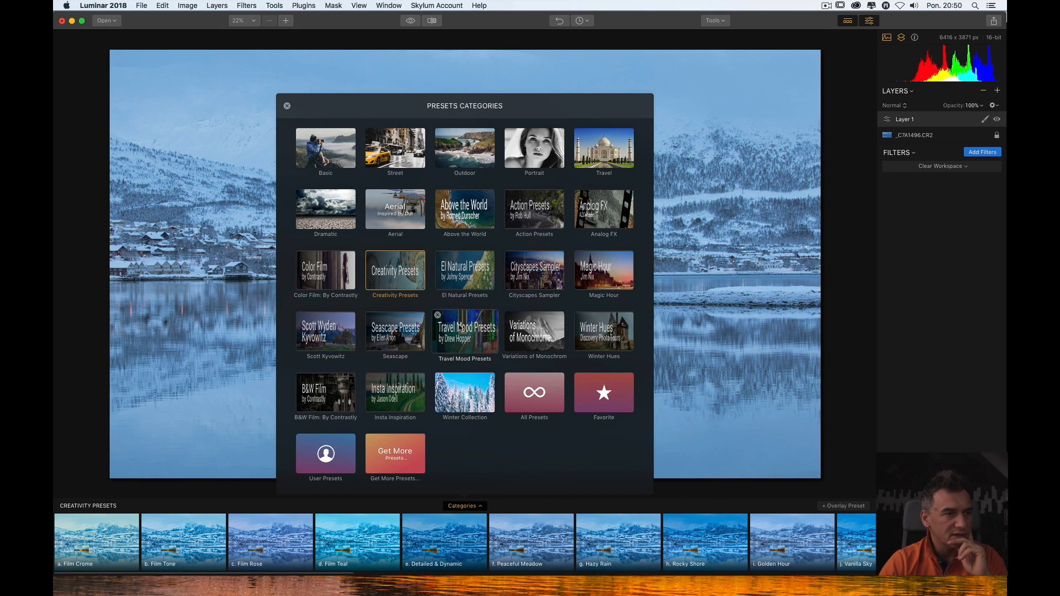
click(464, 332)
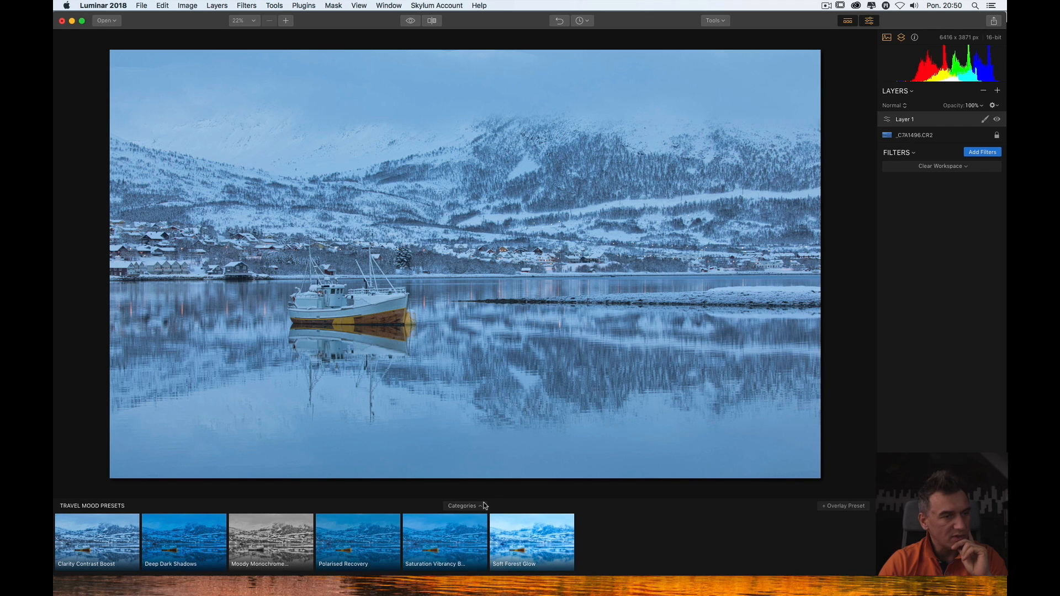
click(464, 506)
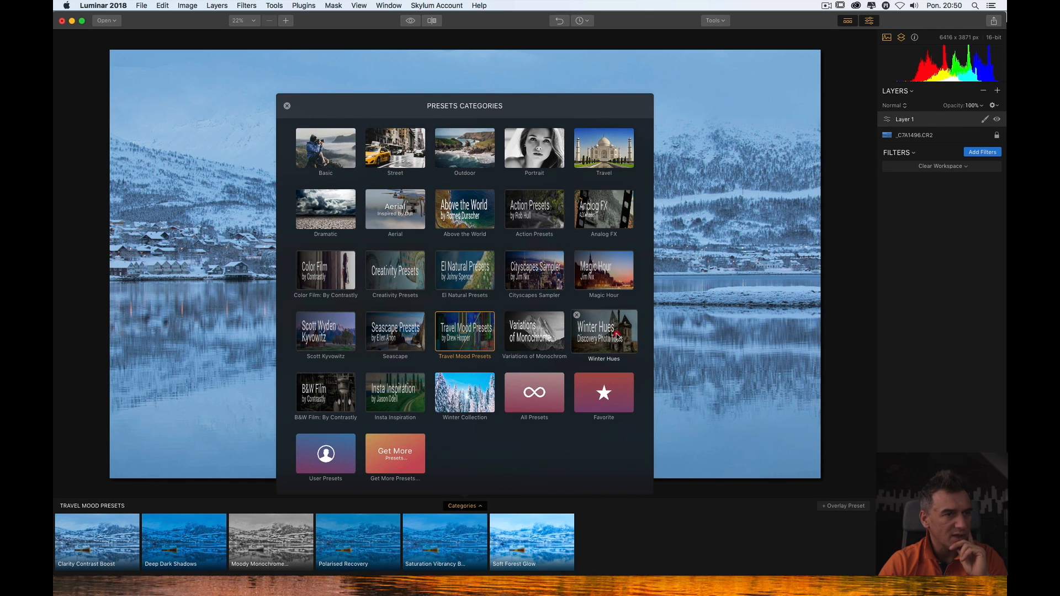
click(603, 331)
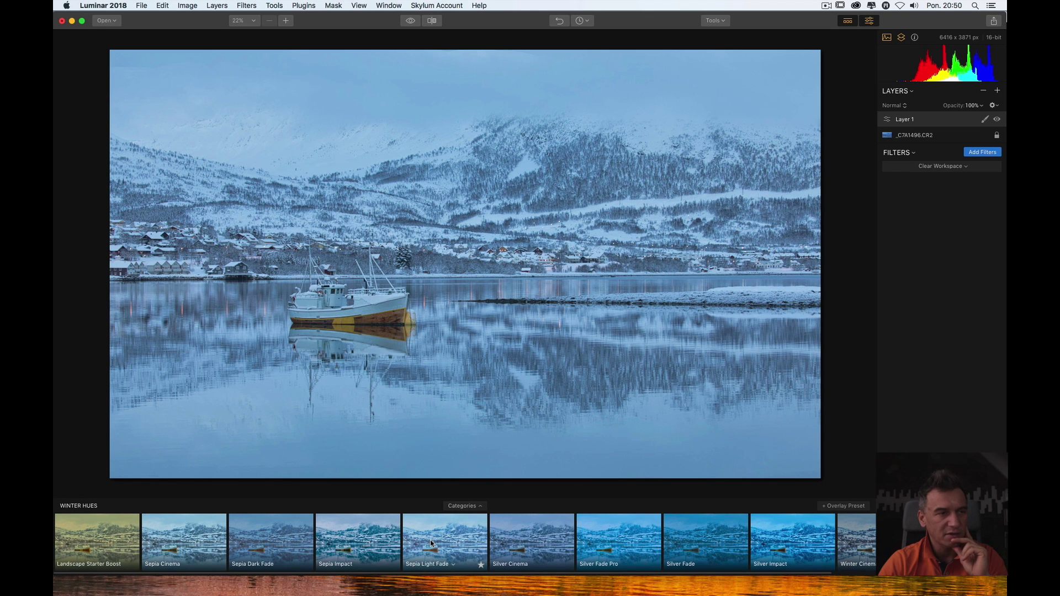
click(444, 542)
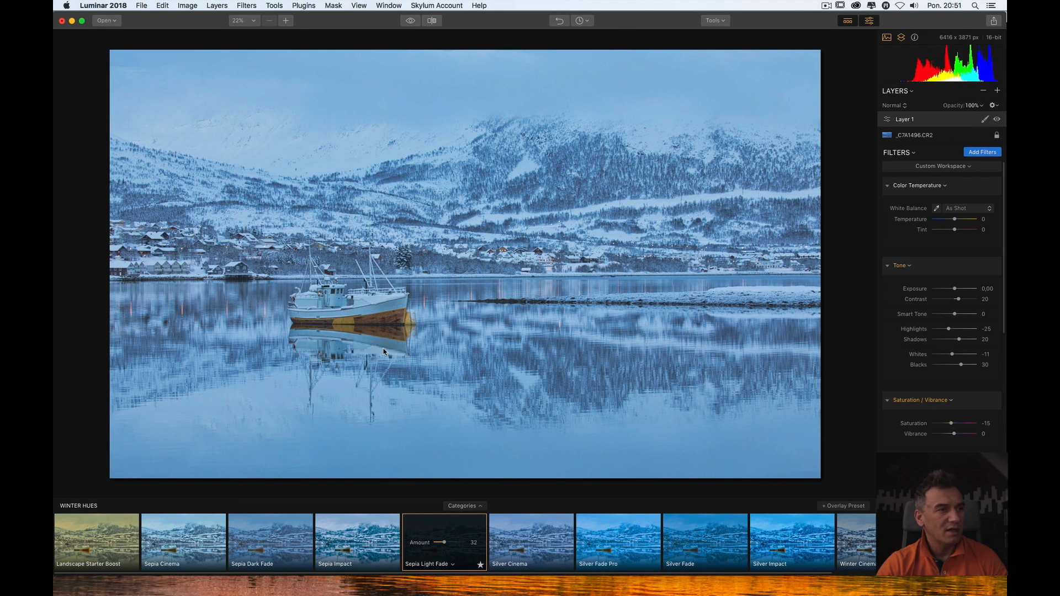
mouse_move(385, 340)
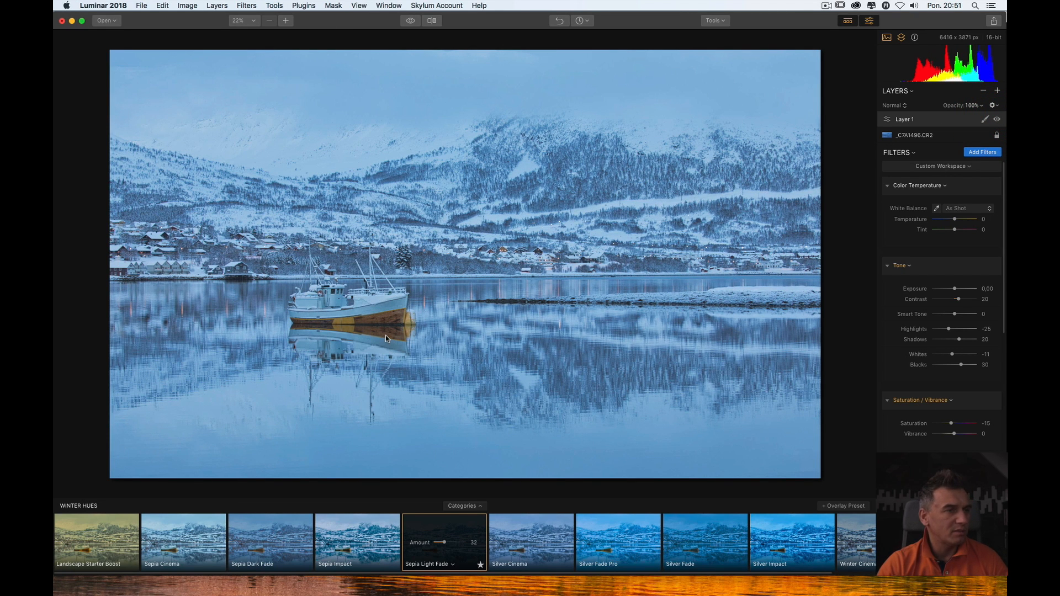
mouse_move(439, 386)
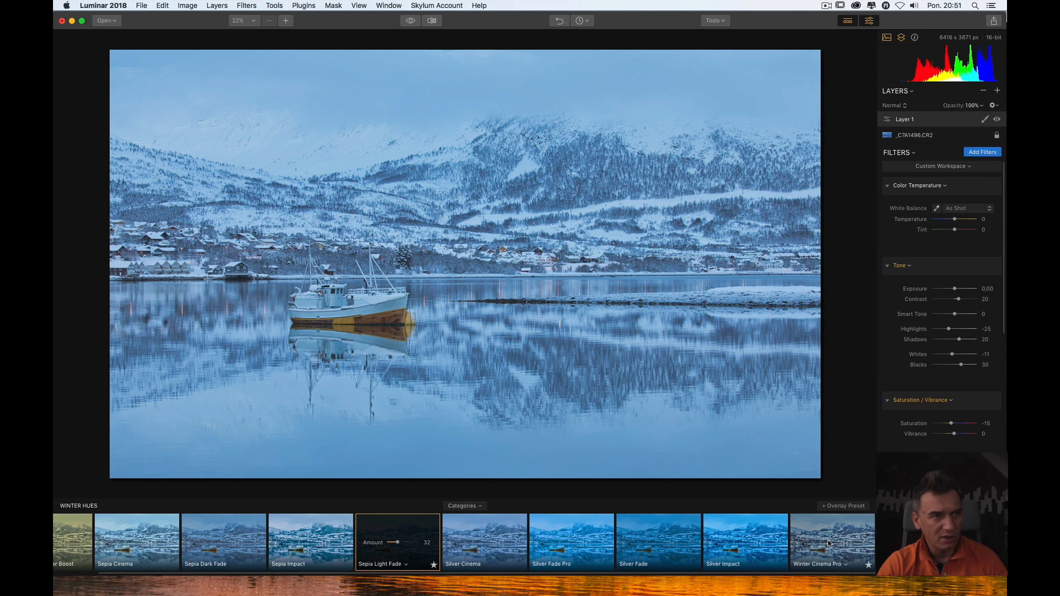
- Replace Sepia Light Fade with Winter Cinema Pro at amount 40
click(832, 541)
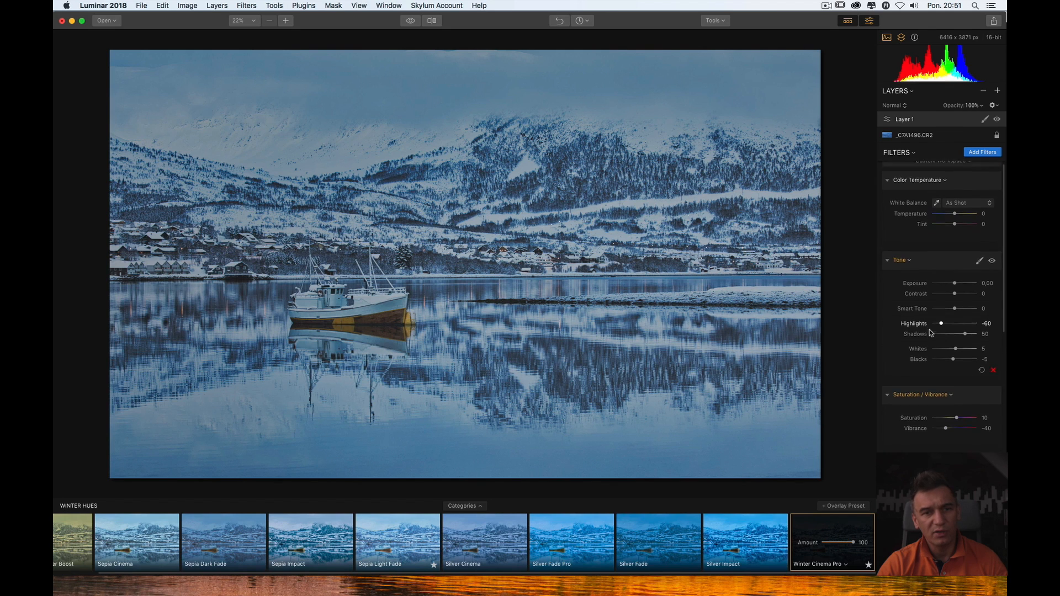
scroll(down, 3)
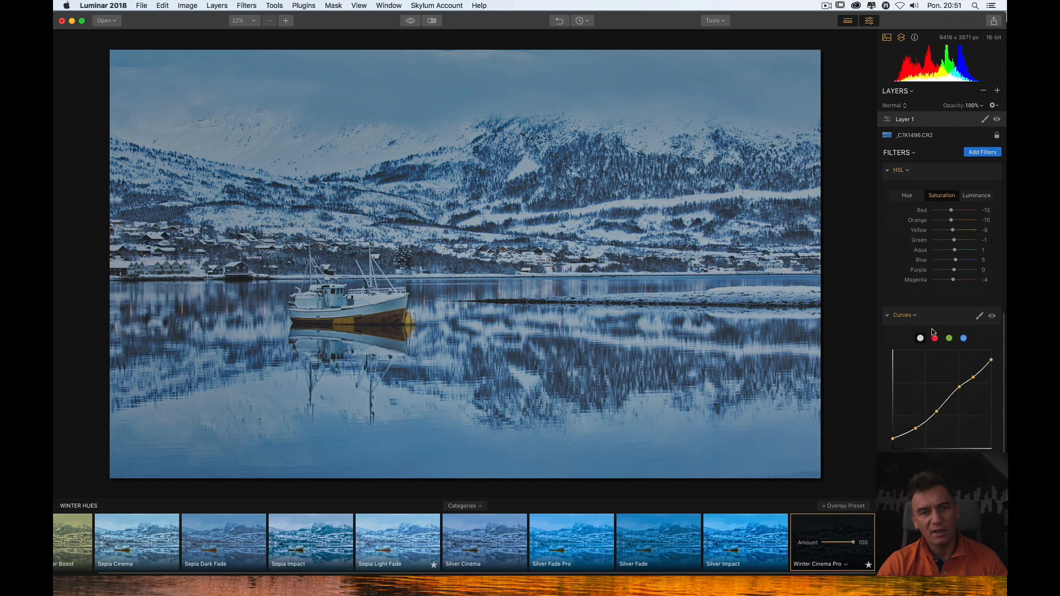
scroll(down, 3)
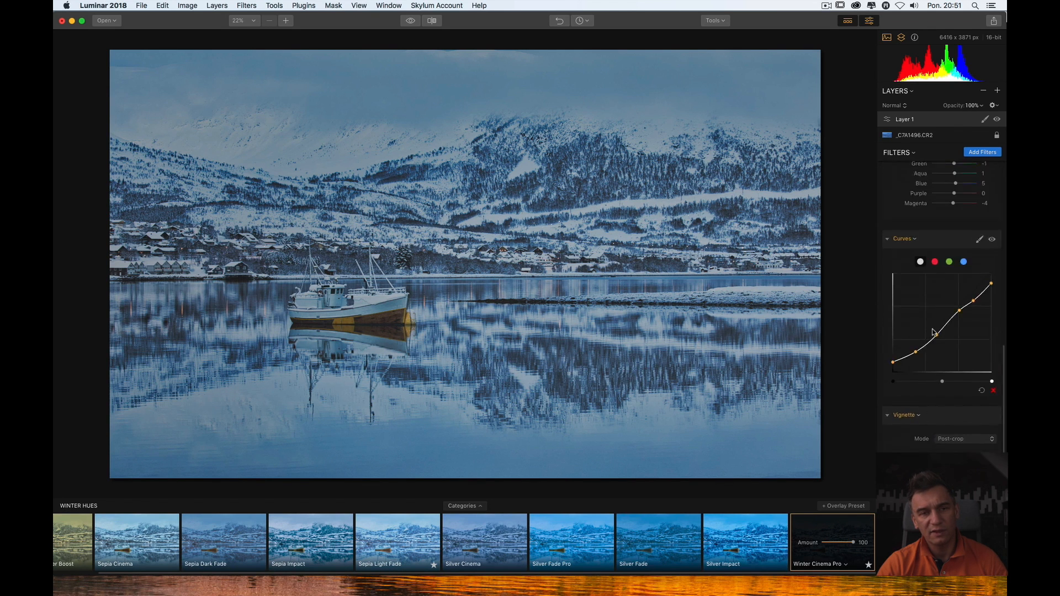
scroll(up, 3)
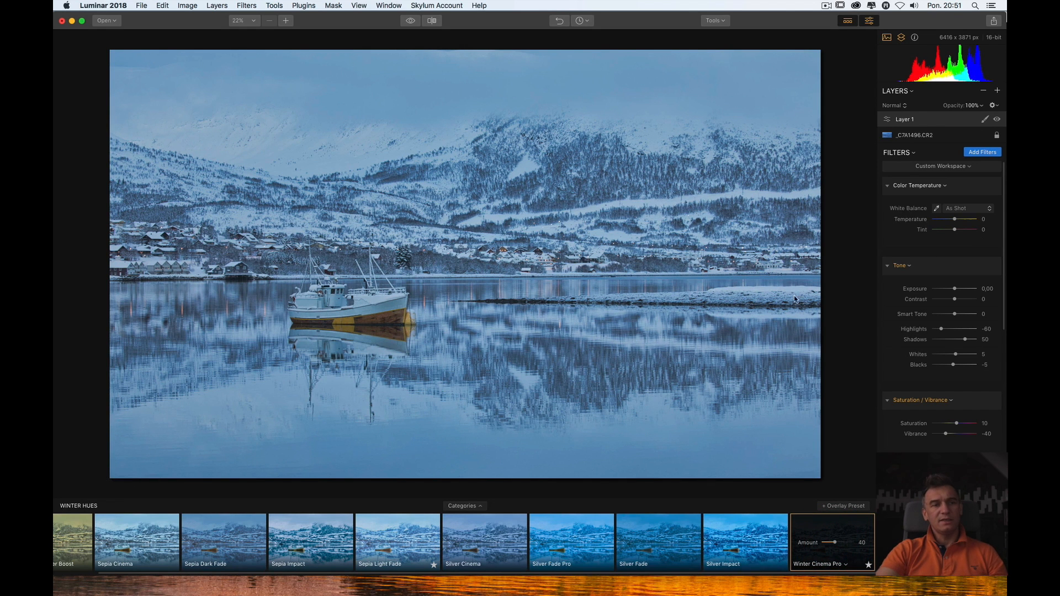
- Close the presets panel and compare the photo before and after edits
click(847, 21)
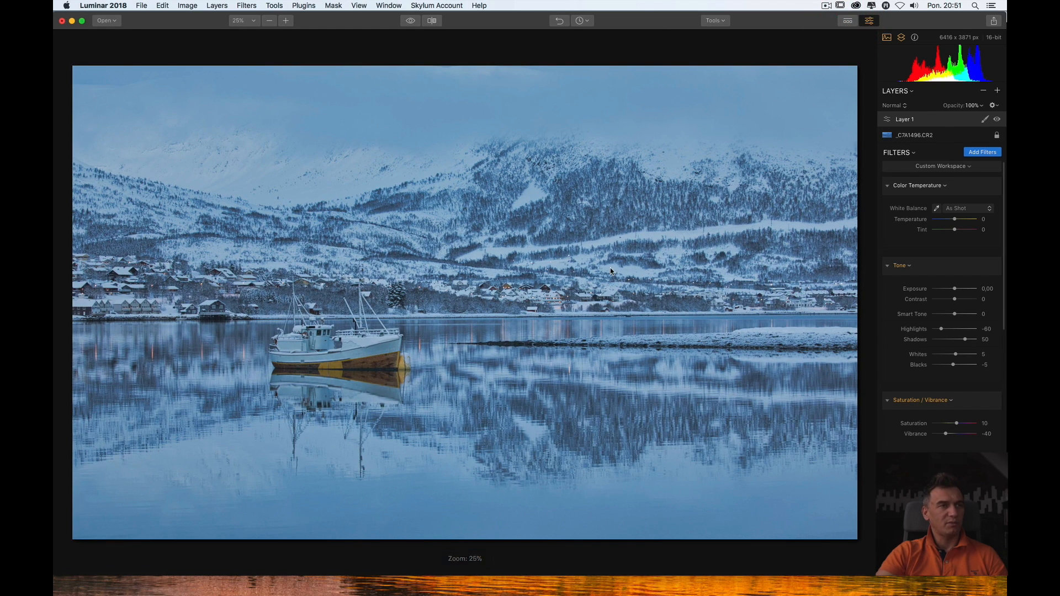
click(409, 21)
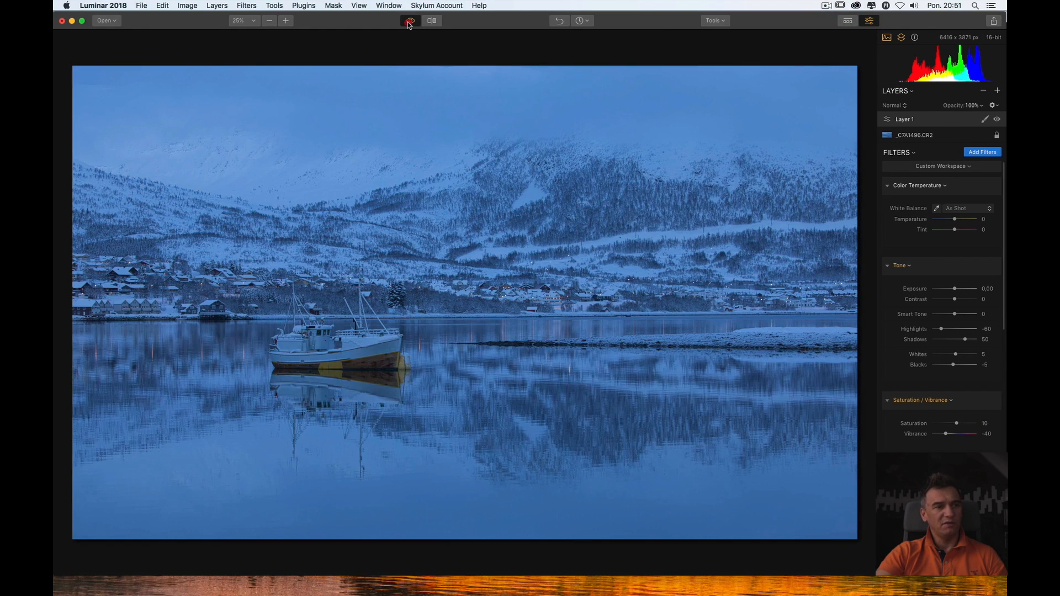
click(409, 21)
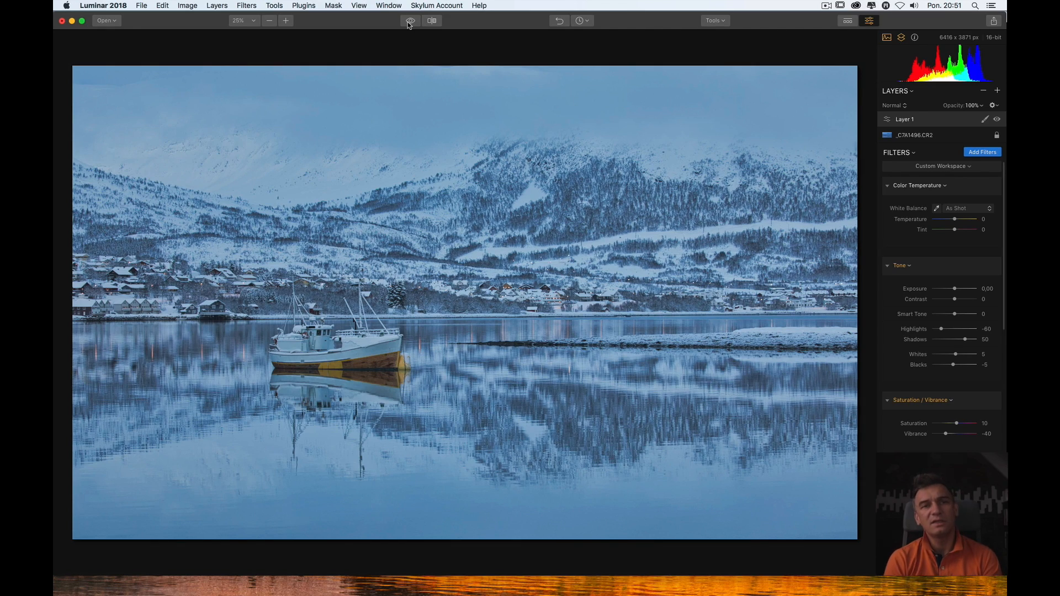